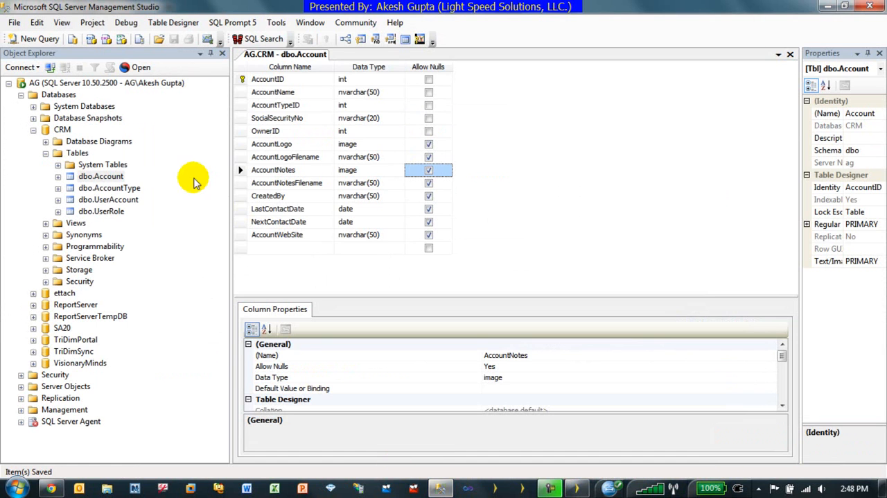
{"action": "mouse_move", "coordinate": [138, 242]}
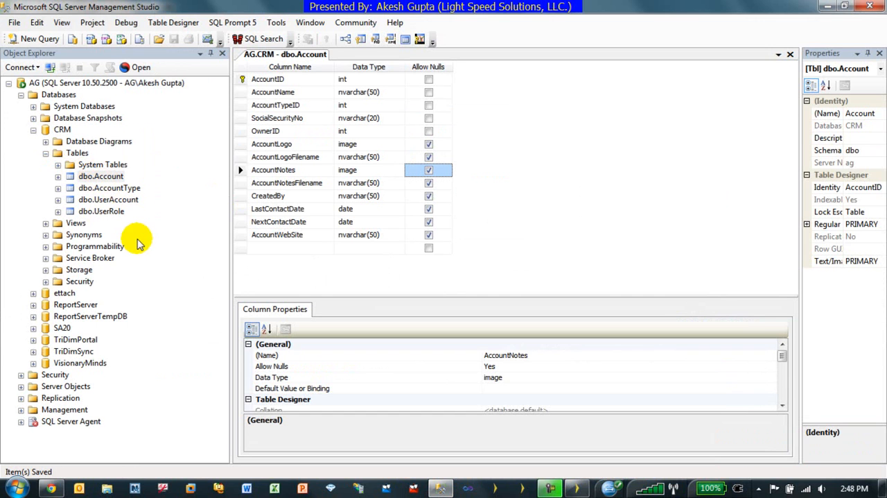
{"action": "mouse_move", "coordinate": [119, 203]}
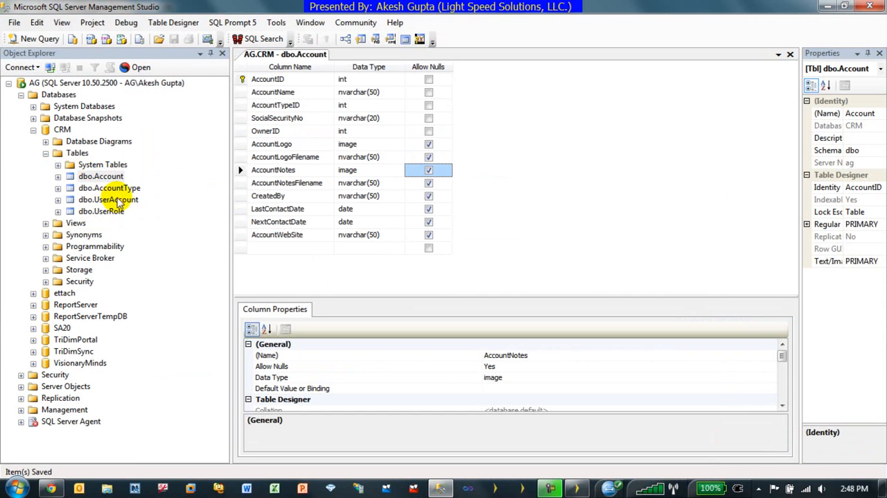
Start a new view in the CRM database built on the UserAccount, Account and AccountType tables.
{"action": "left_click", "coordinate": [109, 200]}
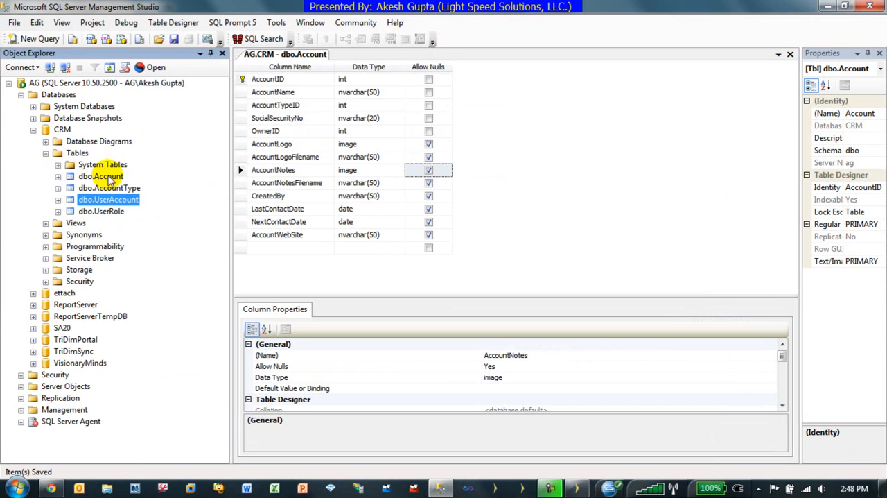
{"action": "left_click", "coordinate": [101, 177]}
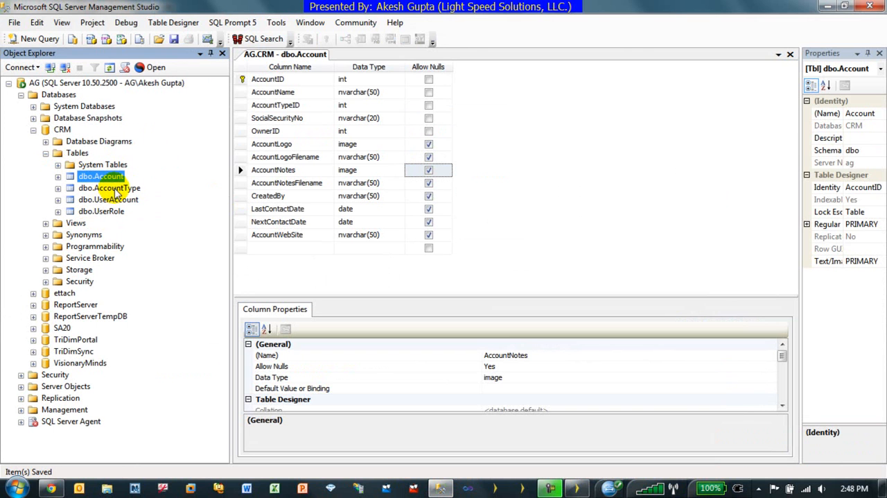
{"action": "left_click", "coordinate": [75, 222]}
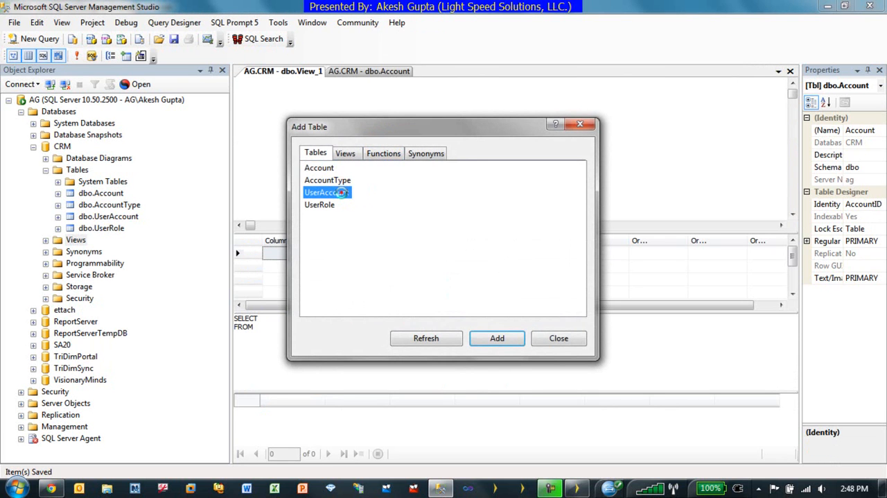
{"action": "left_click", "coordinate": [497, 338]}
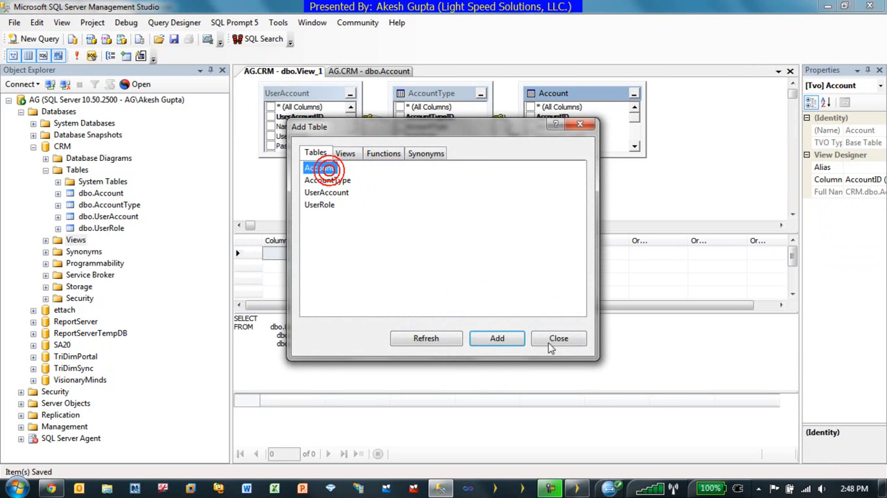
{"action": "left_click", "coordinate": [559, 338]}
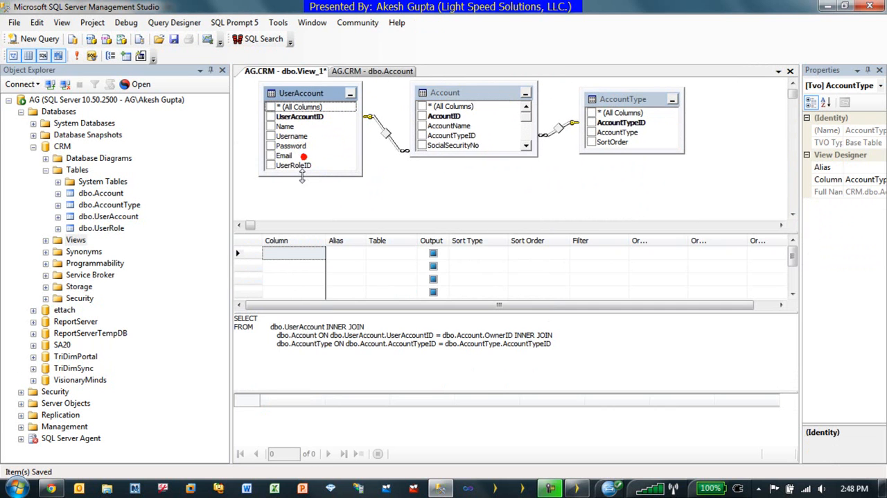
Output UserAccountID, AccountType and AccountName from the joined tables.
{"action": "left_click", "coordinate": [272, 116]}
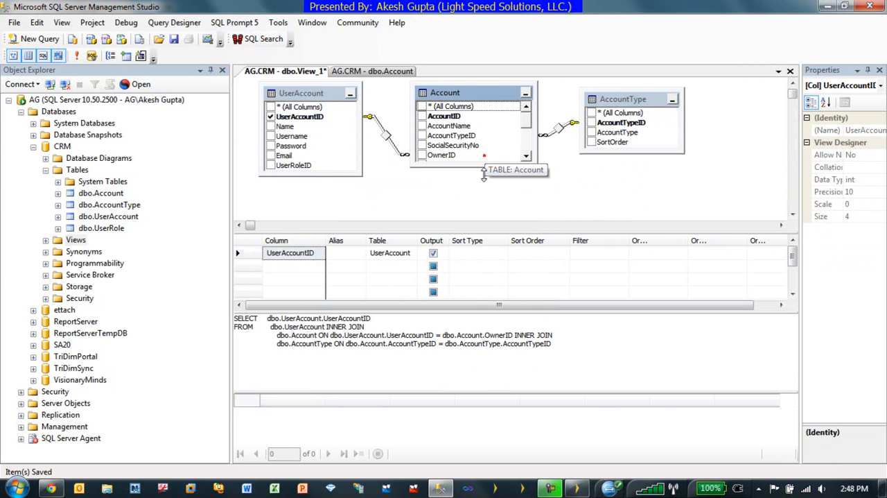
{"action": "left_click", "coordinate": [593, 132]}
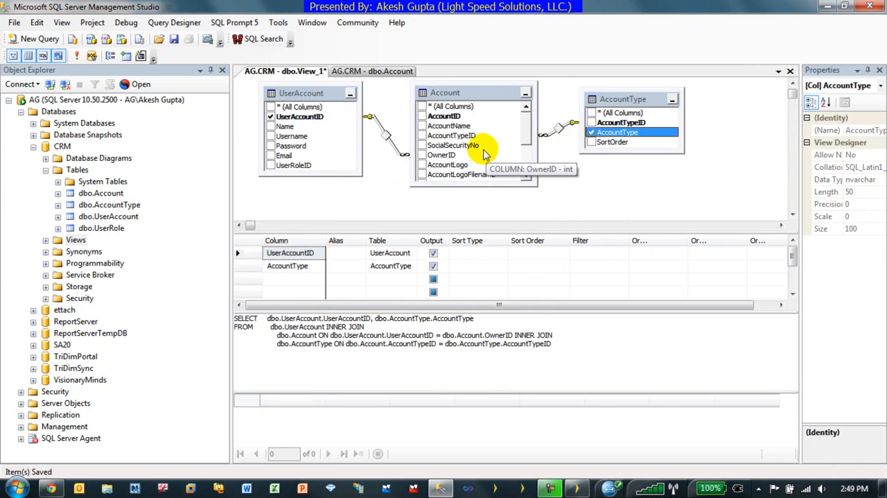
{"action": "mouse_move", "coordinate": [425, 117]}
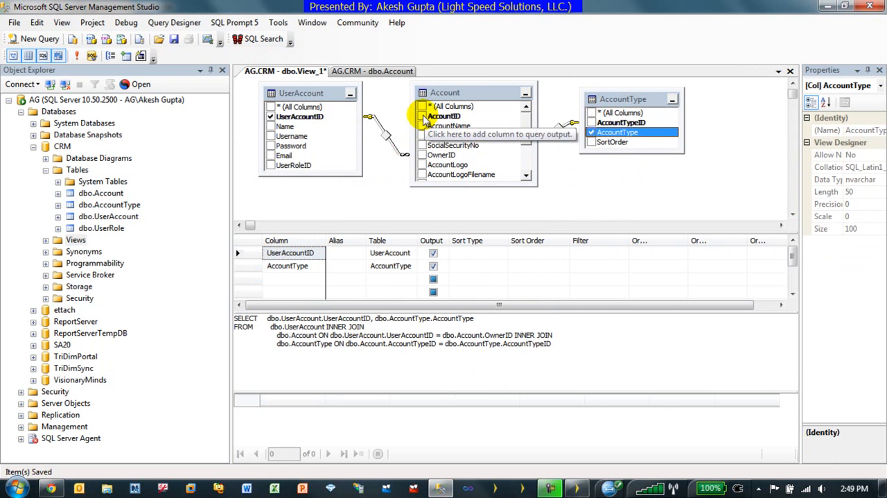
{"action": "left_click", "coordinate": [421, 127]}
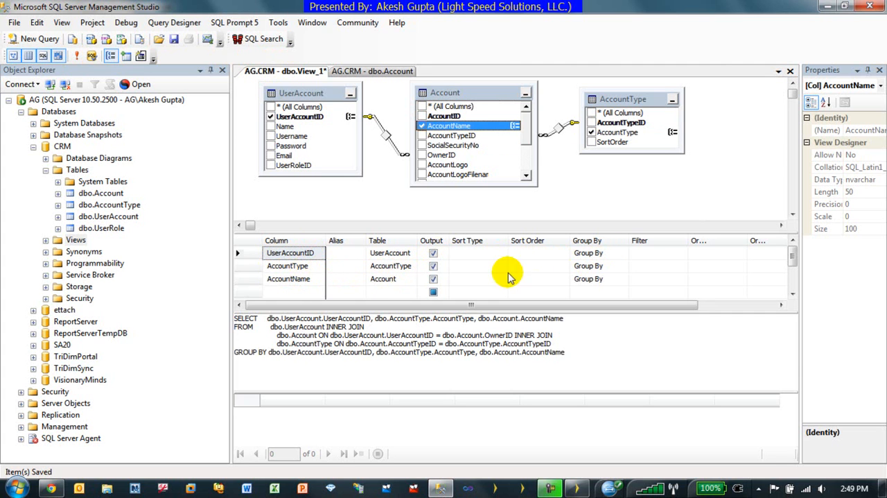
Count AccountName as NumberOfAccount and save the view as UserAccountSummary.
{"action": "left_click", "coordinate": [597, 278]}
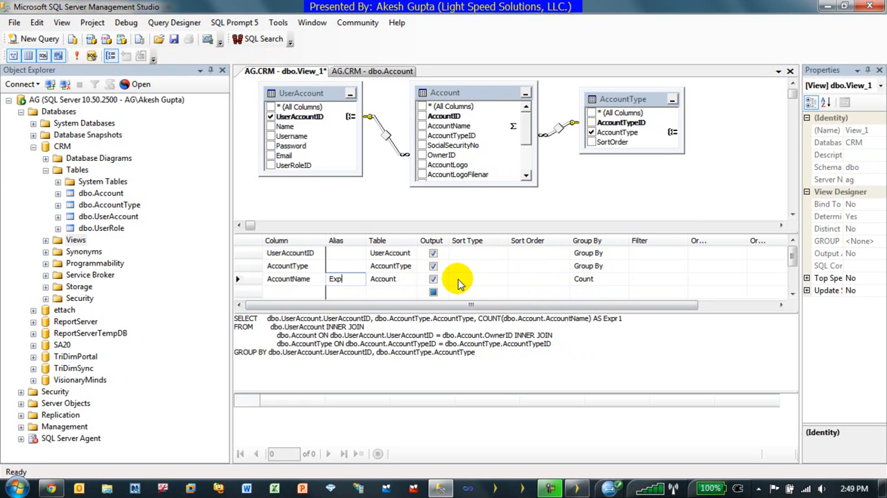
{"action": "type", "text": "NumberOfAccount"}
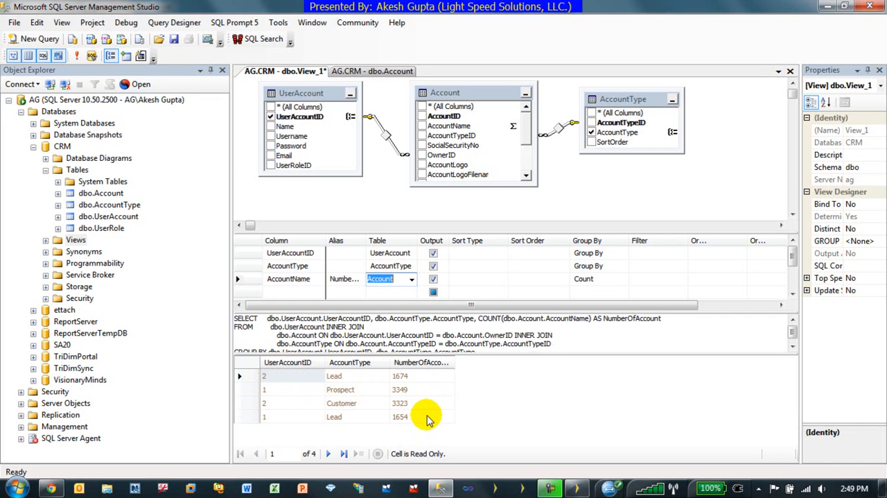
{"action": "mouse_move", "coordinate": [372, 422]}
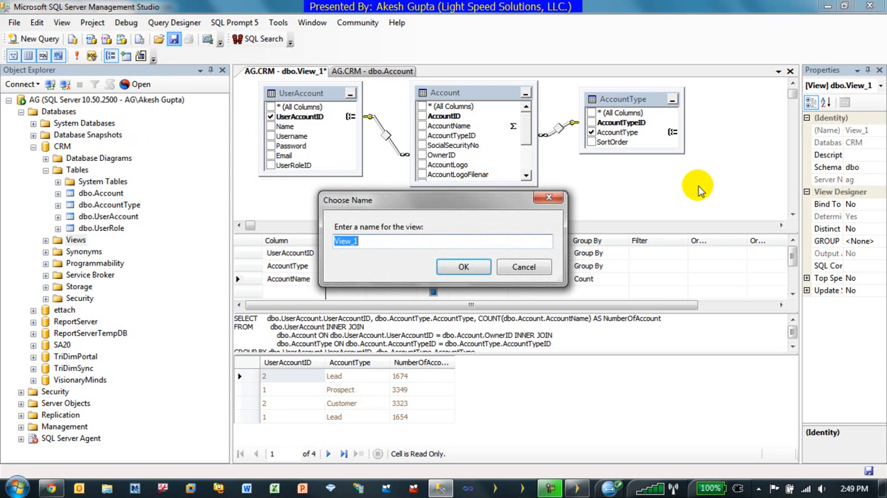
{"action": "type", "text": "UserAccountSu"}
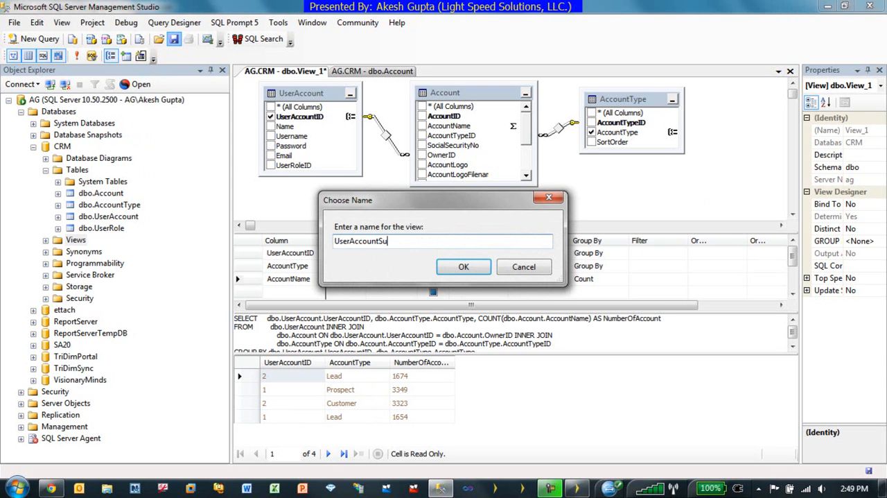
{"action": "left_click", "coordinate": [463, 266]}
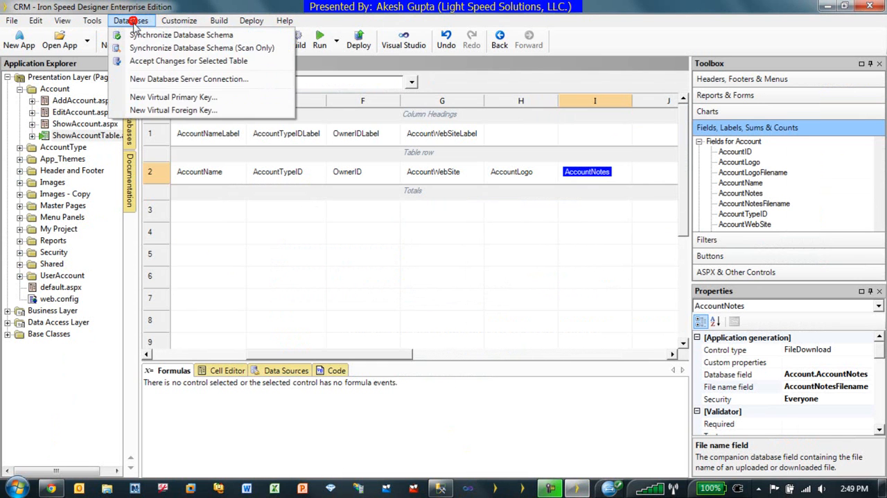
Synchronize the database schema and include the UserAccountSummary view in the application.
{"action": "left_click", "coordinate": [203, 47]}
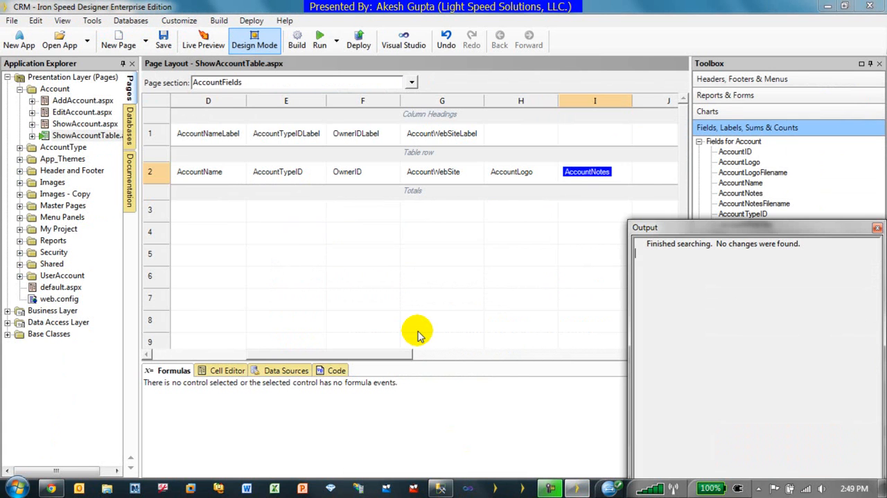
{"action": "left_click", "coordinate": [129, 125]}
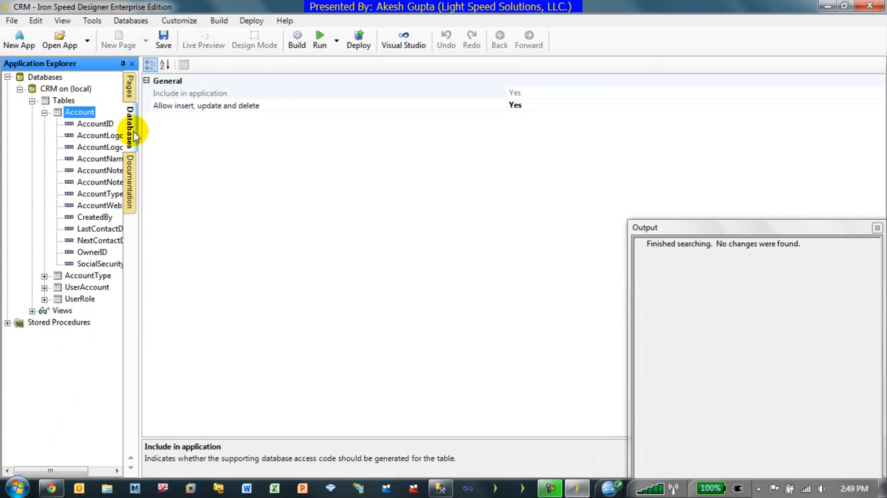
{"action": "left_click", "coordinate": [45, 100]}
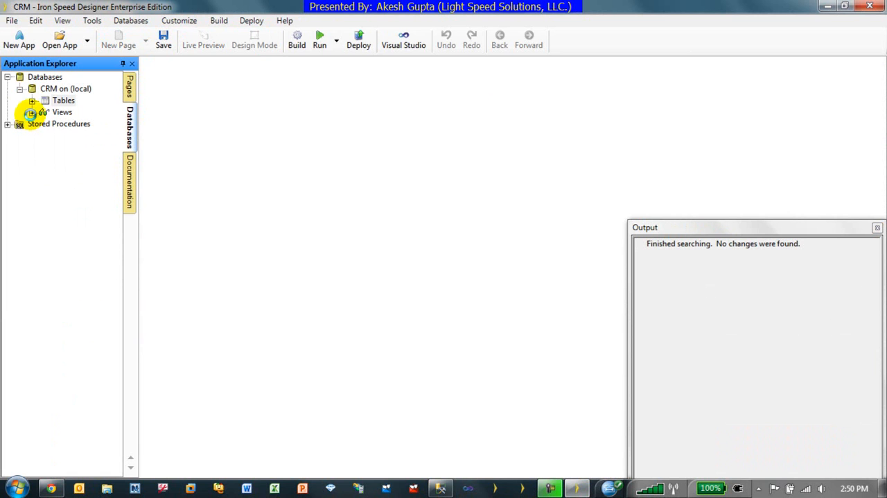
{"action": "left_click", "coordinate": [57, 111]}
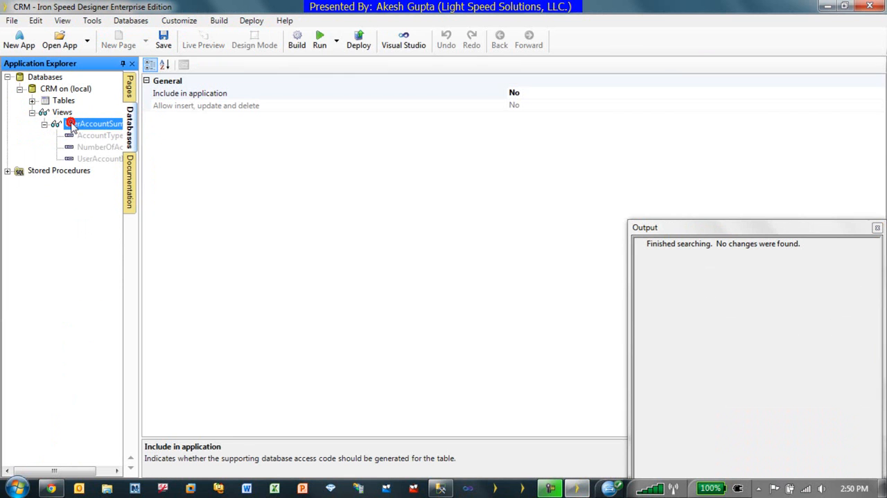
{"action": "left_click", "coordinate": [514, 91]}
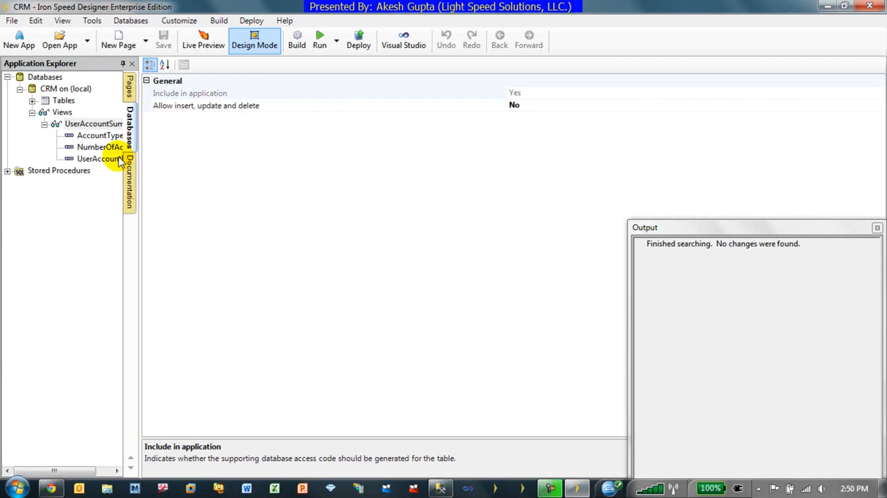
Give the view's UserAccountID field a virtual foreign key to the UserAccount table.
{"action": "left_click", "coordinate": [100, 158]}
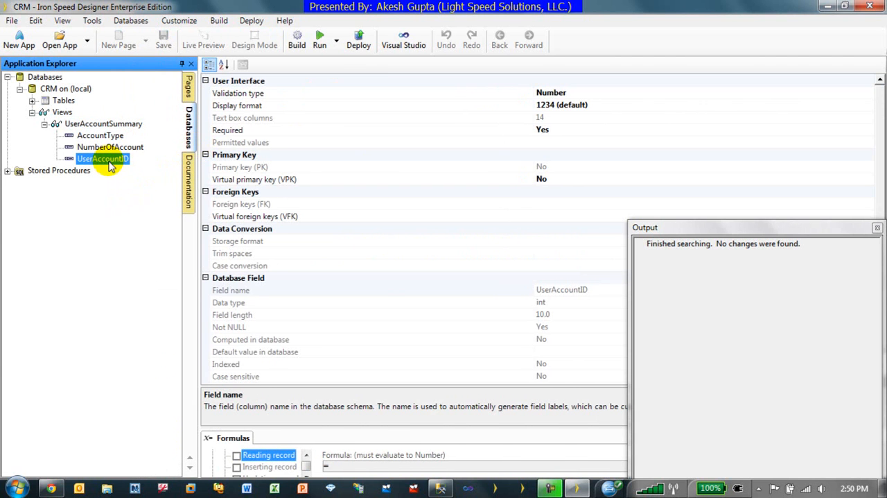
{"action": "mouse_move", "coordinate": [395, 172]}
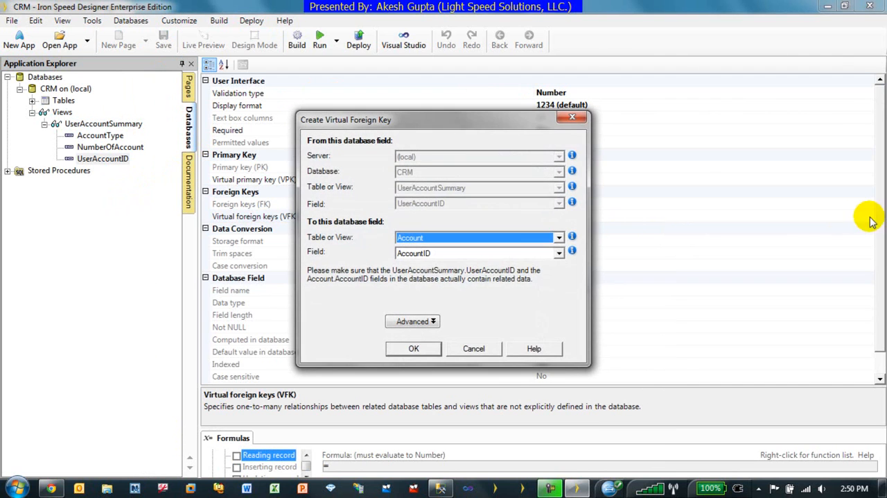
{"action": "left_click", "coordinate": [558, 237]}
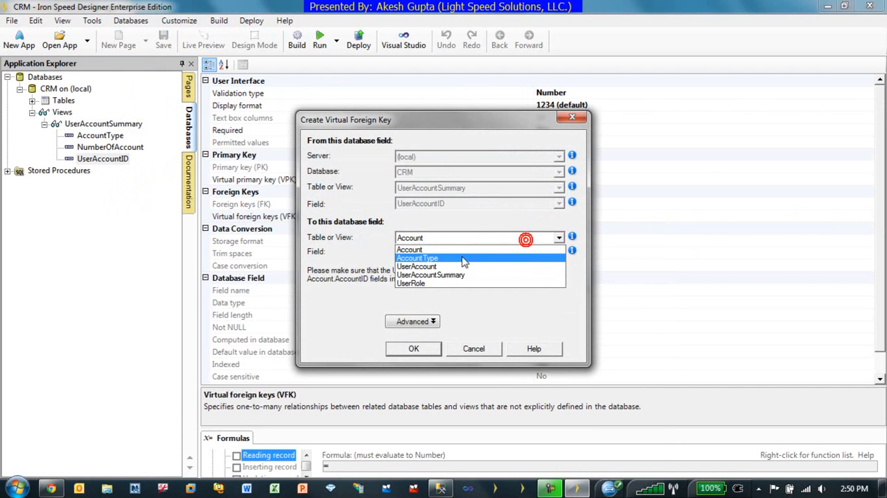
{"action": "left_click", "coordinate": [416, 267]}
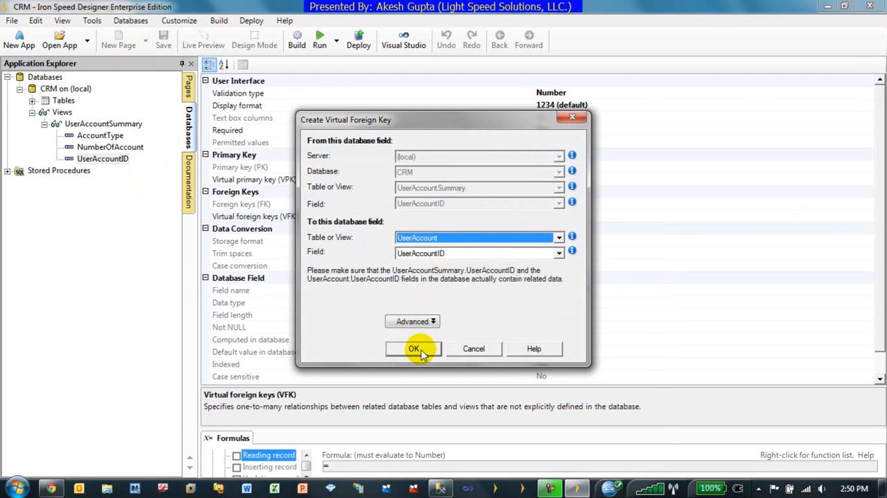
{"action": "left_click", "coordinate": [414, 348]}
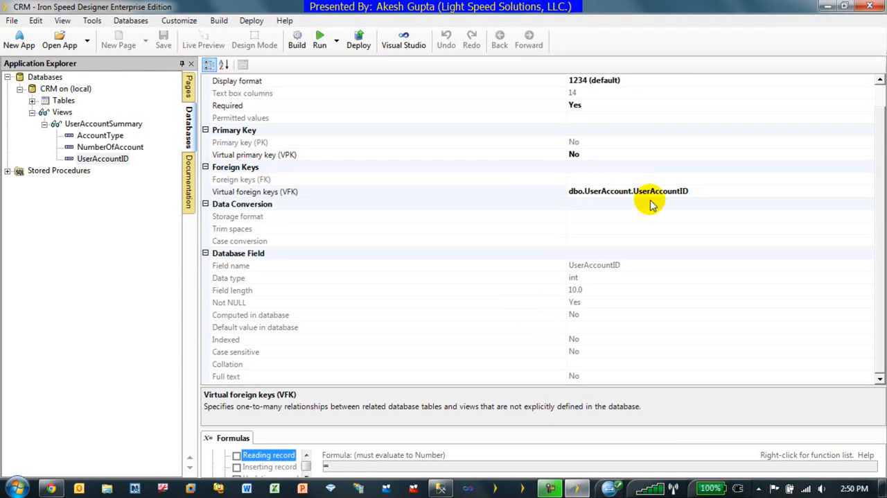
{"action": "mouse_move", "coordinate": [445, 388]}
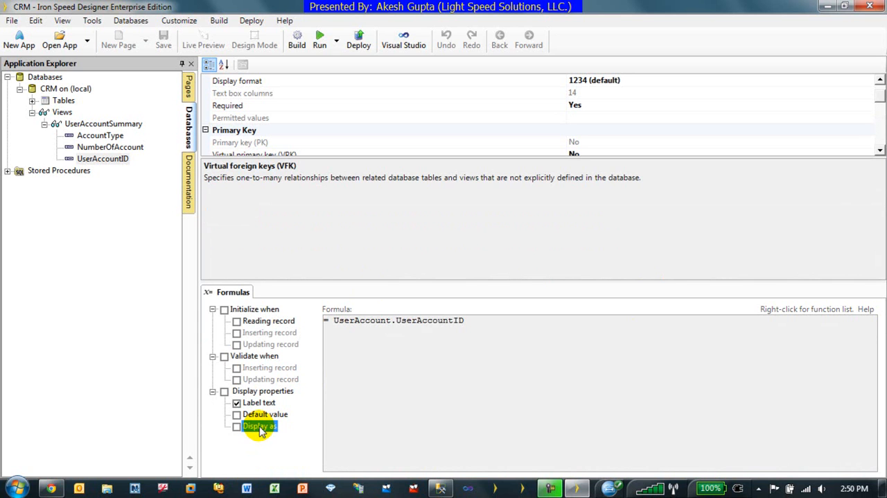
Set UserAccountID's Display as formula to = UserAccount.Name and rebuild the application.
{"action": "left_click", "coordinate": [265, 413]}
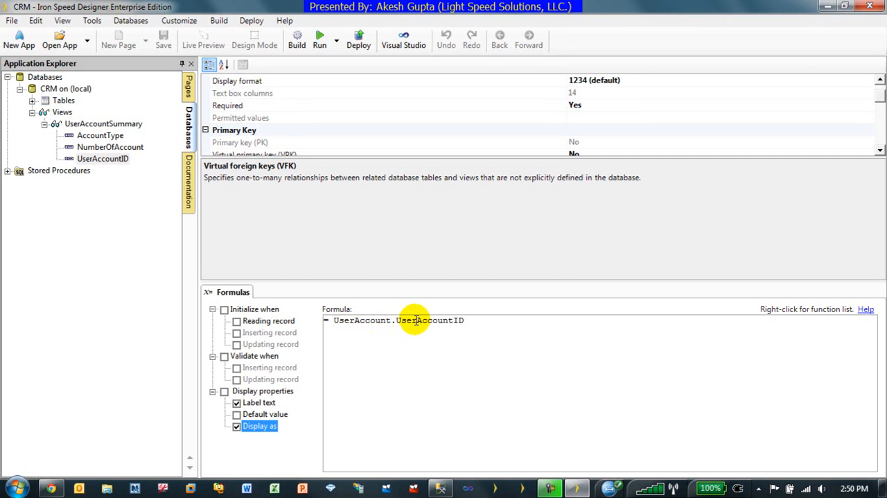
{"action": "mouse_move", "coordinate": [223, 205]}
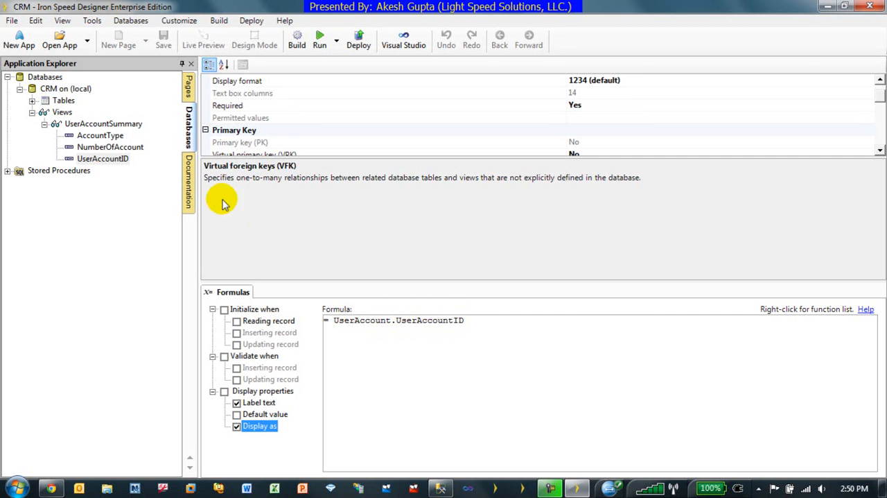
{"action": "left_click", "coordinate": [33, 100]}
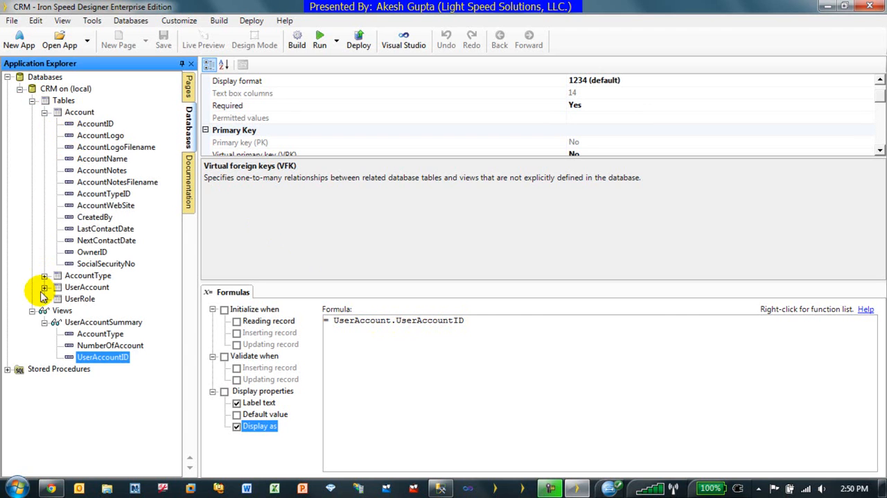
{"action": "left_click", "coordinate": [45, 287]}
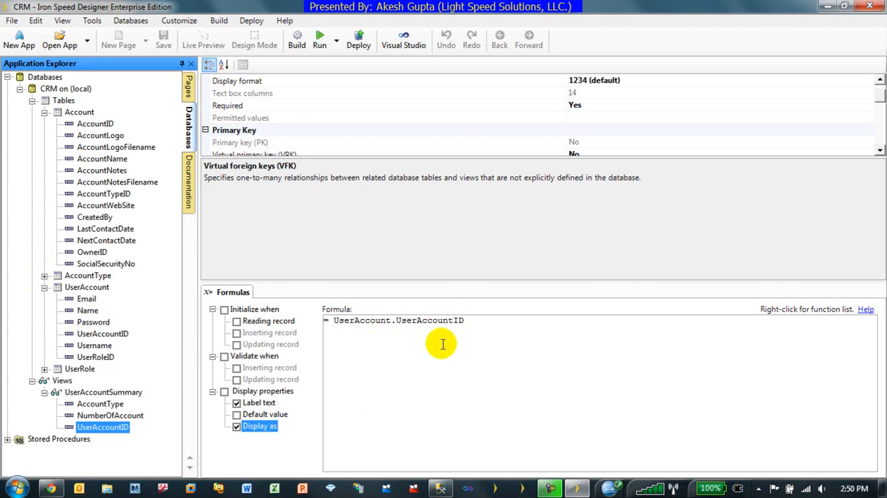
{"action": "double_click", "coordinate": [430, 318]}
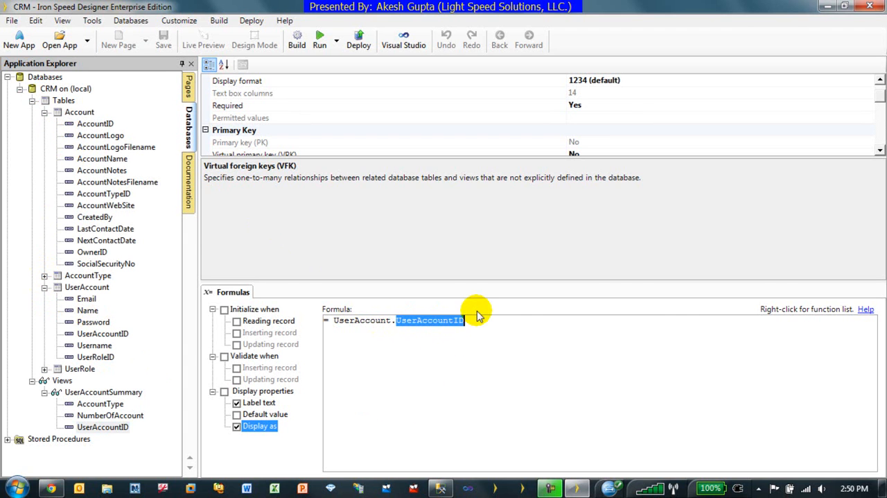
{"action": "type", "text": "Name"}
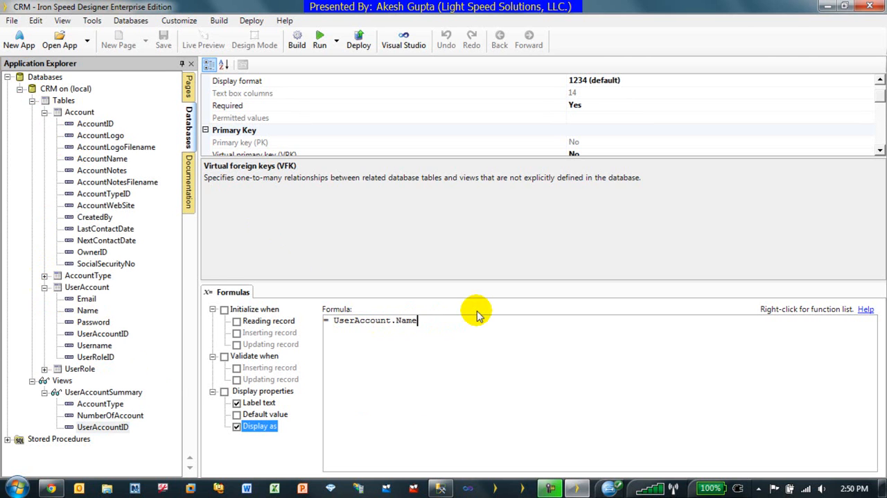
{"action": "mouse_move", "coordinate": [62, 19]}
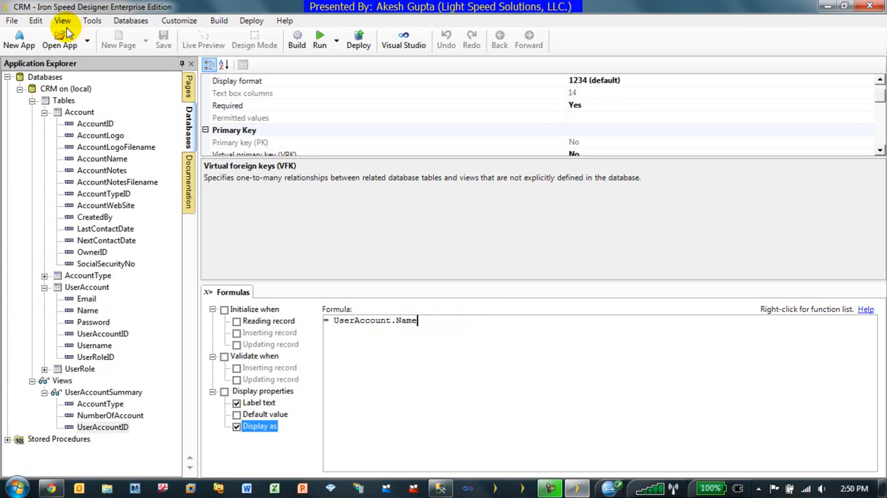
{"action": "left_click", "coordinate": [296, 38]}
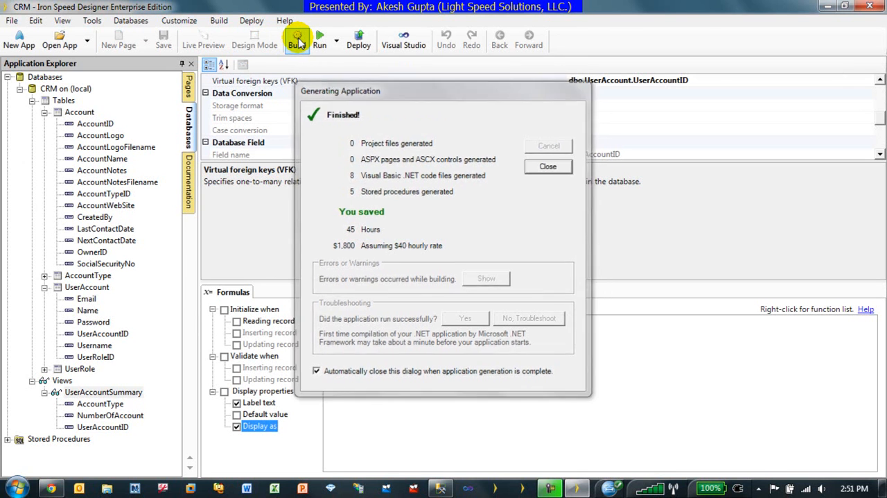
{"action": "left_click", "coordinate": [546, 166]}
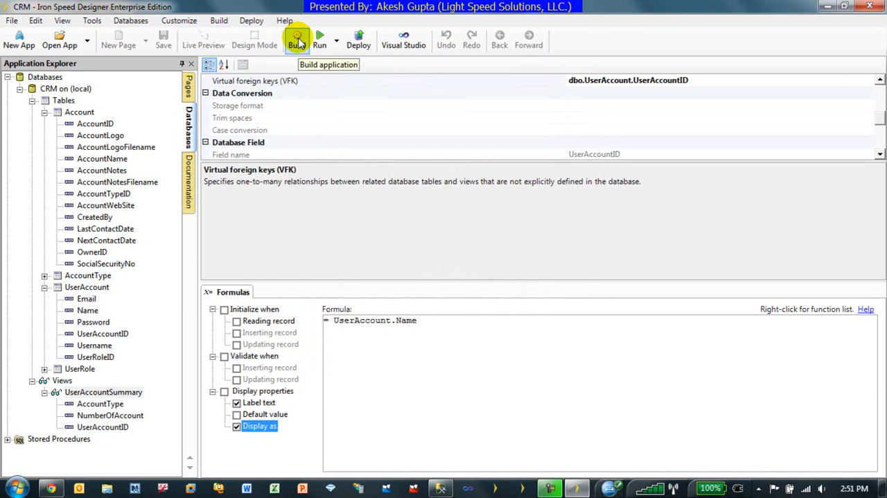
{"action": "mouse_move", "coordinate": [192, 94]}
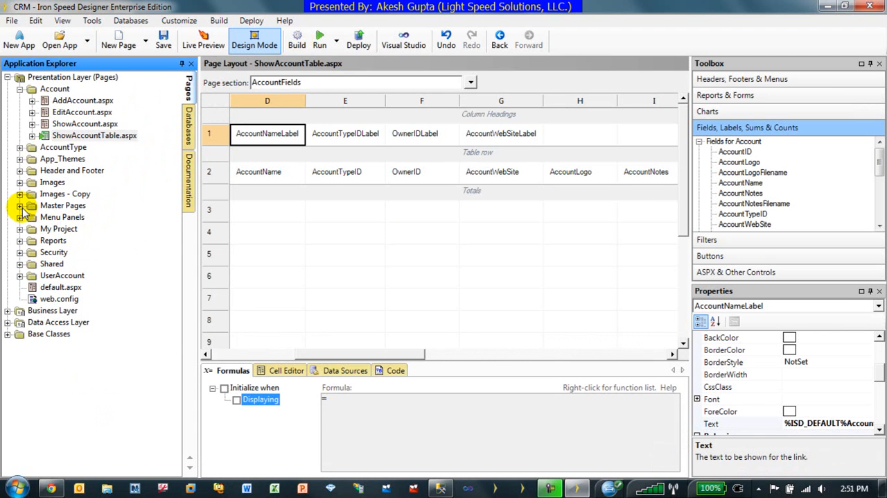
{"action": "mouse_move", "coordinate": [19, 267]}
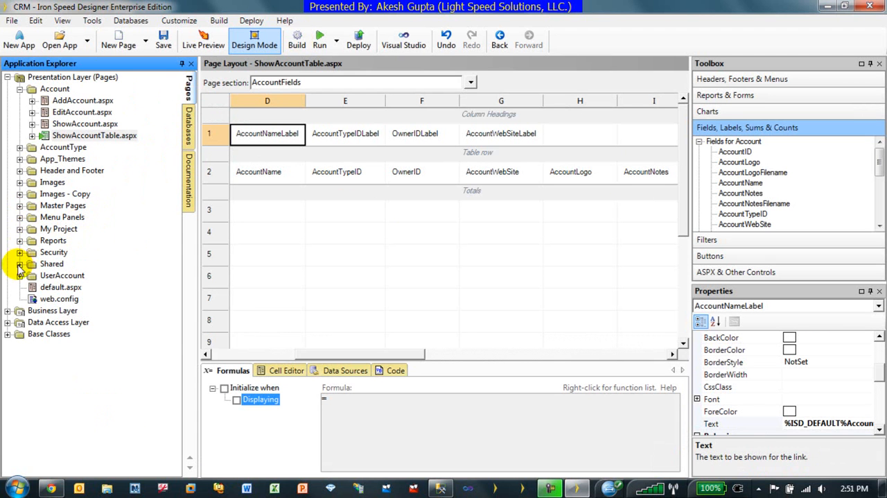
Create a new ASCX control under Security and start a printable report on UserAccountSummary.
{"action": "left_click", "coordinate": [19, 263]}
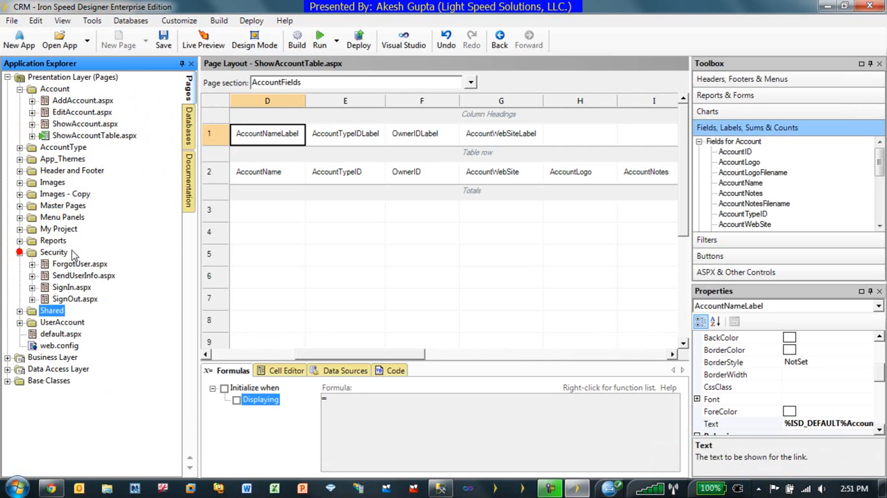
{"action": "right_click", "coordinate": [54, 253]}
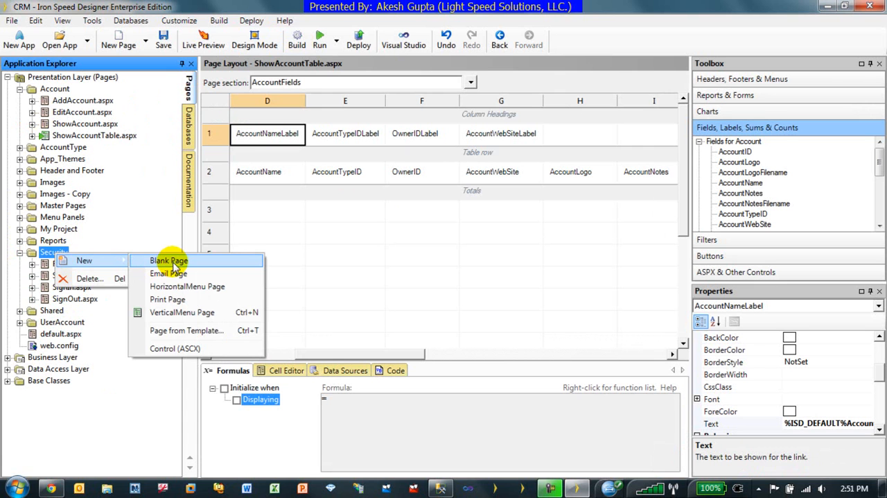
{"action": "mouse_move", "coordinate": [191, 348]}
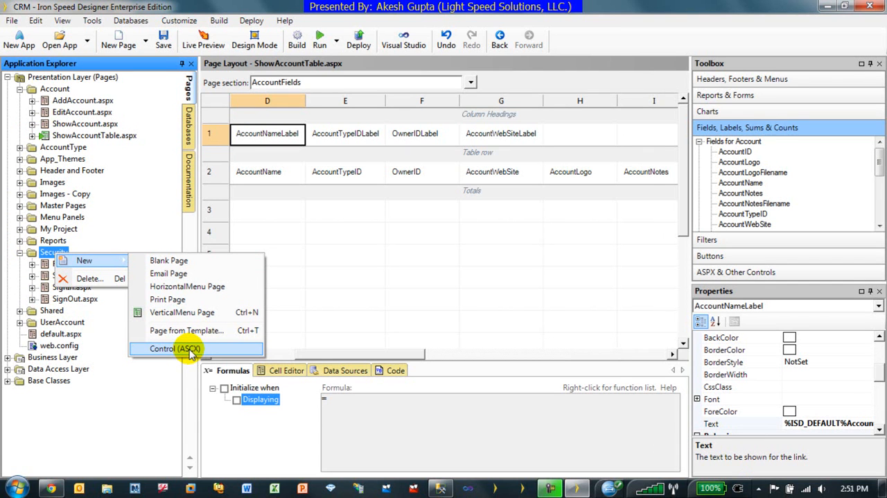
{"action": "left_click", "coordinate": [178, 349]}
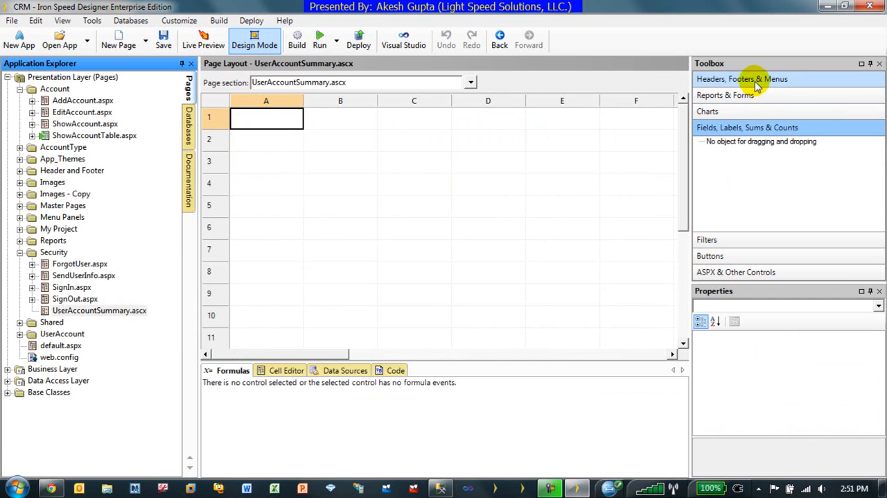
{"action": "mouse_move", "coordinate": [751, 94]}
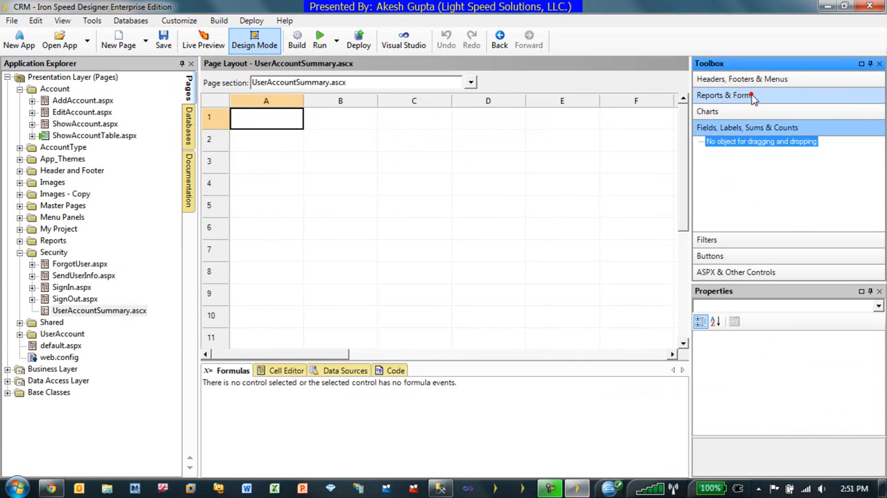
{"action": "left_click", "coordinate": [725, 94]}
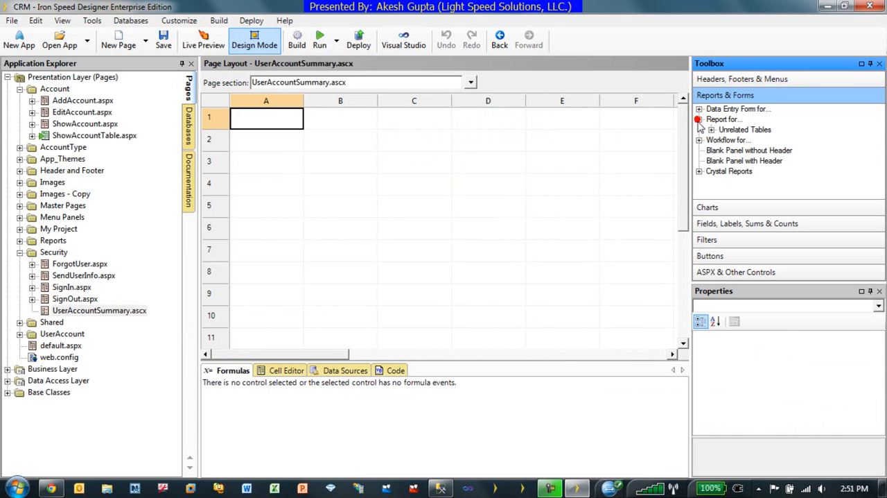
{"action": "left_click", "coordinate": [712, 130]}
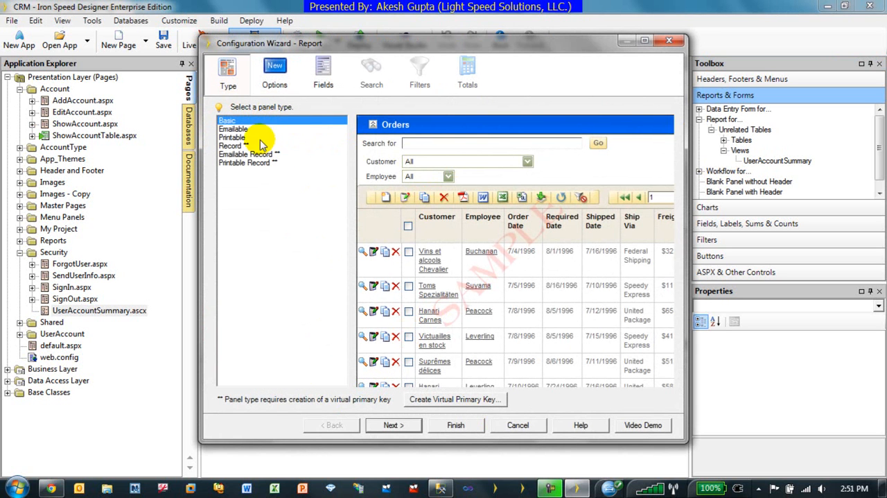
{"action": "left_click", "coordinate": [231, 137]}
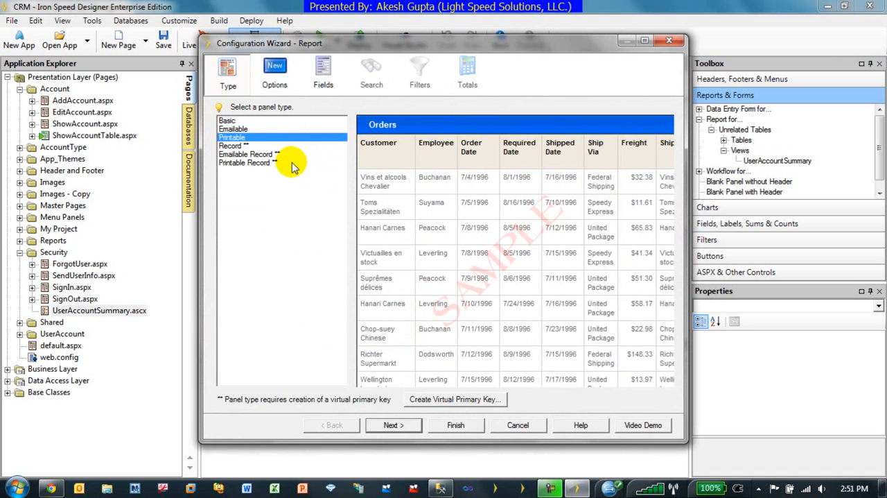
{"action": "mouse_move", "coordinate": [394, 424]}
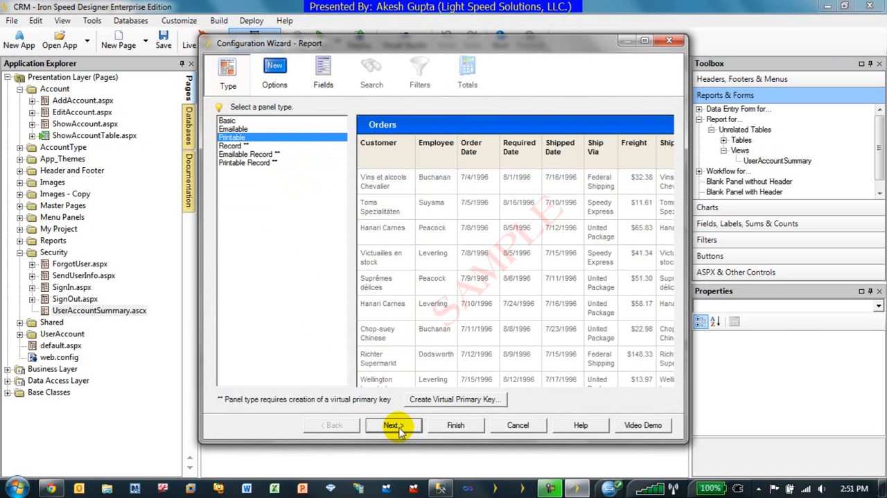
{"action": "mouse_move", "coordinate": [437, 427]}
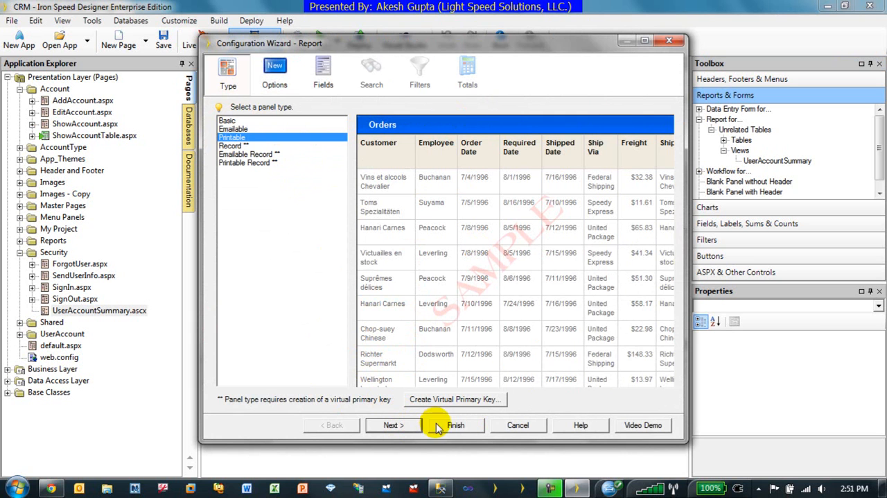
Create a virtual primary key on UserAccountID and AccountType for the view.
{"action": "left_click", "coordinate": [455, 399]}
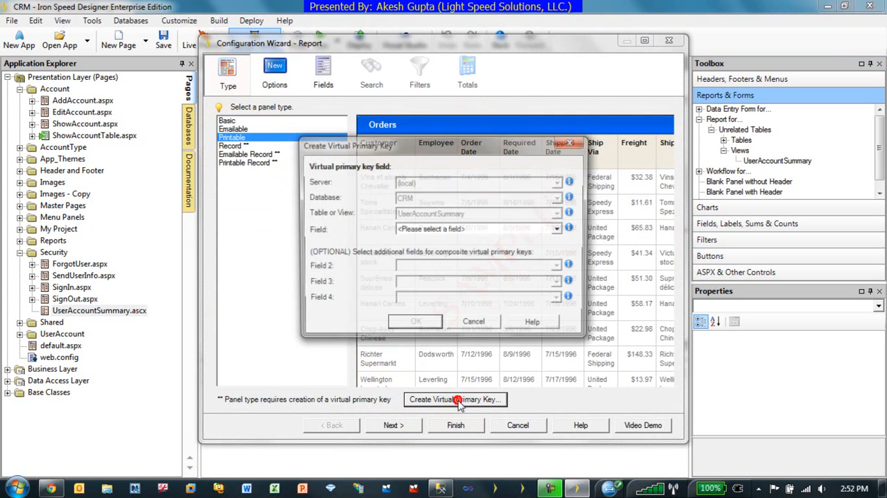
{"action": "left_click", "coordinate": [559, 229]}
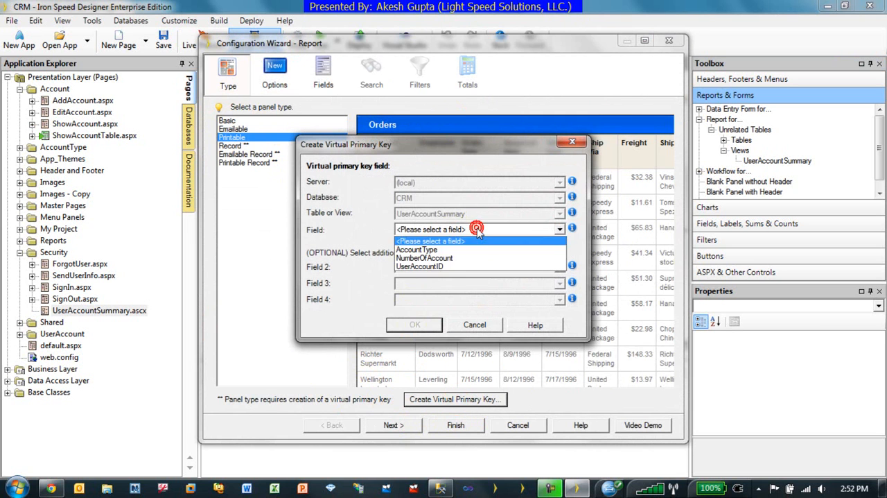
{"action": "mouse_move", "coordinate": [469, 266]}
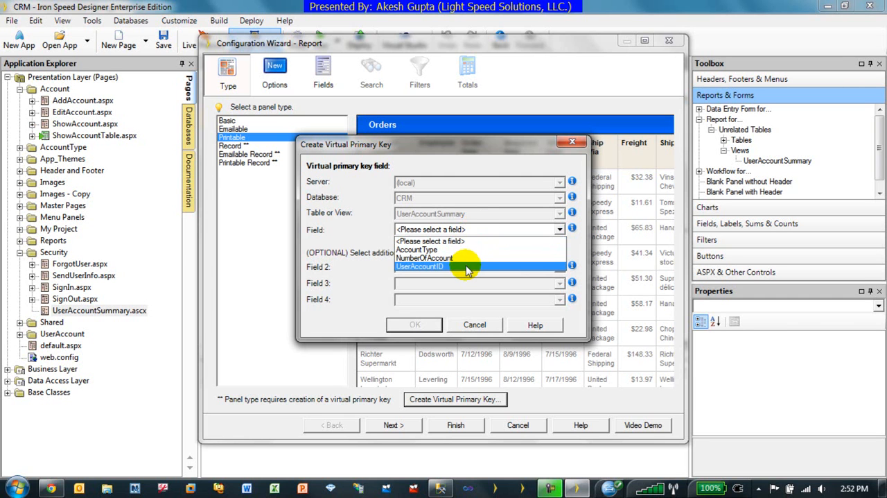
{"action": "left_click", "coordinate": [419, 266]}
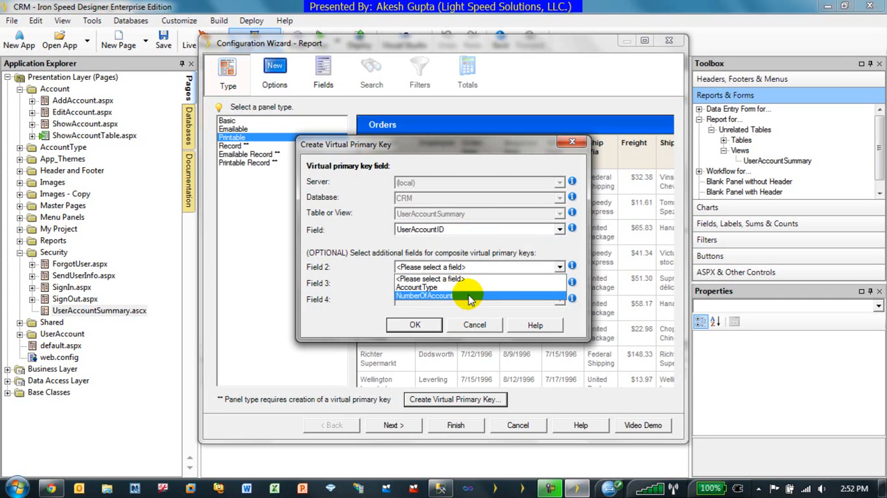
{"action": "left_click", "coordinate": [416, 286]}
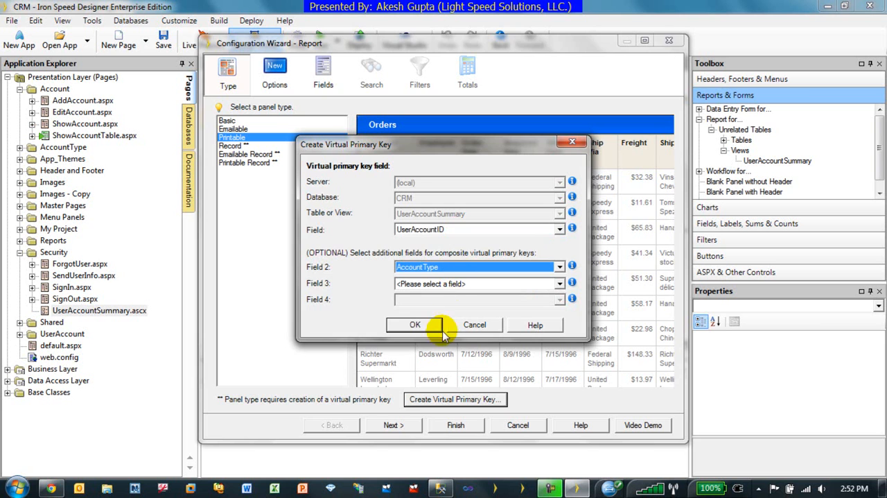
{"action": "left_click", "coordinate": [414, 325]}
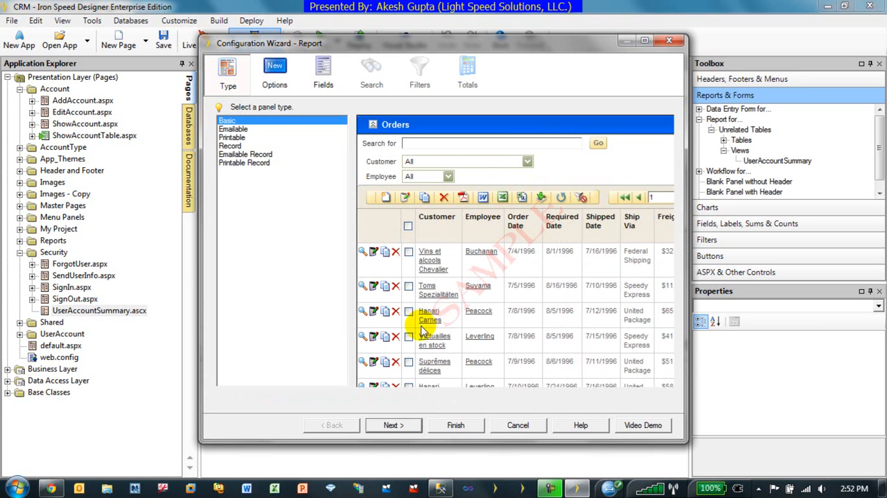
Keep the view's three fields, enable Sortable Column and finish the UserAccountSummary table wizard.
{"action": "left_click", "coordinate": [233, 137]}
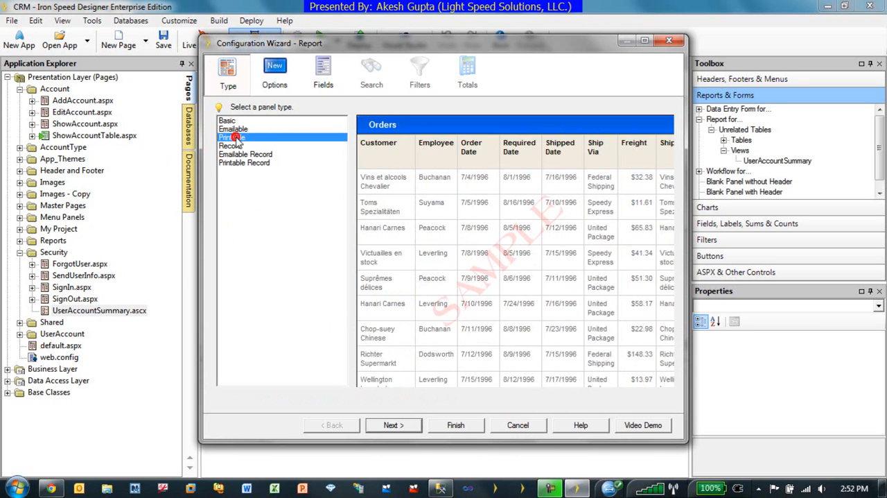
{"action": "left_click", "coordinate": [394, 424]}
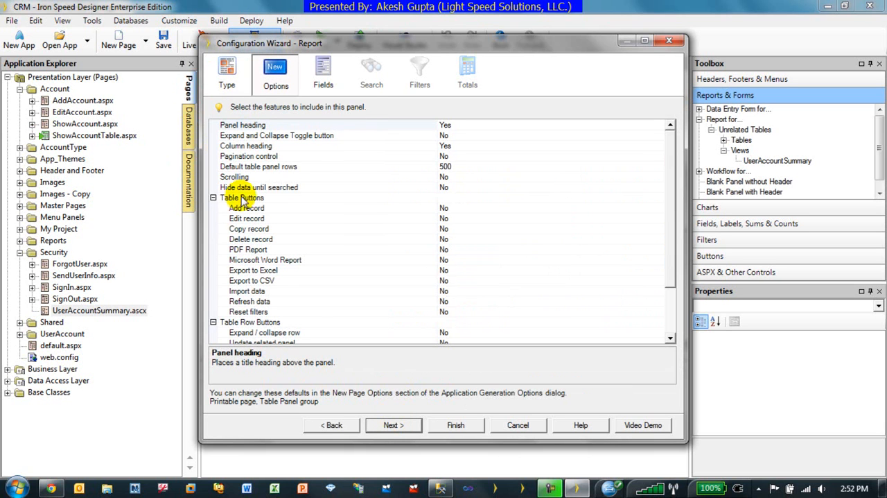
{"action": "mouse_move", "coordinate": [432, 126]}
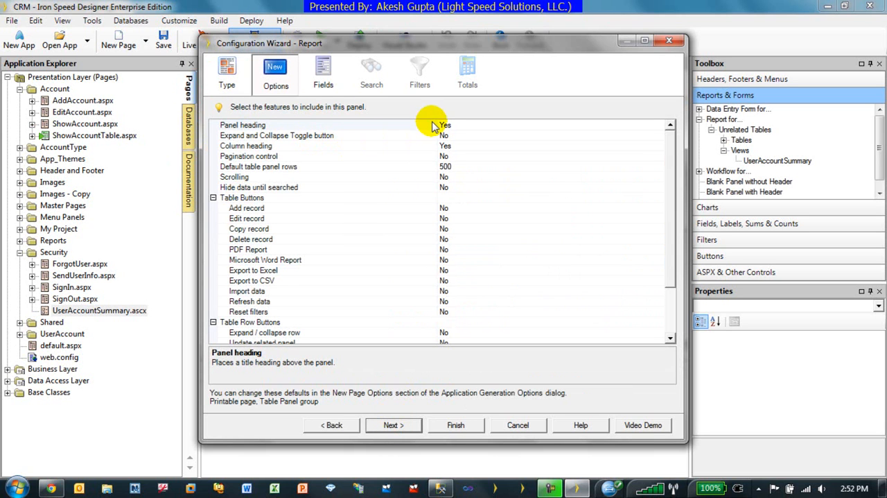
{"action": "mouse_move", "coordinate": [429, 149]}
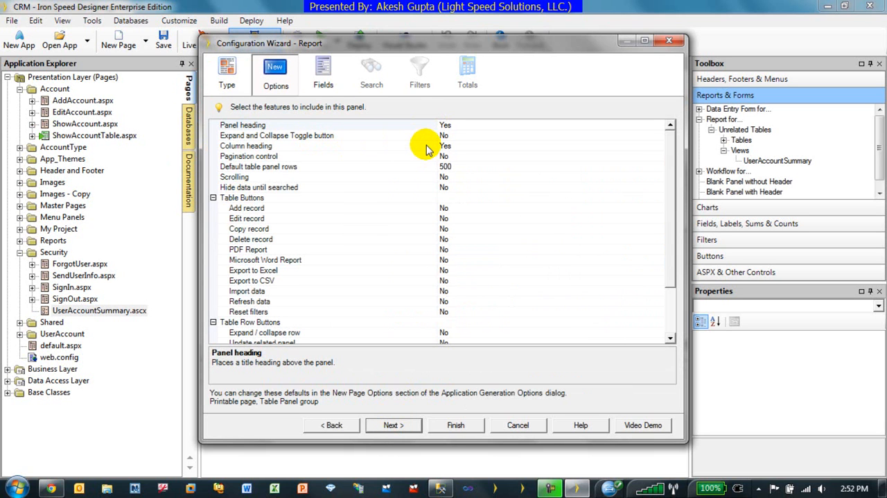
{"action": "mouse_move", "coordinate": [424, 128]}
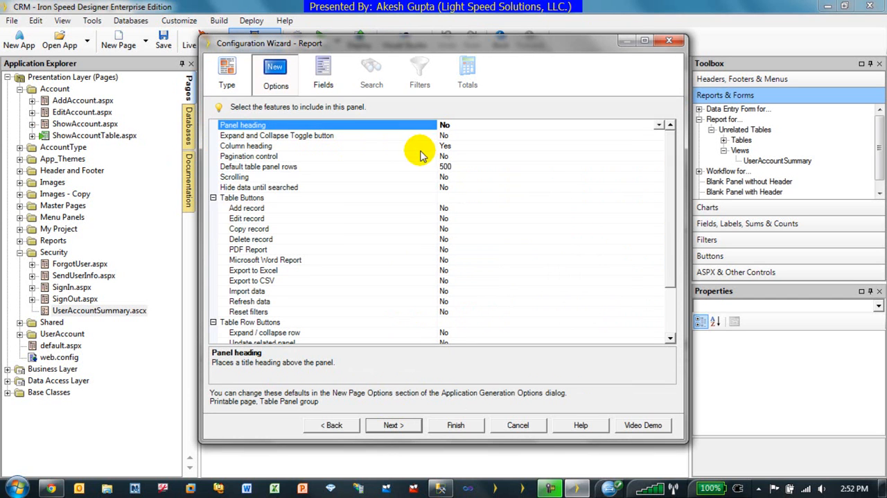
{"action": "scroll", "scroll_direction": "down", "scroll_amount": 3}
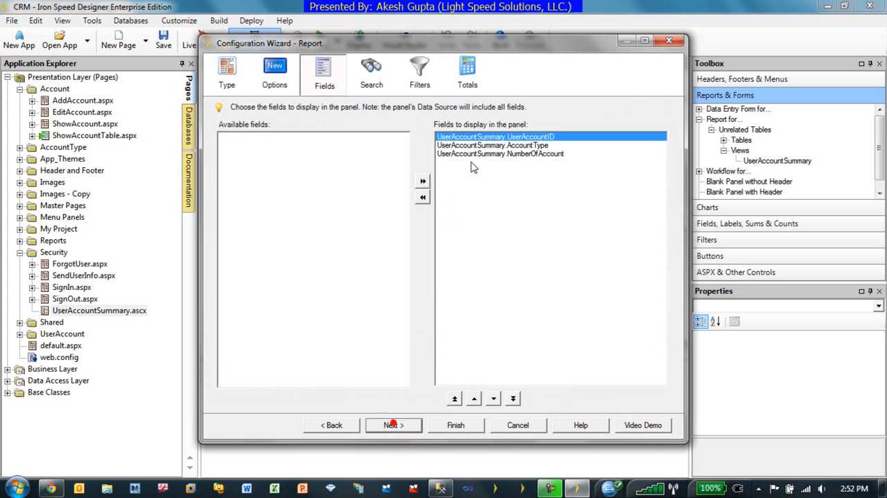
{"action": "mouse_move", "coordinate": [558, 142]}
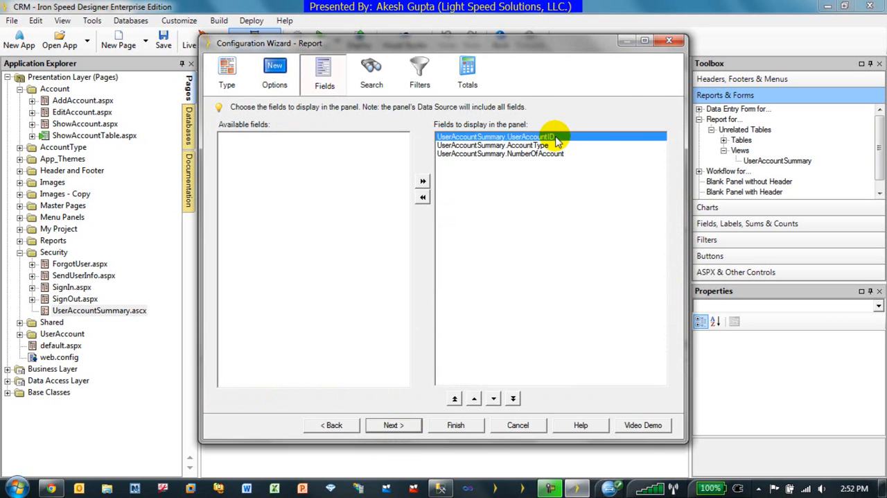
{"action": "mouse_move", "coordinate": [543, 160]}
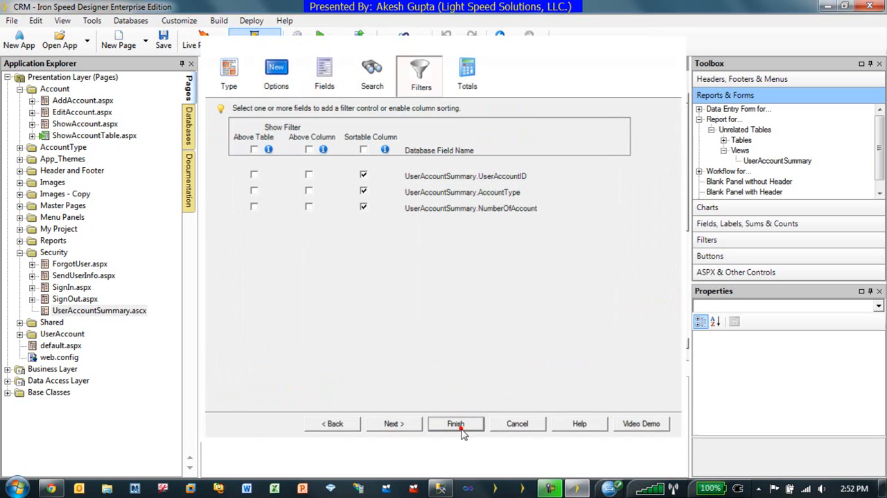
{"action": "left_click", "coordinate": [455, 424]}
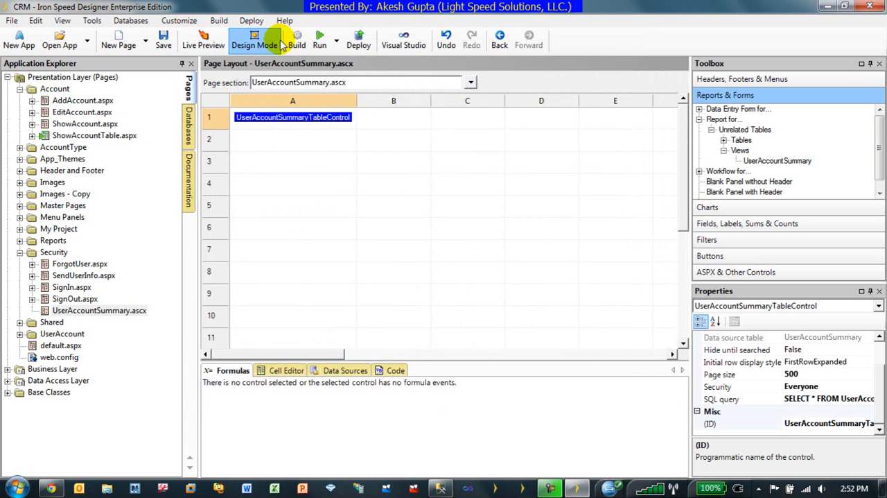
Build the application and review the stored-procedure errors it reports.
{"action": "left_click", "coordinate": [297, 39]}
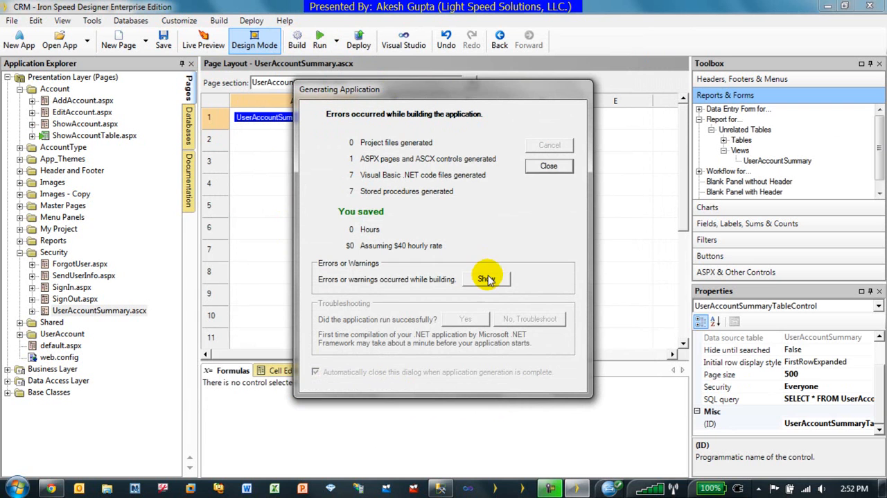
{"action": "left_click", "coordinate": [488, 277]}
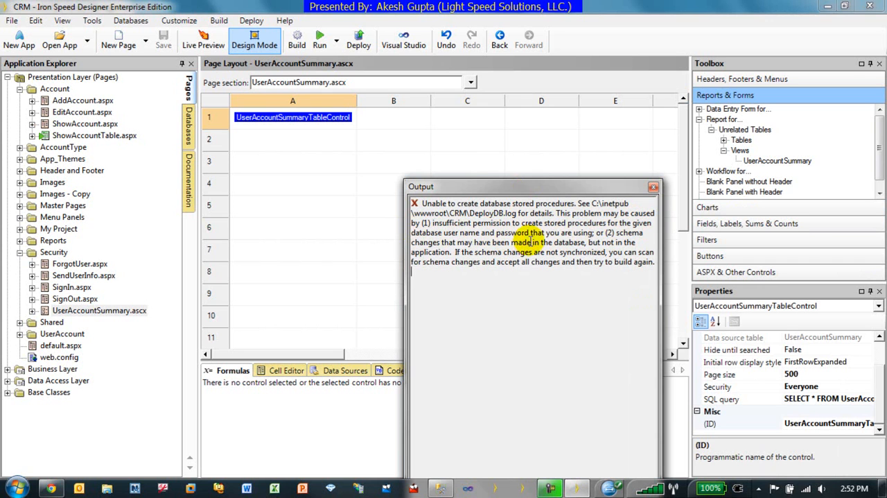
{"action": "left_click", "coordinate": [651, 186]}
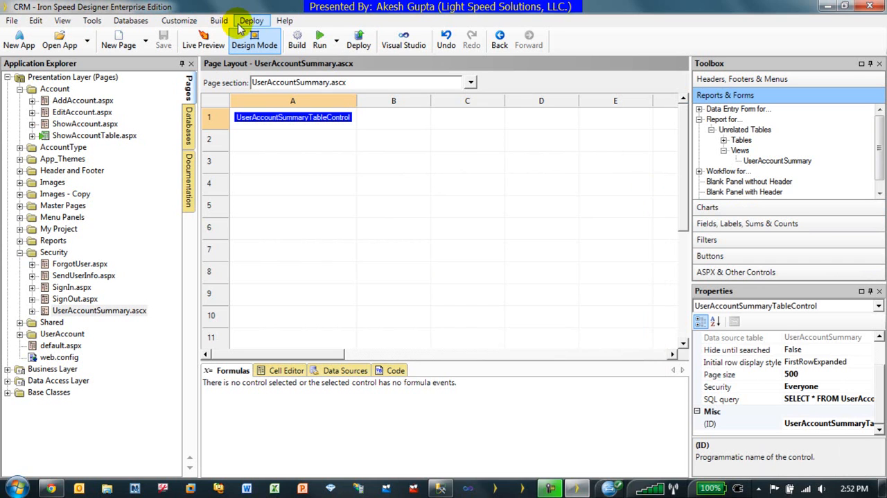
Run a scan-only schema synchronization, finding no changes, and show the Databases tab.
{"action": "left_click", "coordinate": [130, 19]}
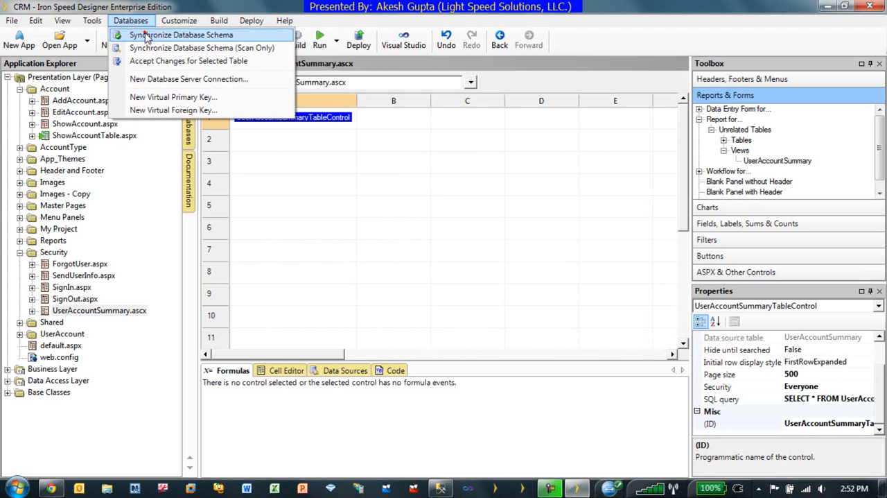
{"action": "left_click", "coordinate": [182, 35]}
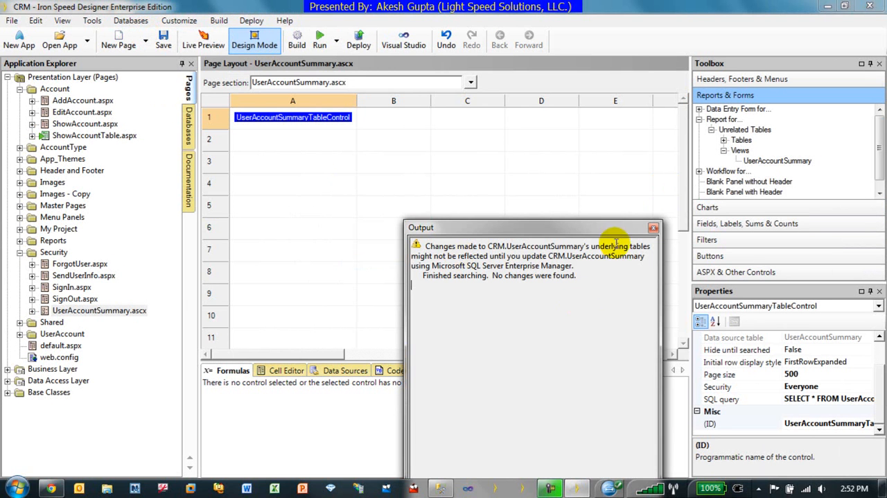
{"action": "left_click", "coordinate": [652, 227]}
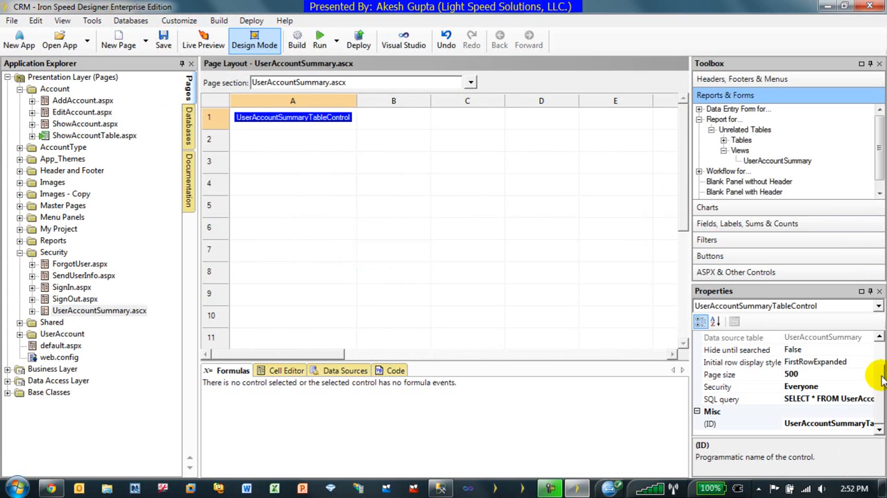
{"action": "scroll", "scroll_direction": "up", "scroll_amount": 3}
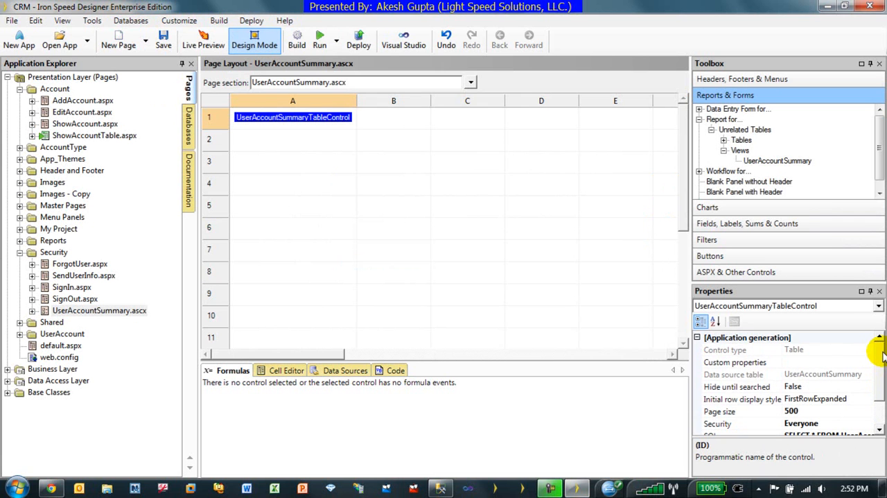
{"action": "left_click", "coordinate": [188, 132]}
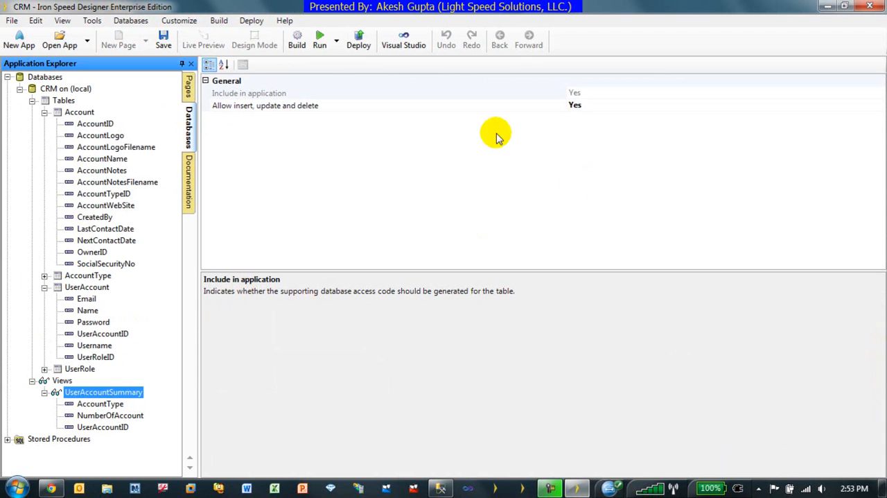
{"action": "mouse_move", "coordinate": [236, 114]}
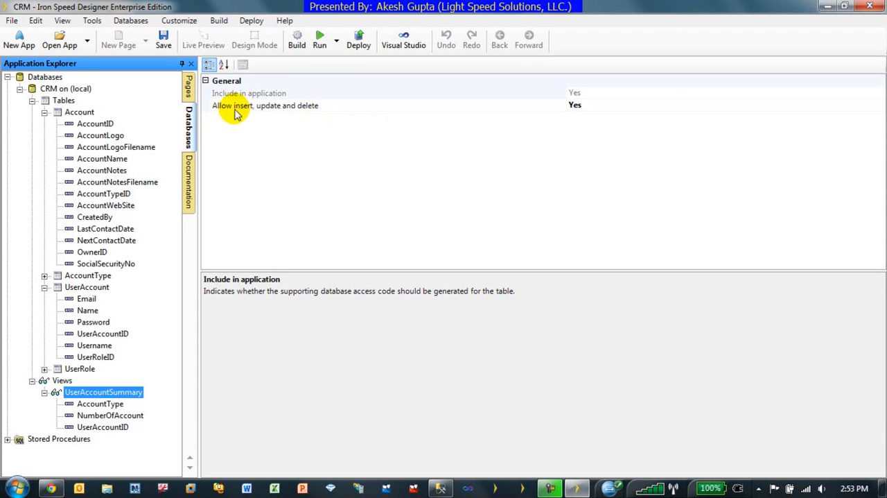
{"action": "mouse_move", "coordinate": [576, 118]}
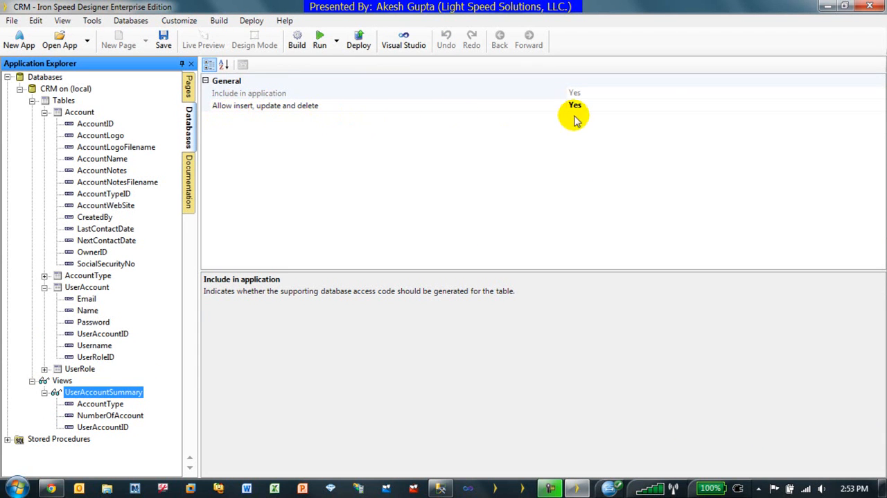
Set the UserAccountSummary view's 'Allow insert, update and delete' to No and run the application.
{"action": "left_click", "coordinate": [574, 106]}
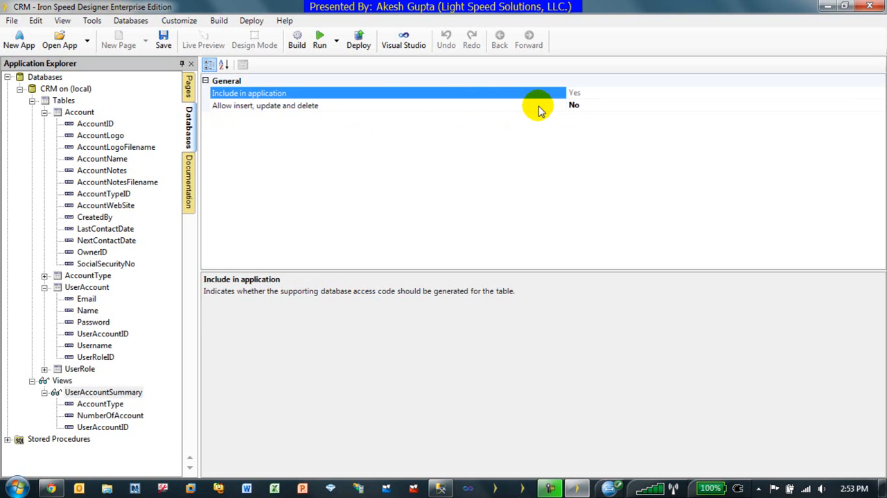
{"action": "mouse_move", "coordinate": [562, 110]}
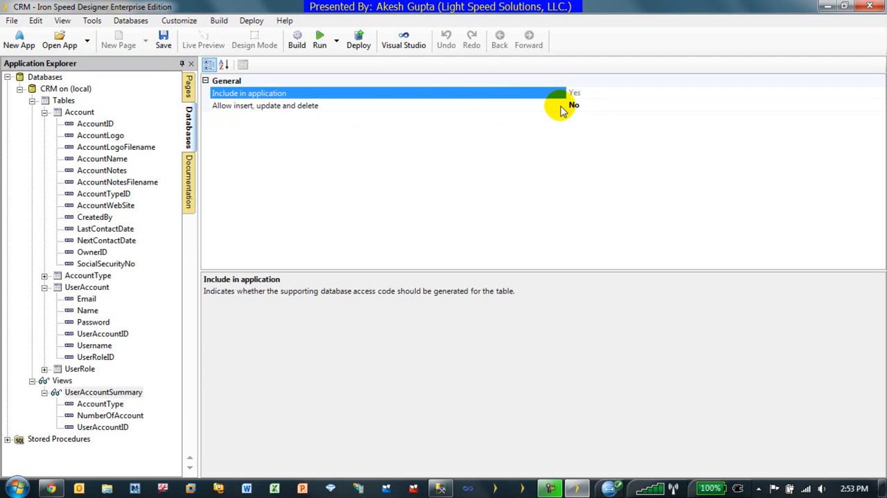
{"action": "mouse_move", "coordinate": [427, 96]}
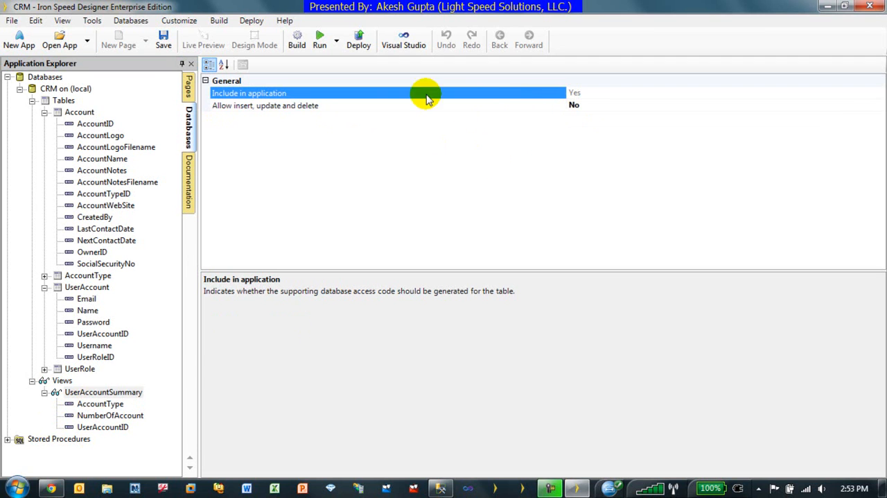
{"action": "mouse_move", "coordinate": [347, 95]}
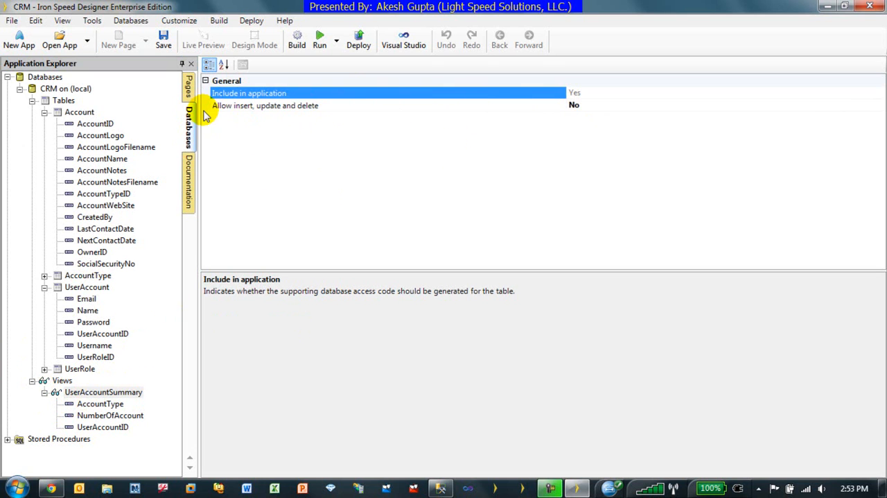
{"action": "mouse_move", "coordinate": [319, 40]}
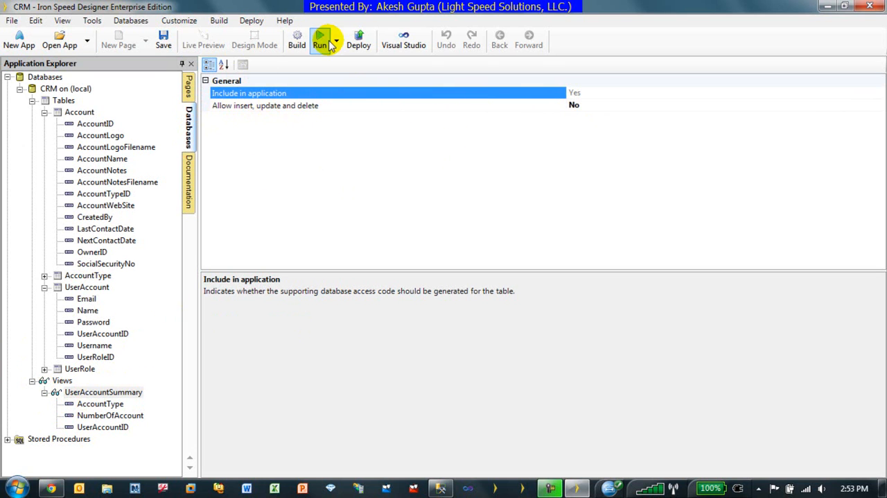
{"action": "left_click", "coordinate": [296, 39]}
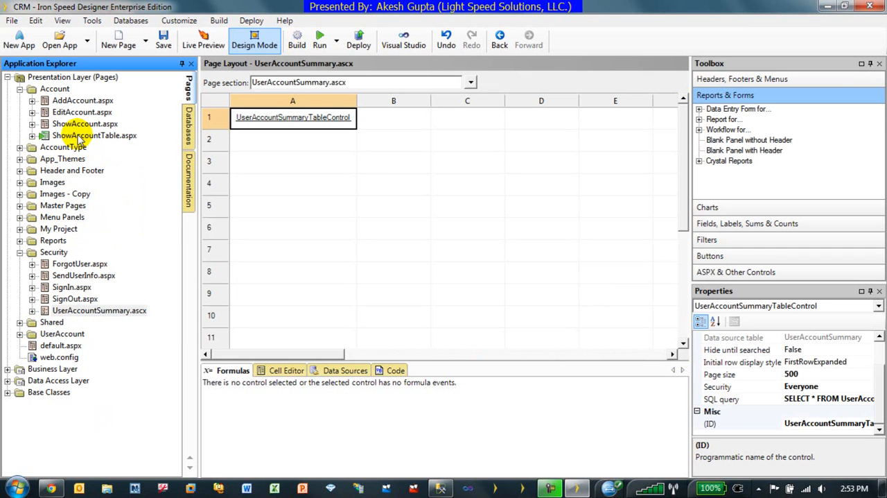
{"action": "mouse_move", "coordinate": [97, 262]}
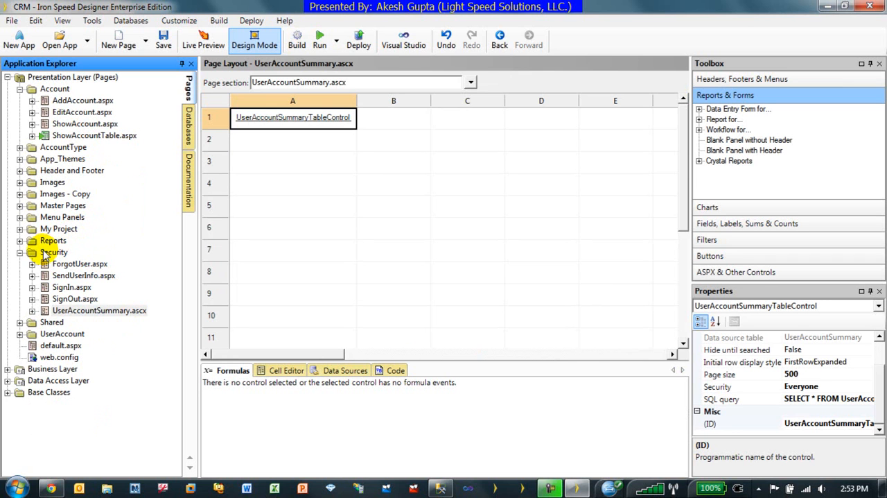
Open the VerticalMenu.master layout from the Master Pages folder.
{"action": "left_click", "coordinate": [19, 205]}
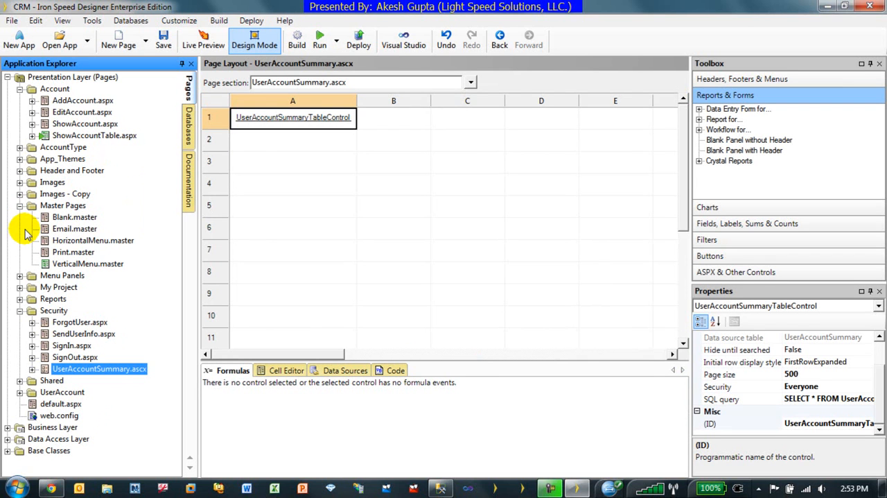
{"action": "left_click", "coordinate": [21, 169]}
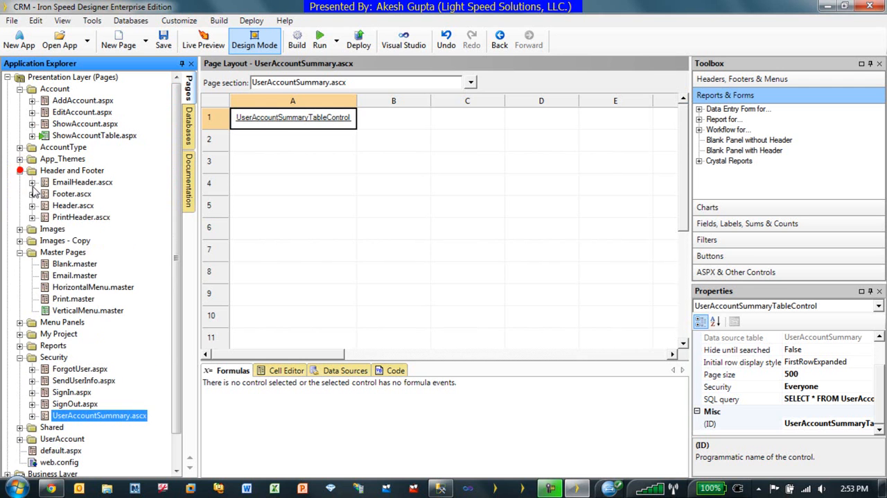
{"action": "left_click", "coordinate": [72, 206]}
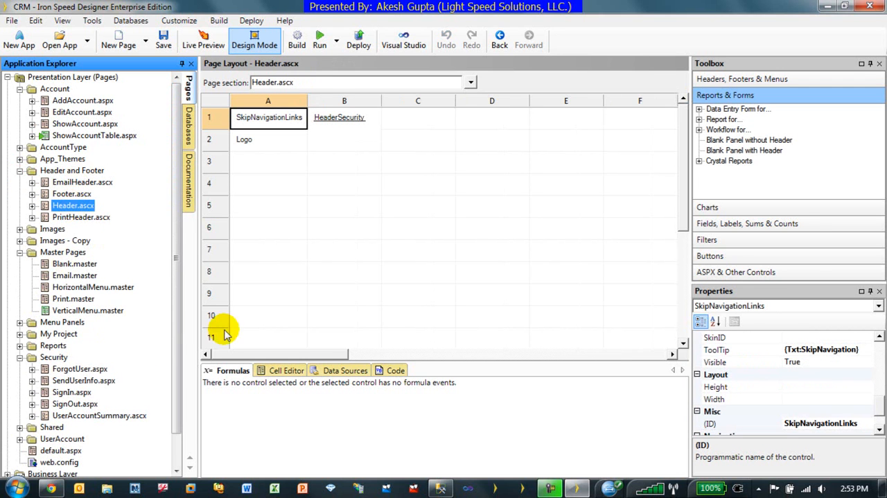
{"action": "mouse_move", "coordinate": [75, 298]}
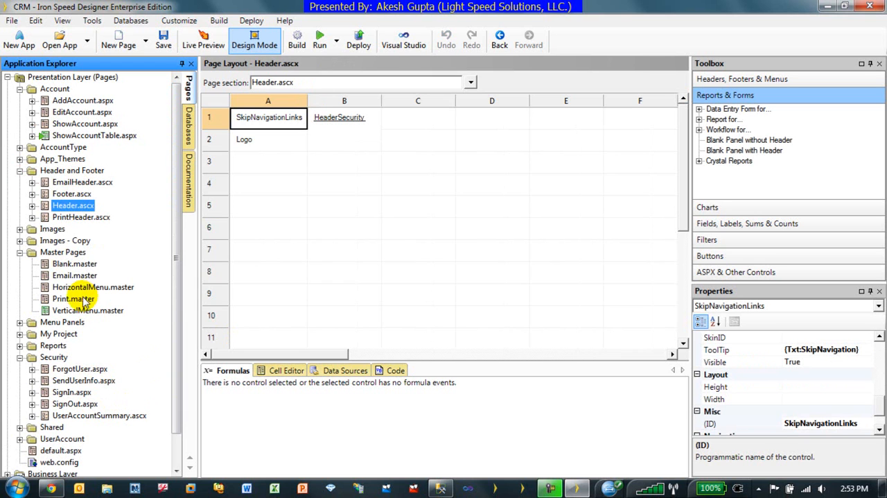
{"action": "mouse_move", "coordinate": [83, 287]}
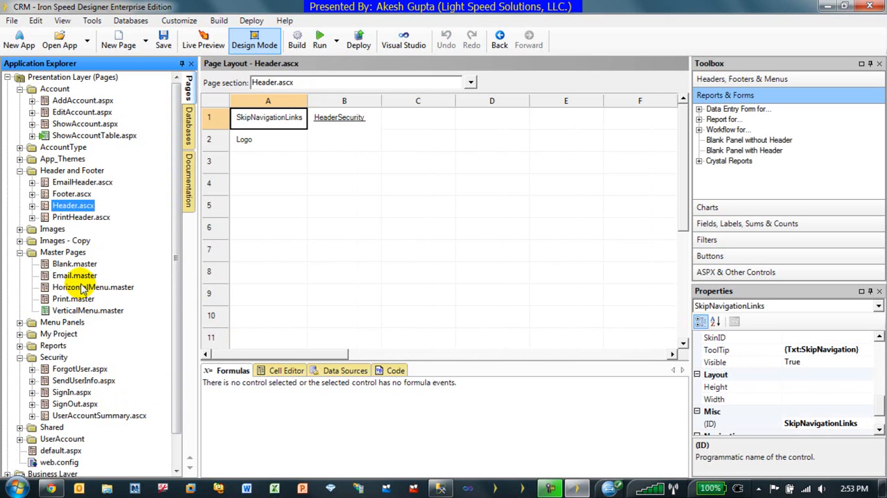
{"action": "left_click", "coordinate": [87, 311]}
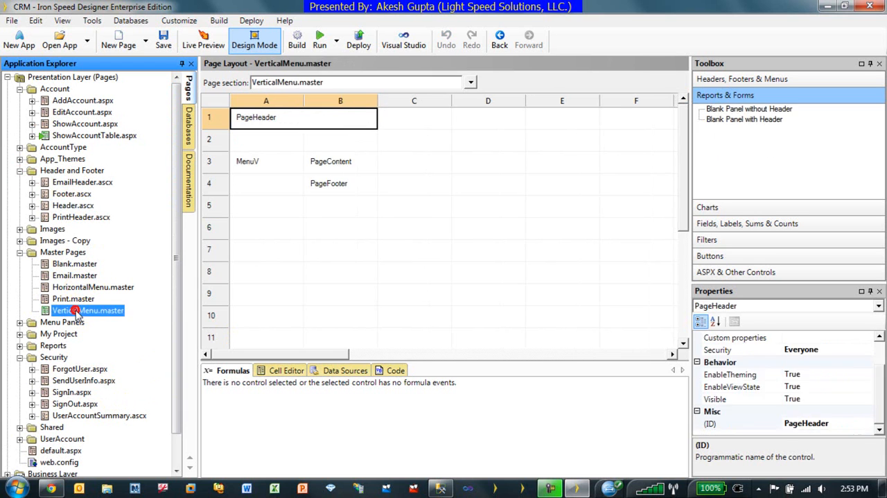
{"action": "mouse_move", "coordinate": [312, 161]}
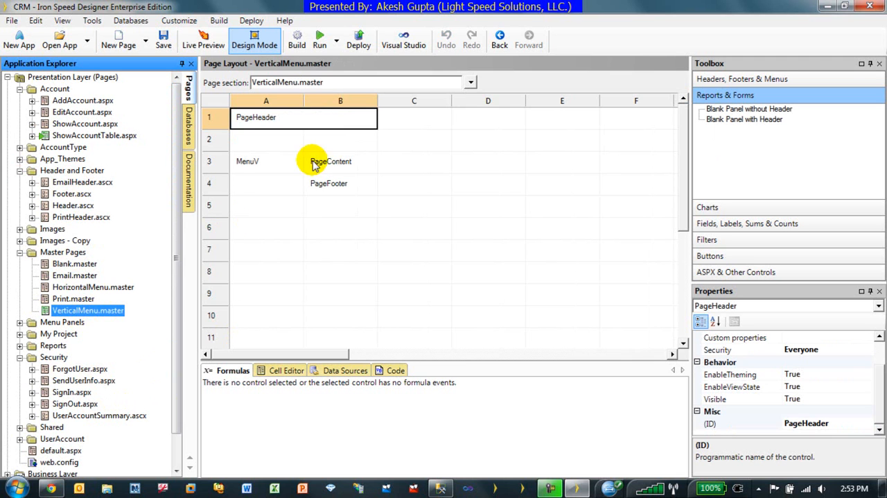
{"action": "mouse_move", "coordinate": [274, 194]}
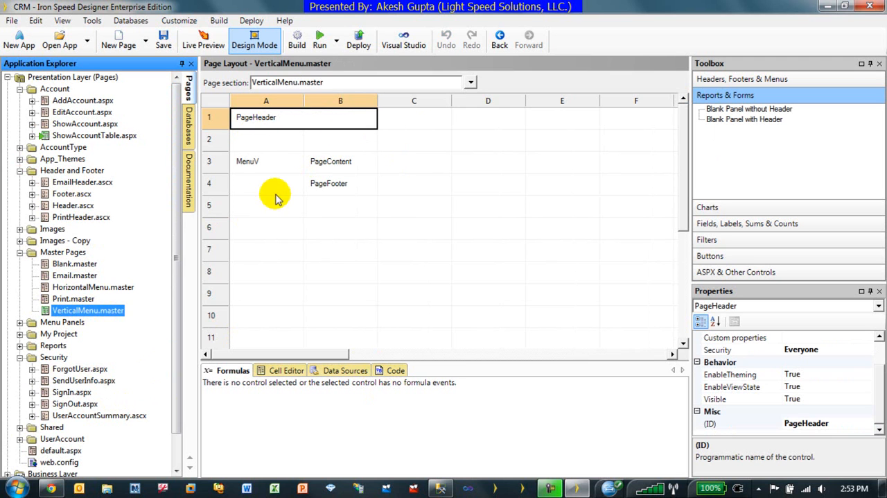
{"action": "mouse_move", "coordinate": [262, 181]}
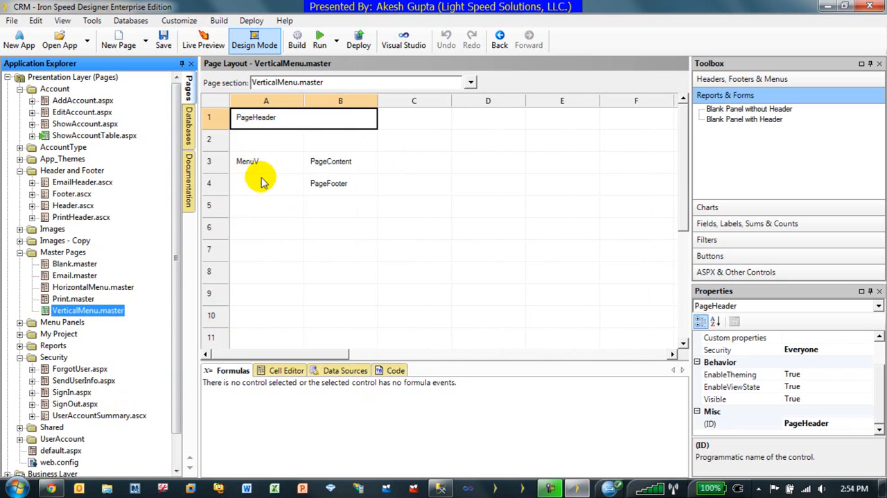
{"action": "left_click", "coordinate": [266, 184]}
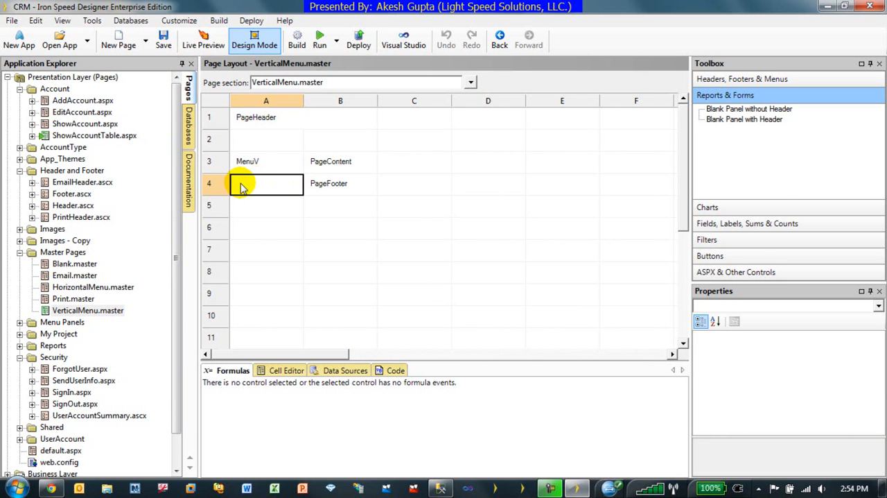
{"action": "mouse_move", "coordinate": [770, 272]}
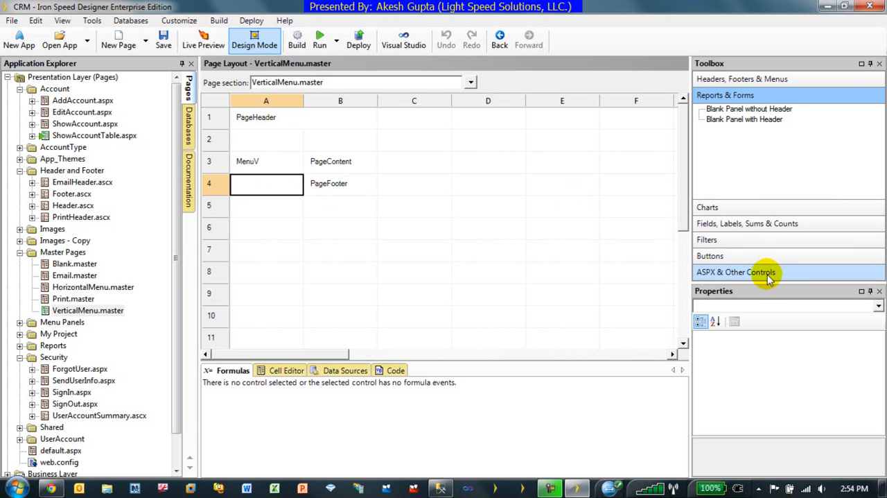
Drag an Include ASCX Component from the GEN toolbox group into cell B5 under PageFooter.
{"action": "left_click", "coordinate": [749, 108]}
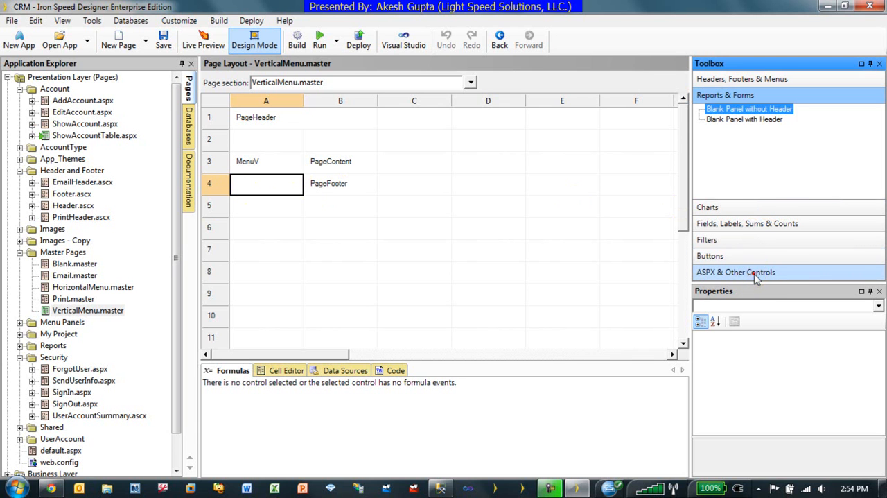
{"action": "left_click", "coordinate": [735, 271]}
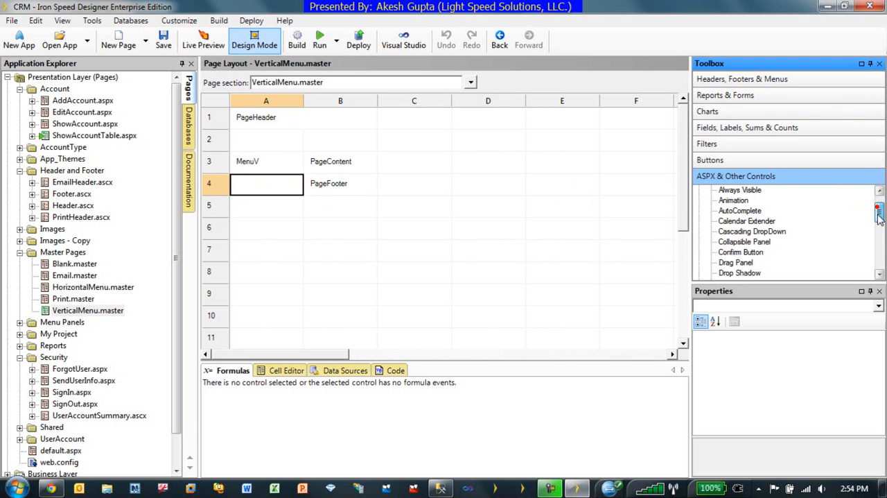
{"action": "scroll", "scroll_direction": "down", "scroll_amount": 3}
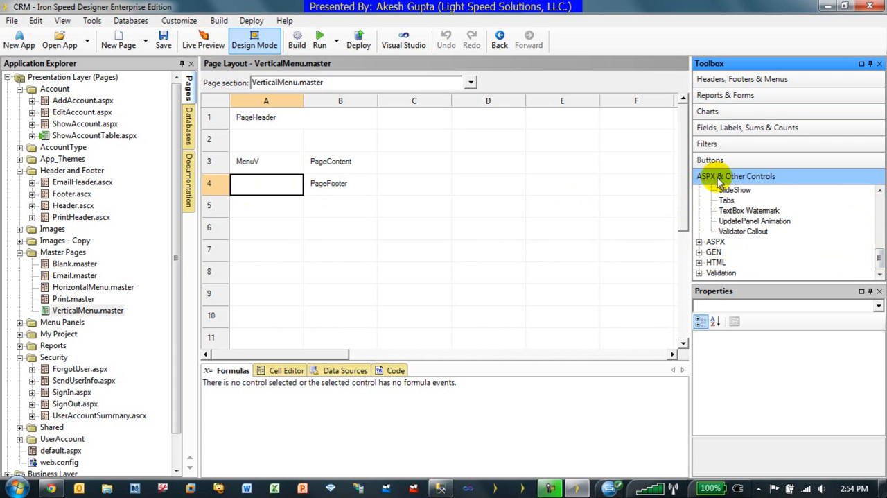
{"action": "mouse_move", "coordinate": [700, 256]}
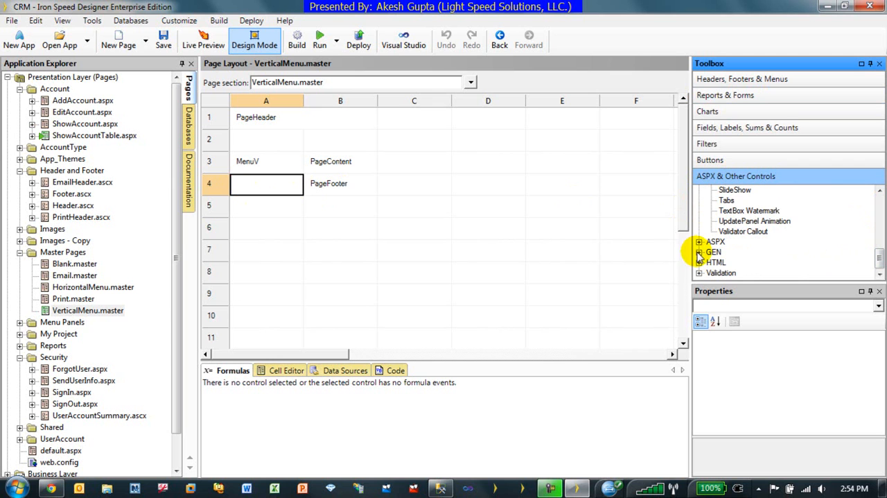
{"action": "left_click", "coordinate": [698, 253]}
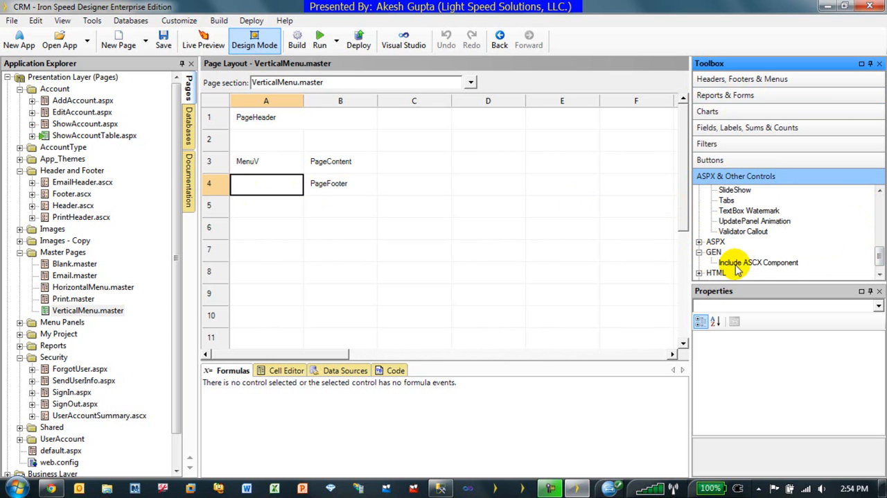
{"action": "left_click", "coordinate": [757, 262]}
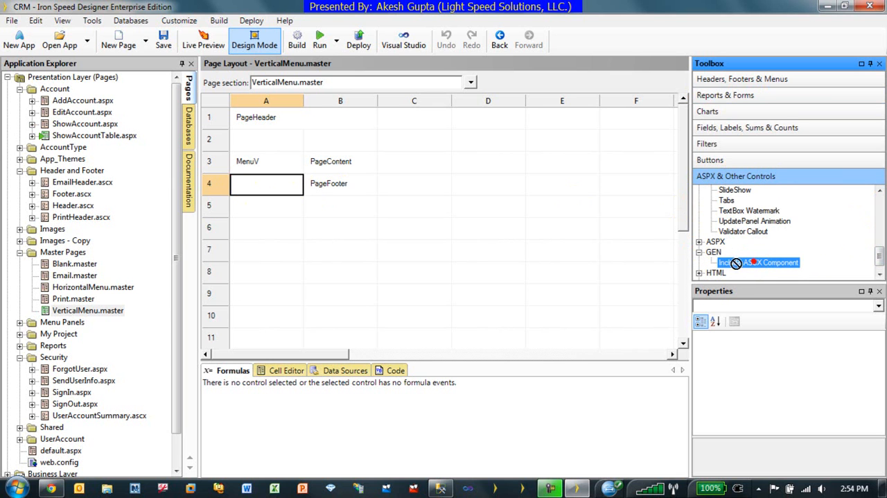
{"action": "left_click_drag", "start_coordinate": [757, 262], "coordinate": [266, 183]}
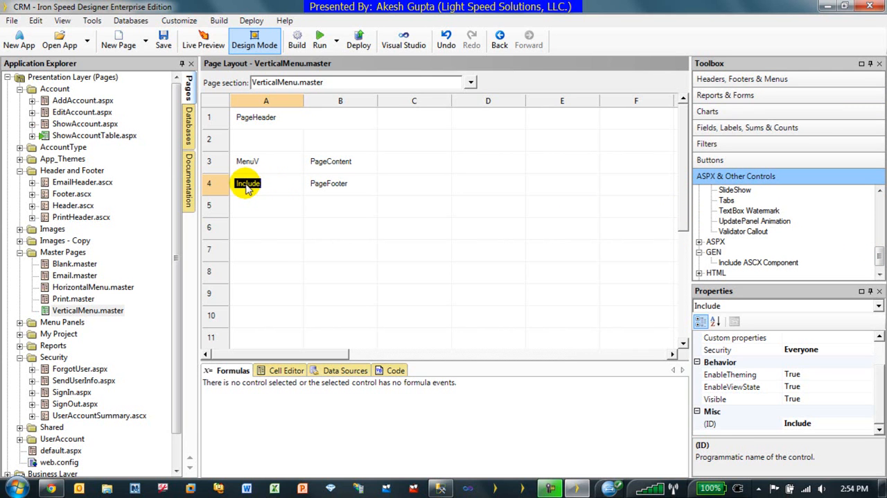
{"action": "left_click_drag", "start_coordinate": [246, 183], "coordinate": [322, 205]}
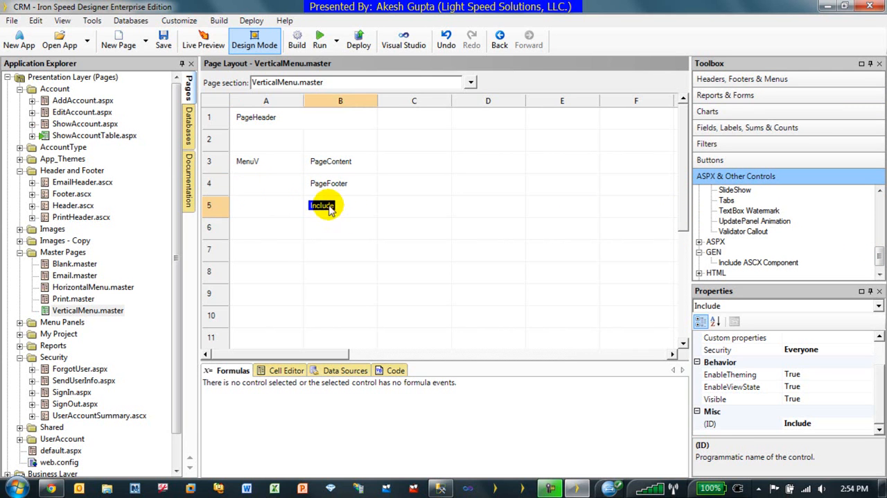
Rename the included component to UserAccountSummary and begin editing which ASCX file it includes.
{"action": "right_click", "coordinate": [322, 206]}
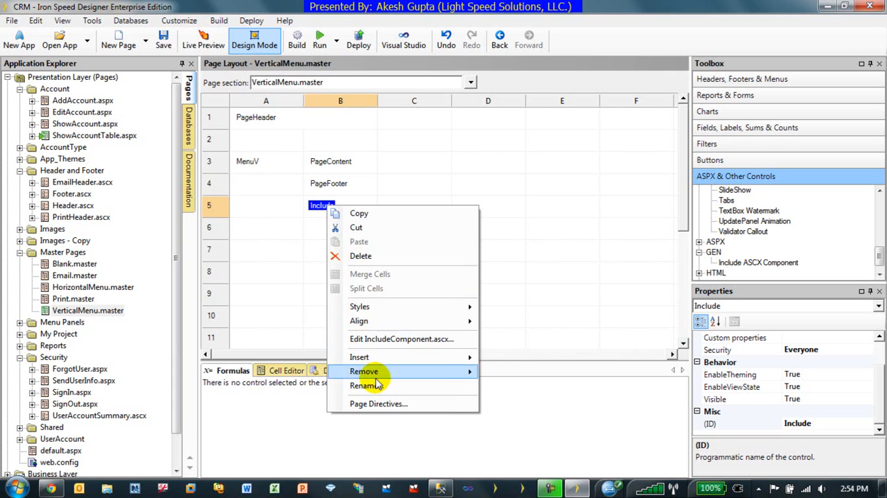
{"action": "left_click", "coordinate": [363, 386]}
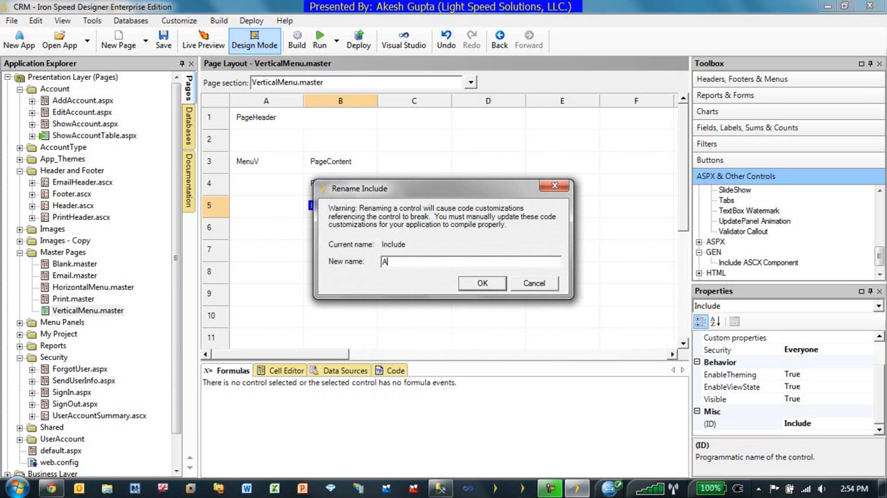
{"action": "type", "text": "UserAccou"}
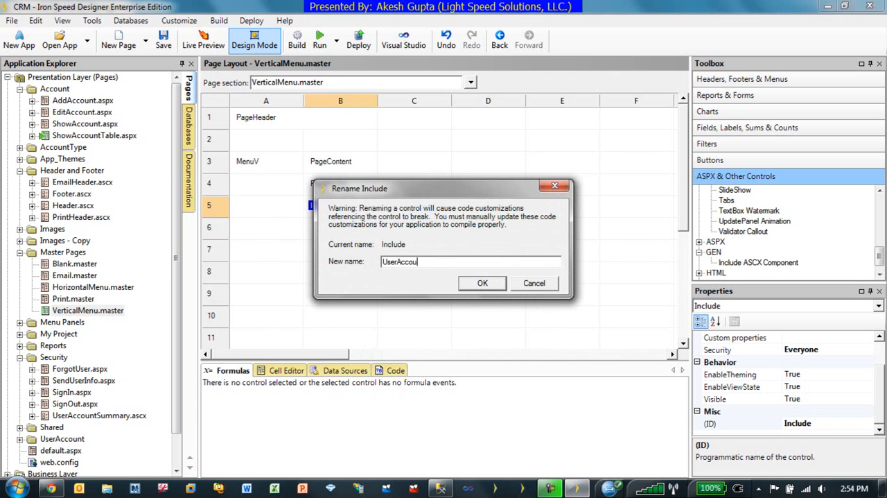
{"action": "type", "text": "ntSummary"}
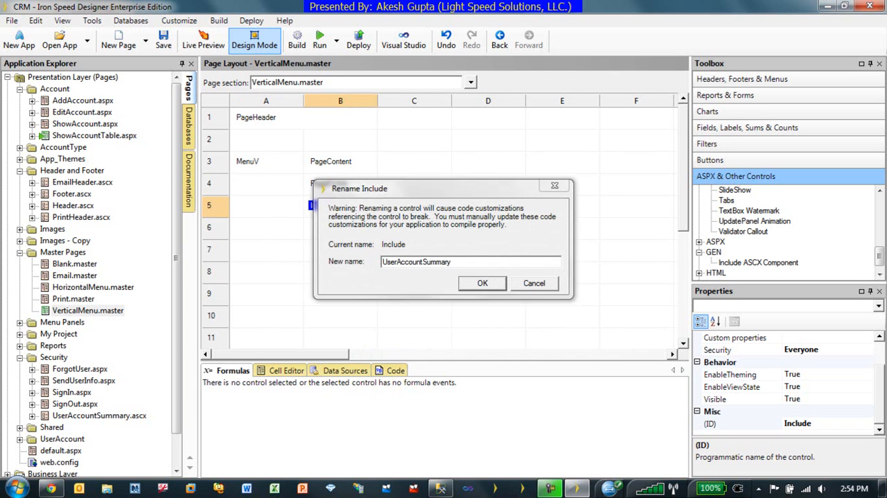
{"action": "left_click", "coordinate": [482, 283]}
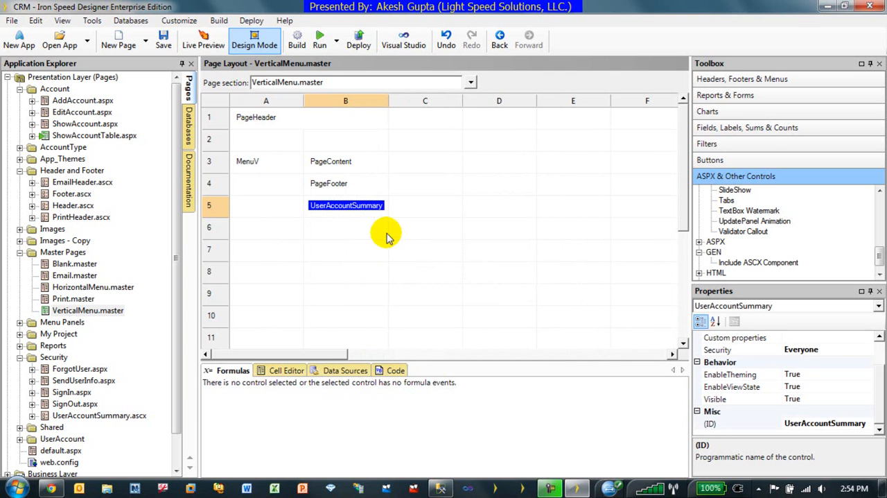
{"action": "right_click", "coordinate": [347, 205]}
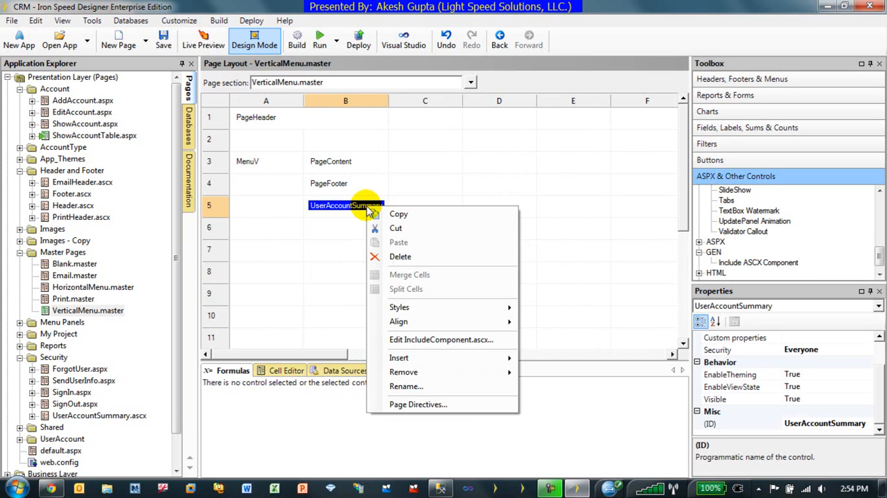
{"action": "mouse_move", "coordinate": [441, 339]}
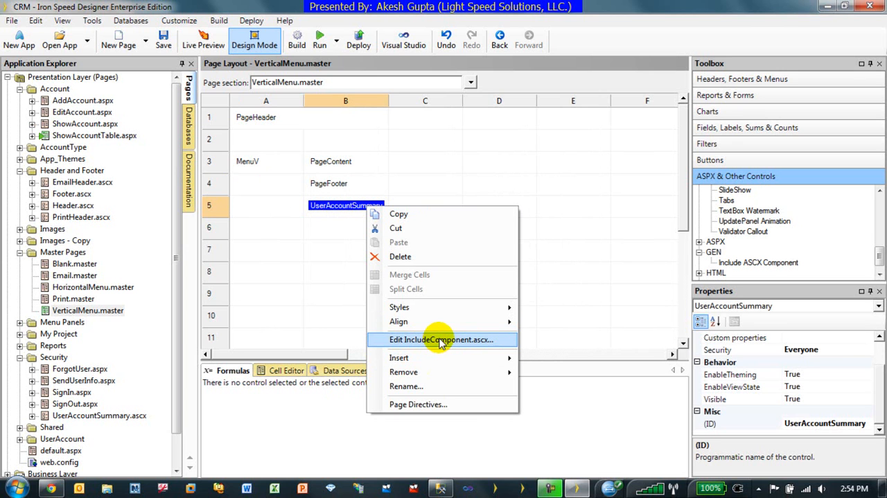
{"action": "left_click", "coordinate": [444, 339]}
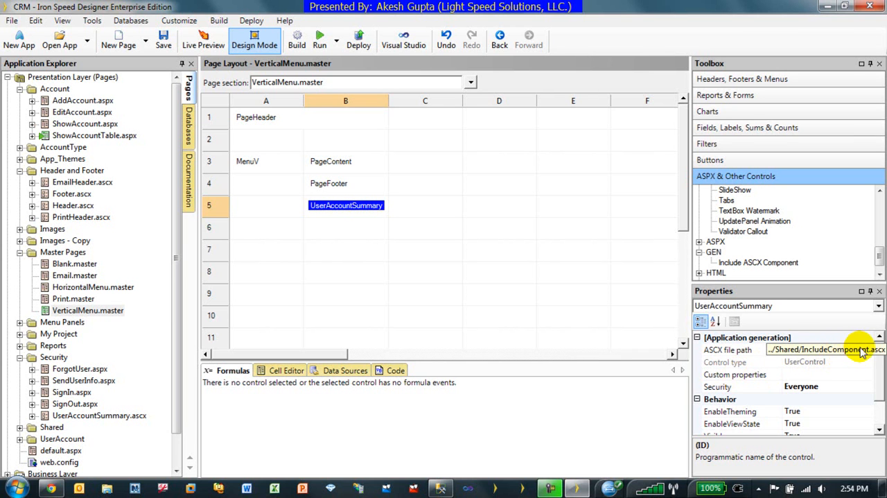
Browse the component's ASCX file path to the Security folder's UserAccountSummary.ascx control.
{"action": "left_click", "coordinate": [726, 349]}
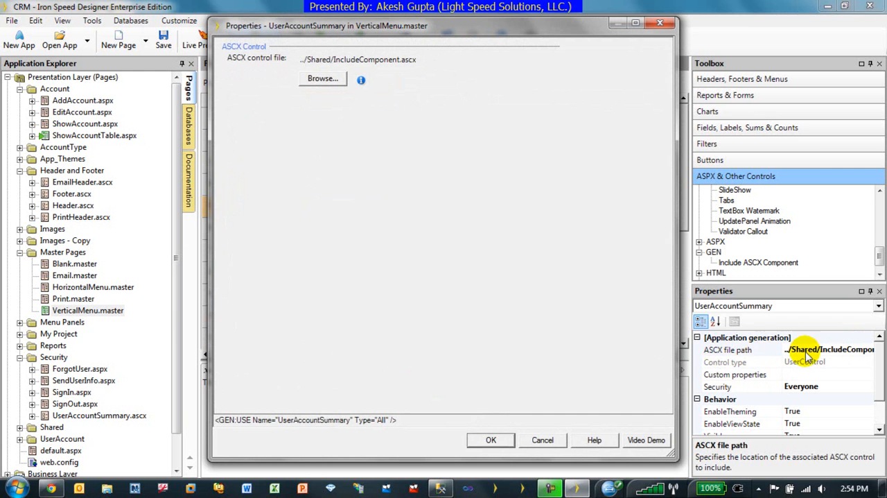
{"action": "left_click", "coordinate": [321, 78]}
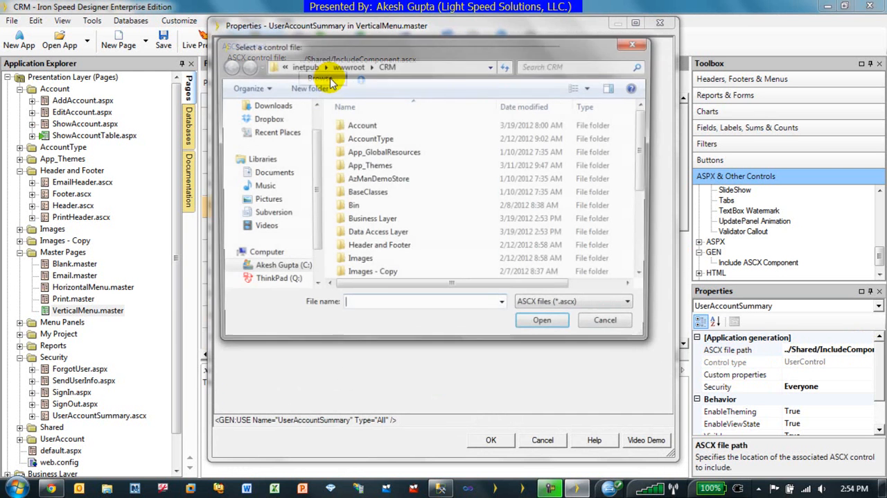
{"action": "scroll", "scroll_direction": "down", "scroll_amount": 3}
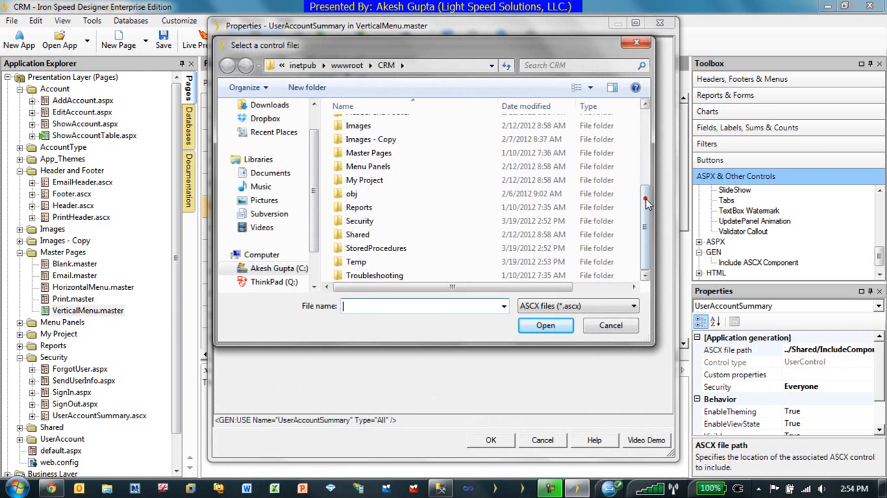
{"action": "double_click", "coordinate": [359, 221]}
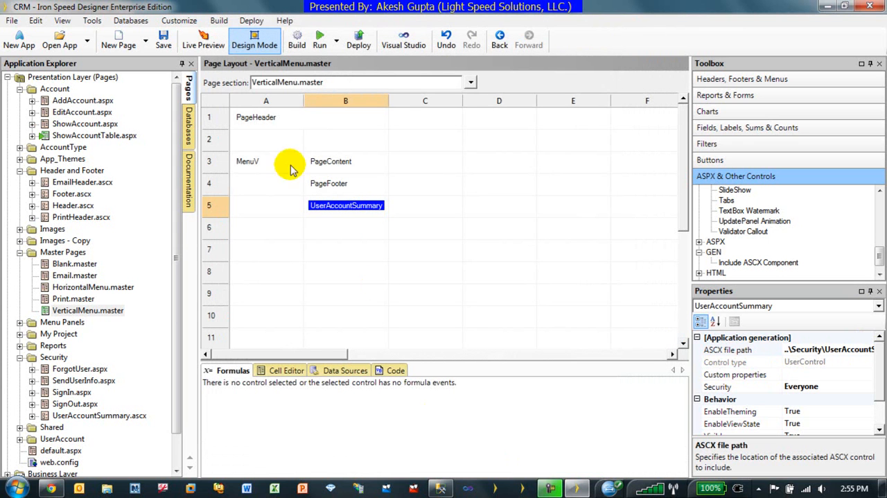
{"action": "mouse_move", "coordinate": [297, 41]}
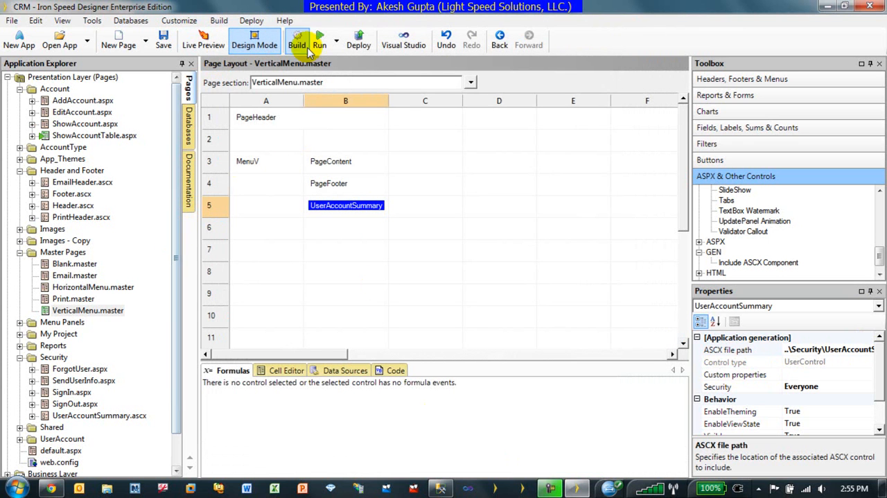
Build the CRM application and dismiss the finished generation report.
{"action": "left_click", "coordinate": [319, 39]}
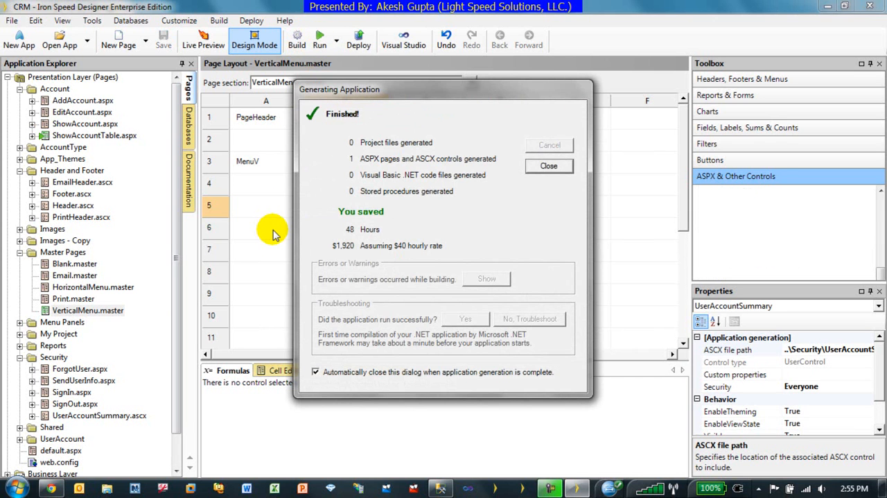
{"action": "left_click", "coordinate": [549, 165]}
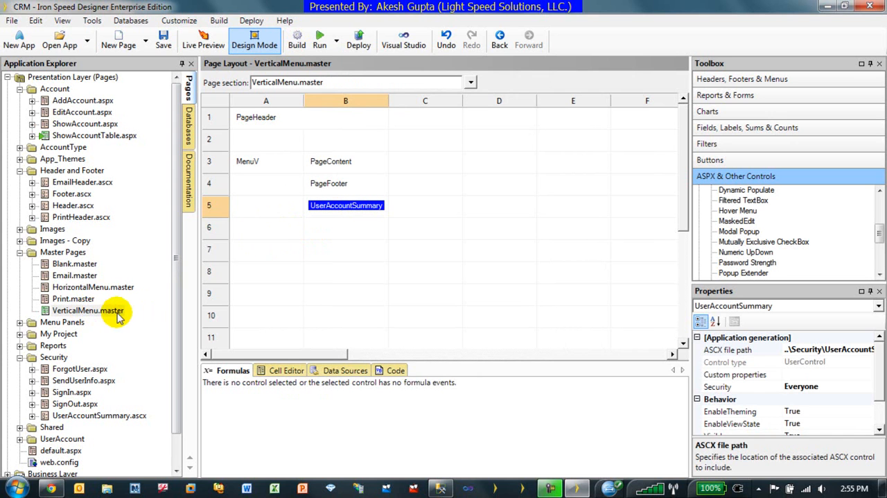
{"action": "mouse_move", "coordinate": [361, 211]}
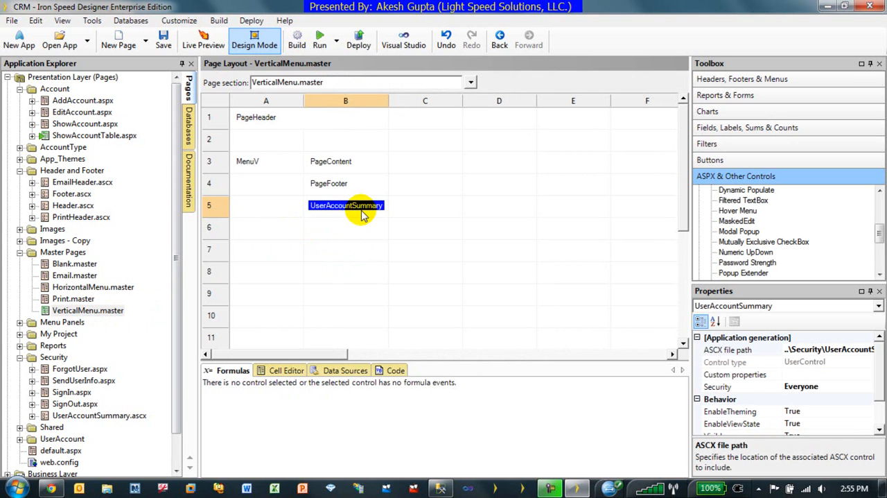
{"action": "mouse_move", "coordinate": [53, 488]}
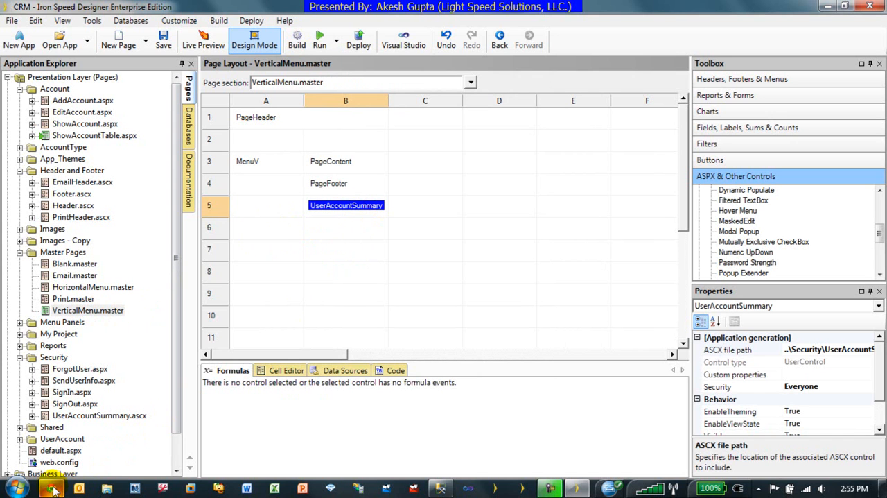
{"action": "left_click", "coordinate": [319, 40]}
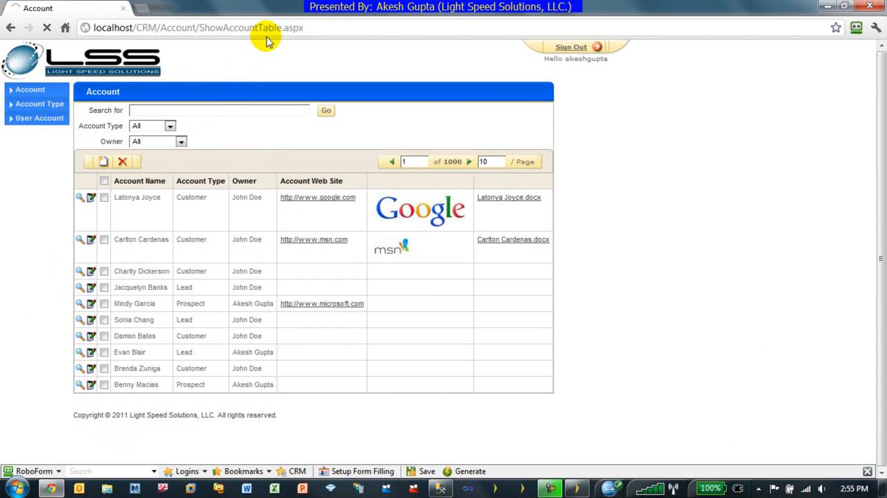
{"action": "left_click", "coordinate": [571, 47]}
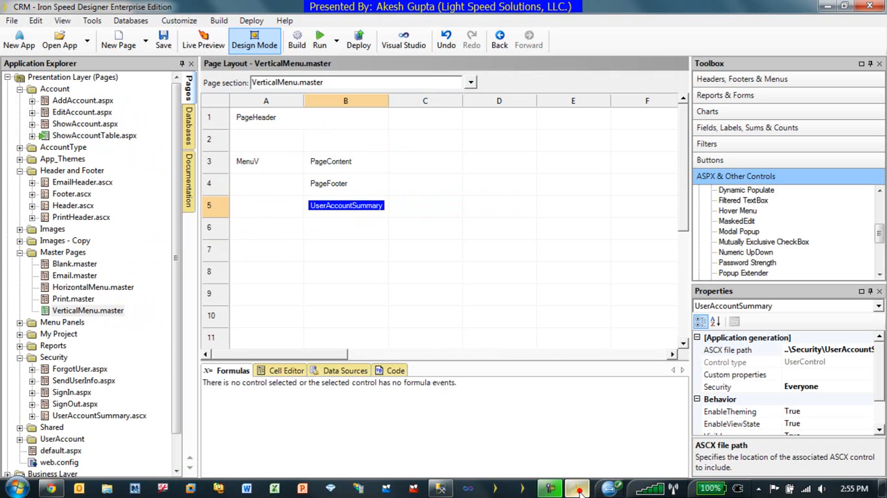
{"action": "mouse_move", "coordinate": [882, 388]}
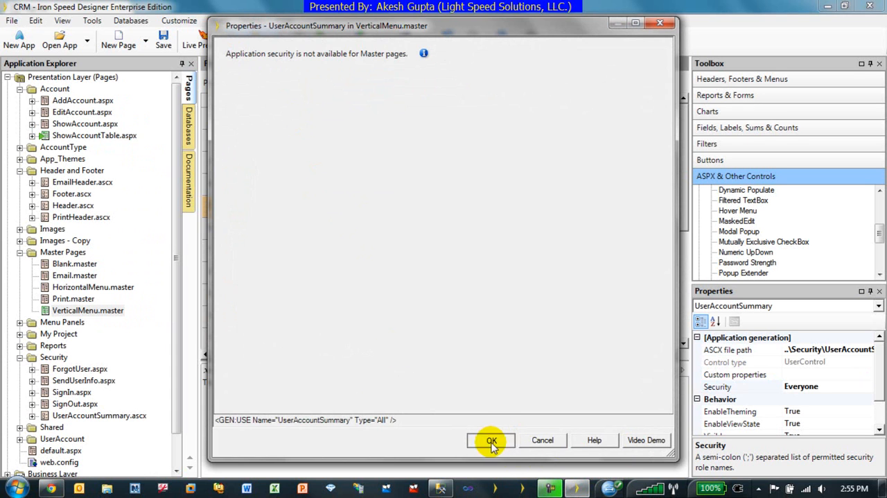
Set the UserAccountSummary table's Security to Signed-in users and build the application.
{"action": "left_click", "coordinate": [491, 441]}
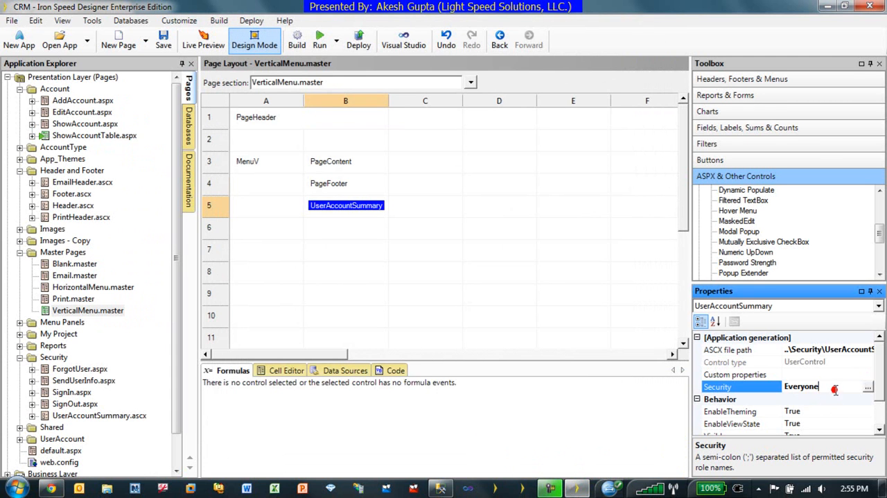
{"action": "mouse_move", "coordinate": [67, 222]}
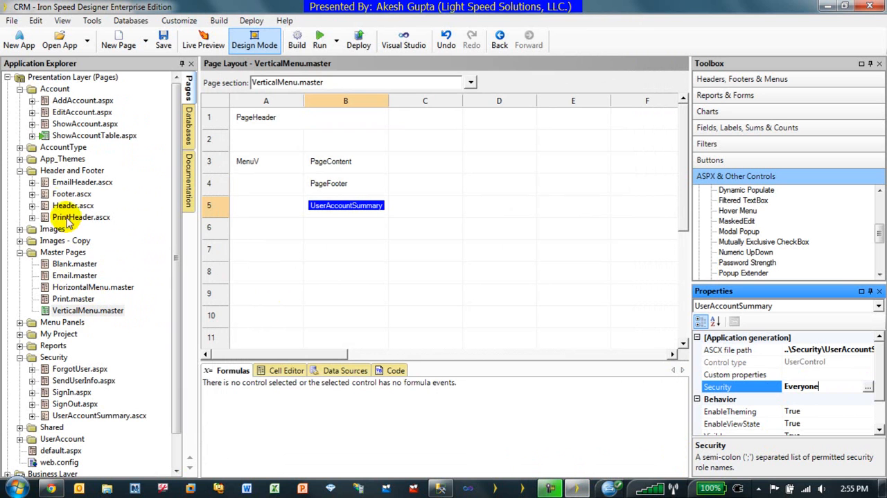
{"action": "double_click", "coordinate": [98, 416]}
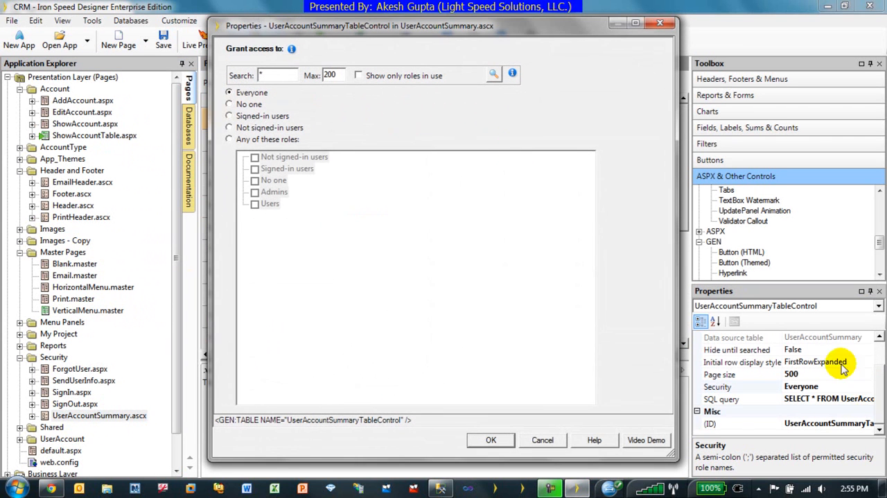
{"action": "left_click", "coordinate": [229, 116]}
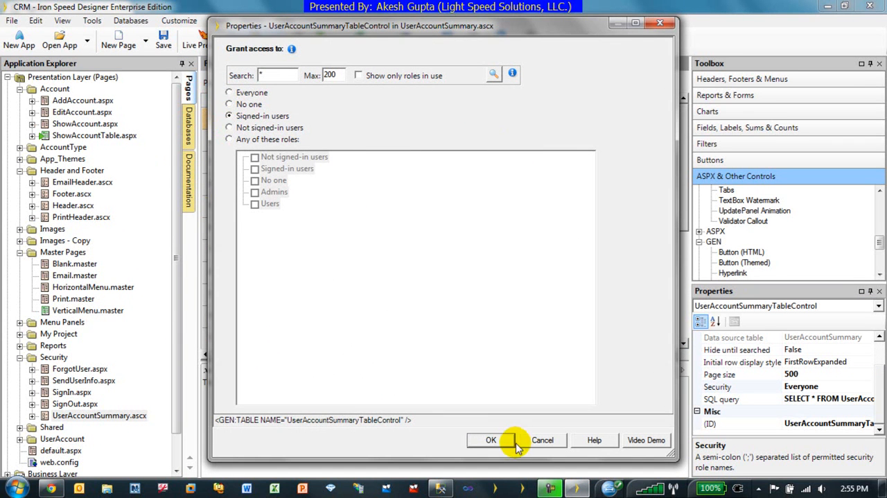
{"action": "left_click", "coordinate": [491, 440]}
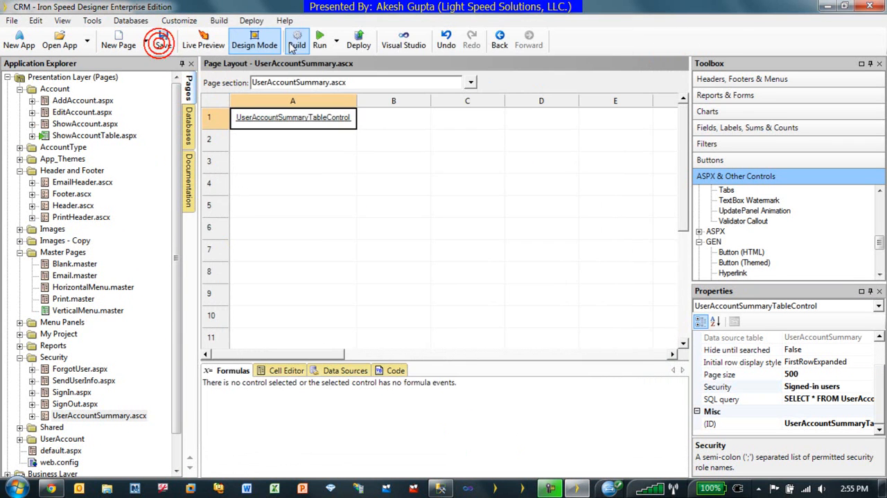
{"action": "left_click", "coordinate": [297, 39]}
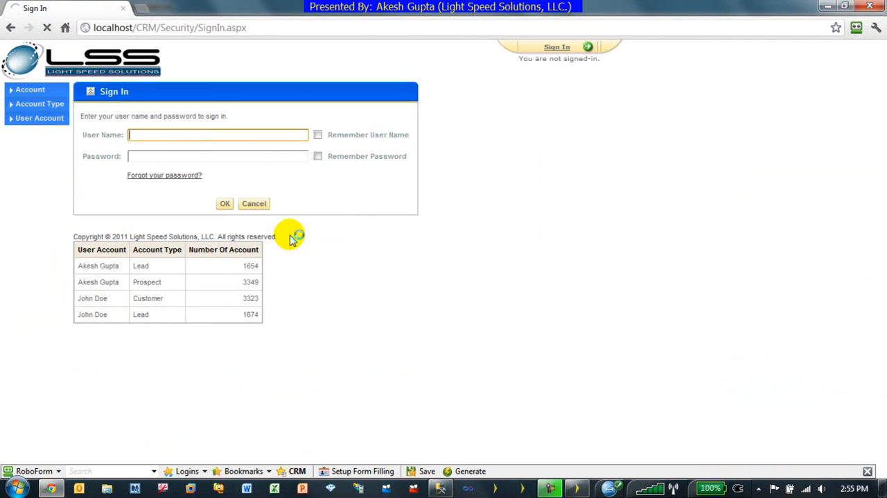
{"action": "mouse_move", "coordinate": [269, 349]}
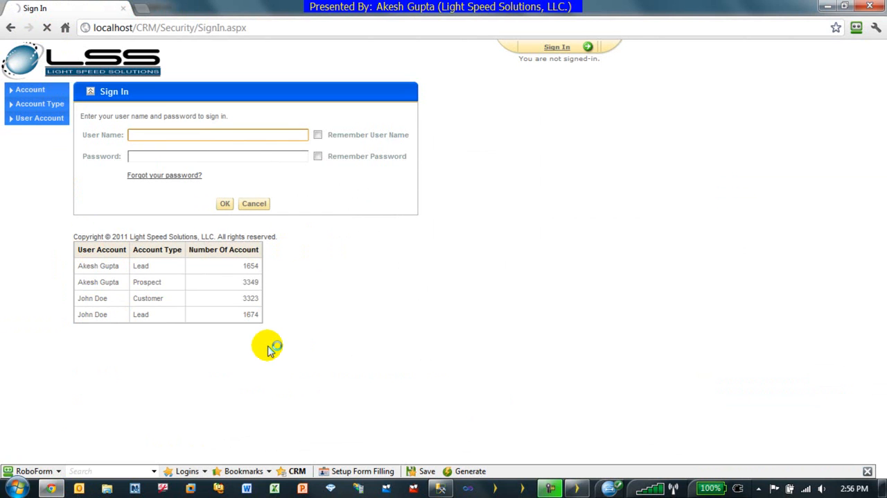
Sign in as akeshgupta, check the footer table on a user account edit page, then return to Account.
{"action": "left_click", "coordinate": [217, 134]}
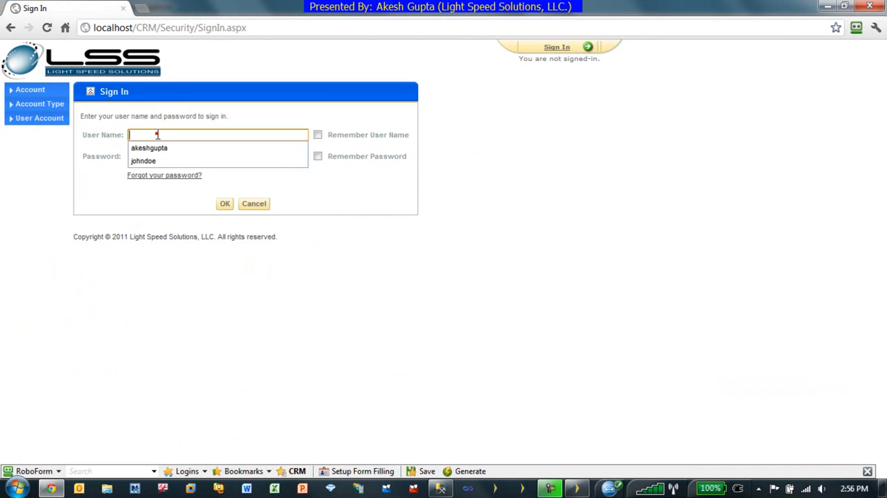
{"action": "left_click", "coordinate": [149, 147]}
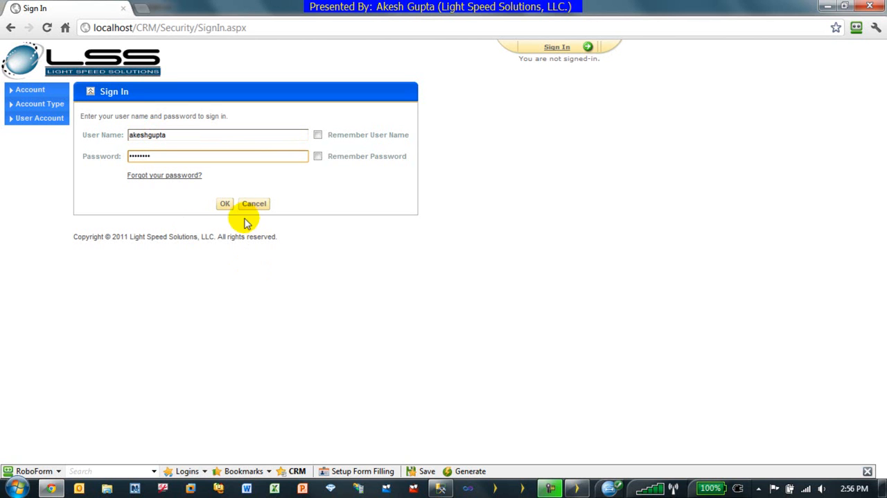
{"action": "left_click", "coordinate": [224, 202]}
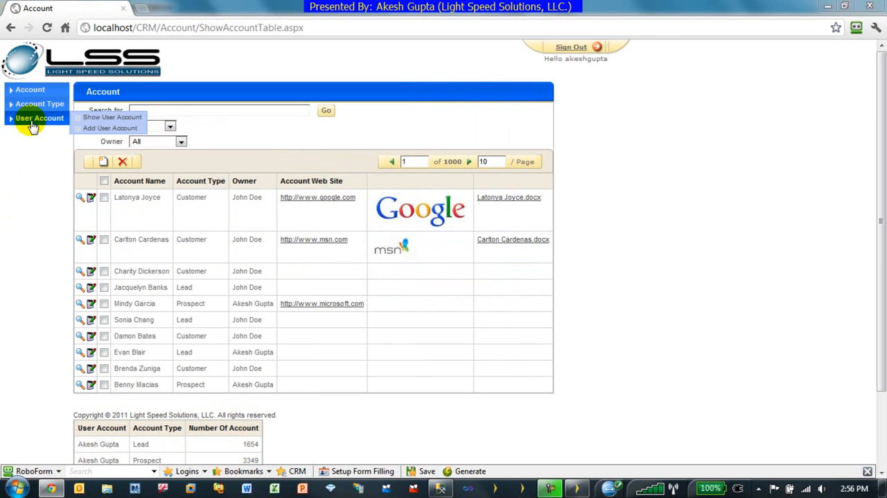
{"action": "left_click", "coordinate": [111, 116]}
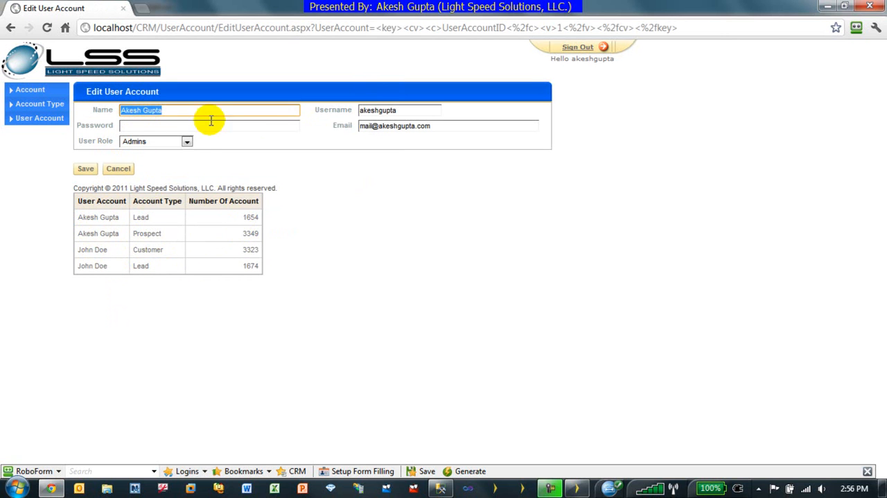
{"action": "left_click", "coordinate": [31, 89]}
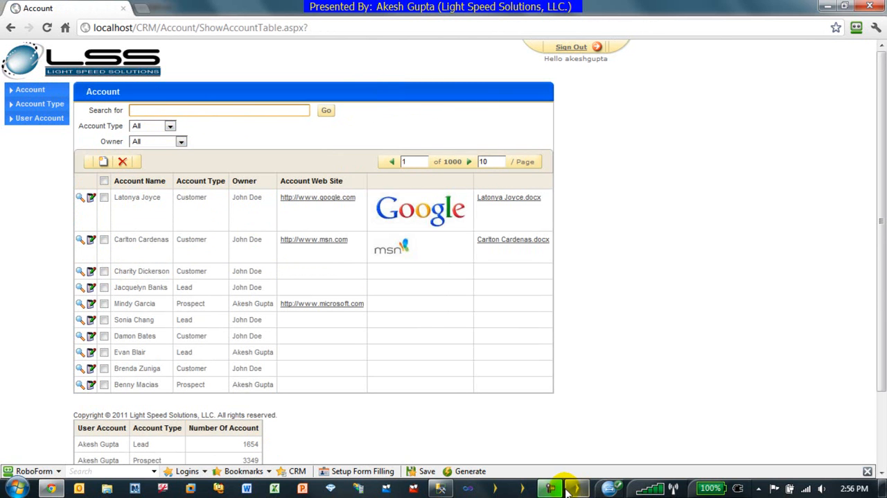
Add an Include ASCX Component to EditAccount.aspx cell C1 and name it UserAccountSummaryII.
{"action": "left_click", "coordinate": [549, 488]}
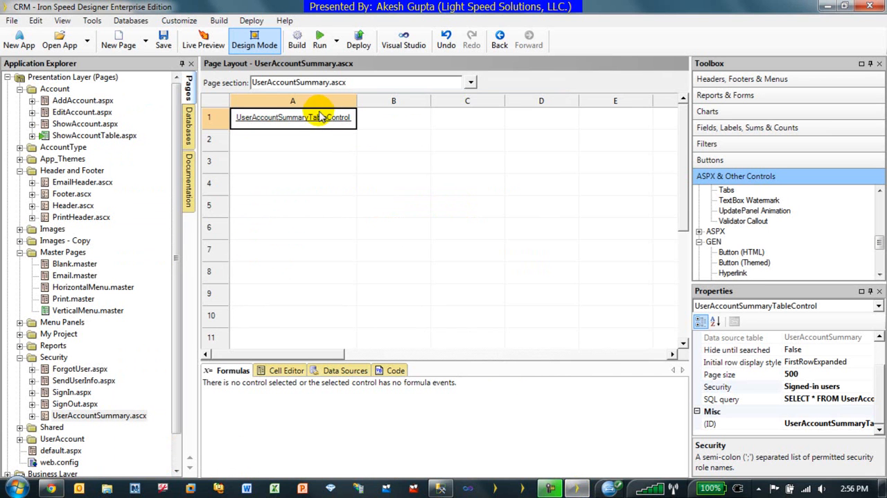
{"action": "mouse_move", "coordinate": [90, 111]}
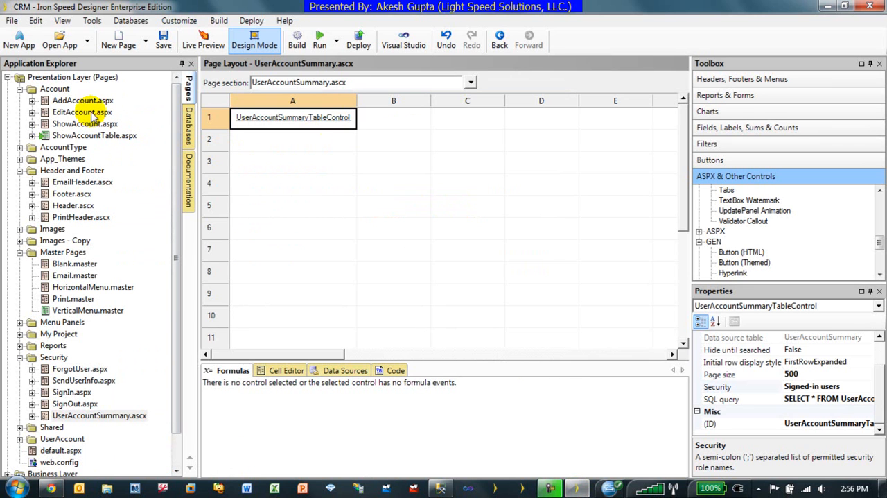
{"action": "left_click", "coordinate": [82, 111]}
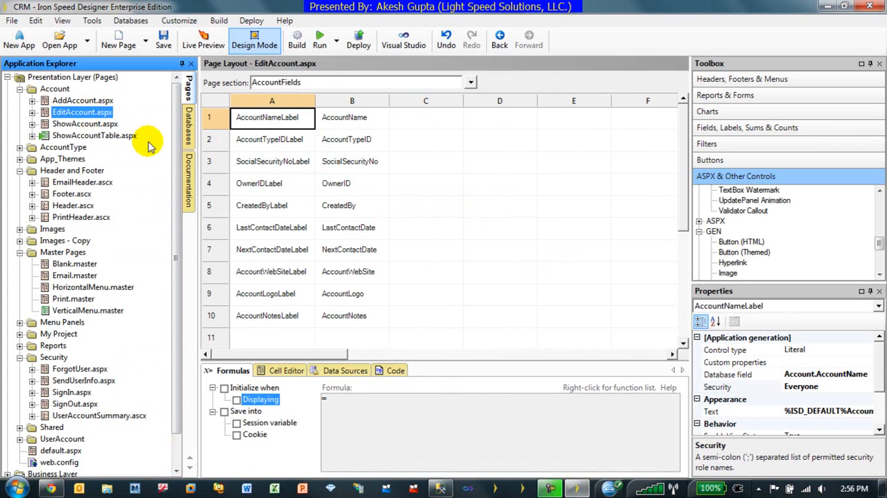
{"action": "mouse_move", "coordinate": [769, 385]}
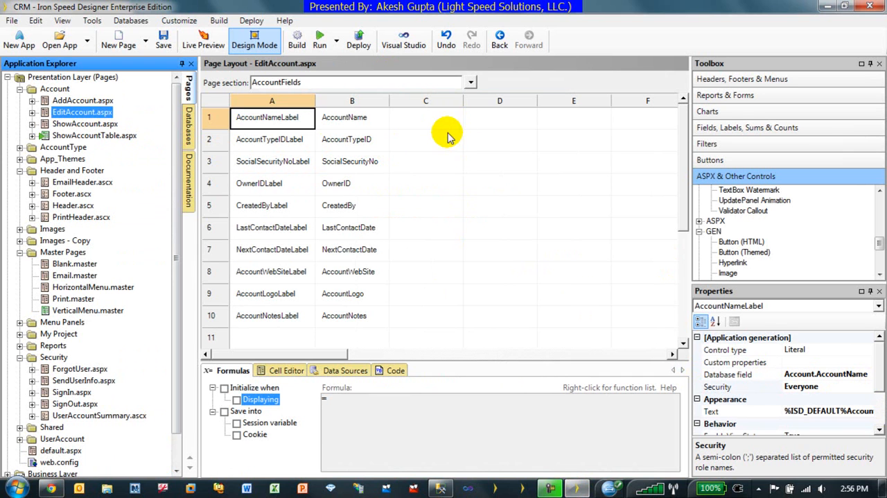
{"action": "left_click", "coordinate": [426, 116]}
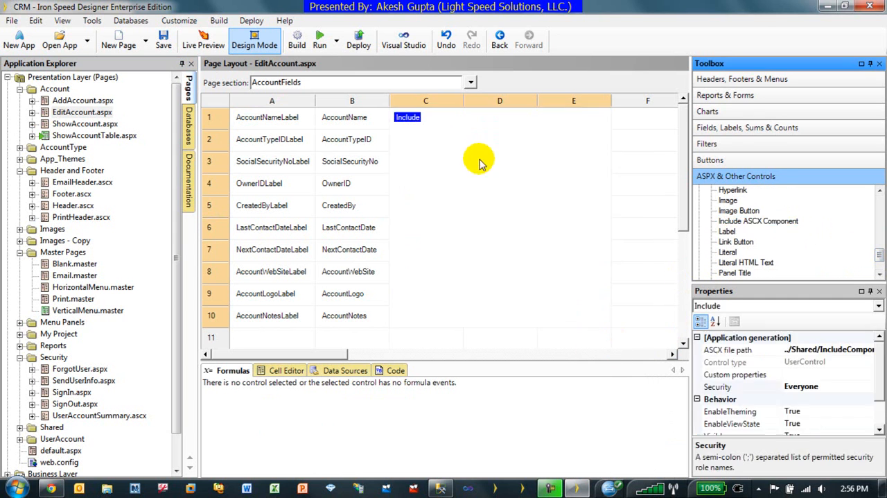
{"action": "mouse_move", "coordinate": [408, 117]}
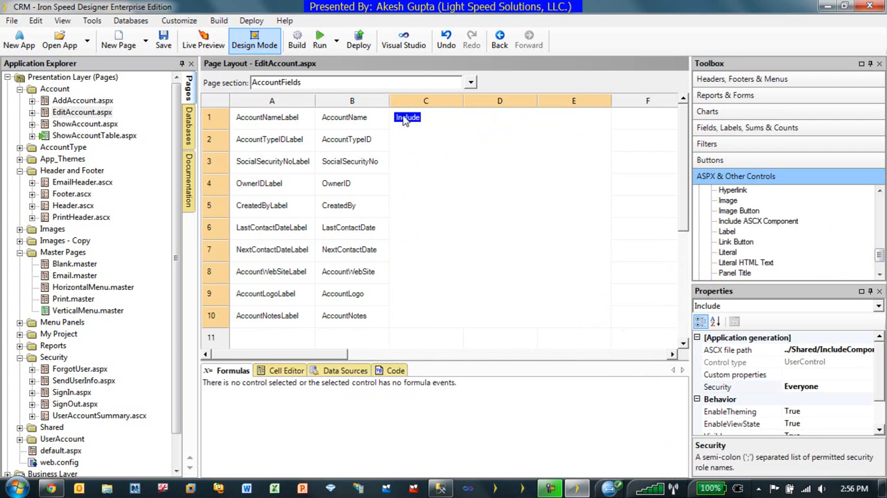
{"action": "double_click", "coordinate": [408, 116]}
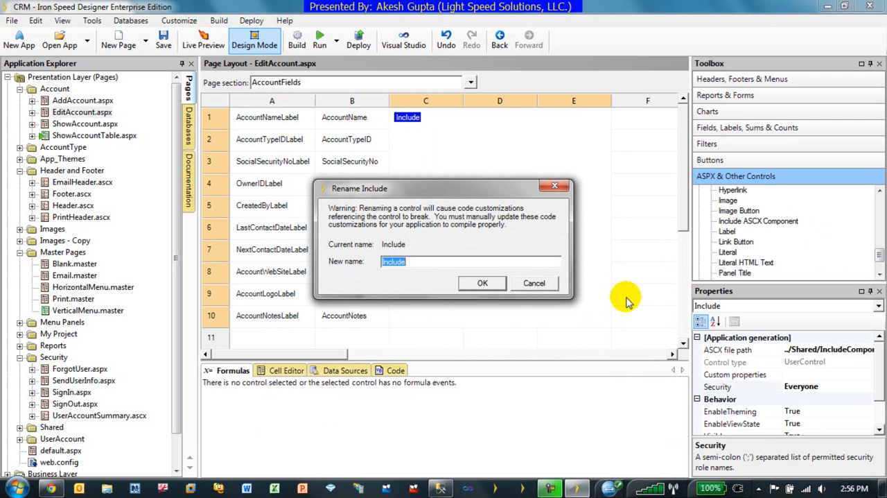
{"action": "type", "text": "UserAccou"}
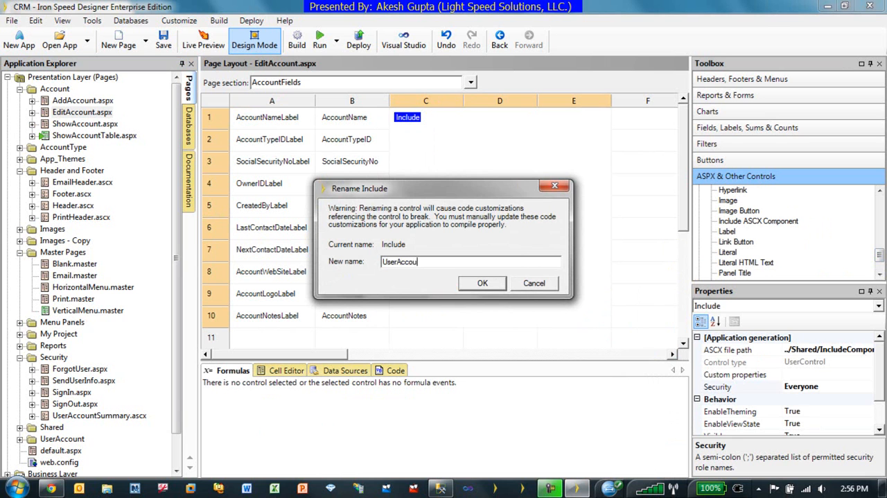
{"action": "type", "text": "ntSummaryII"}
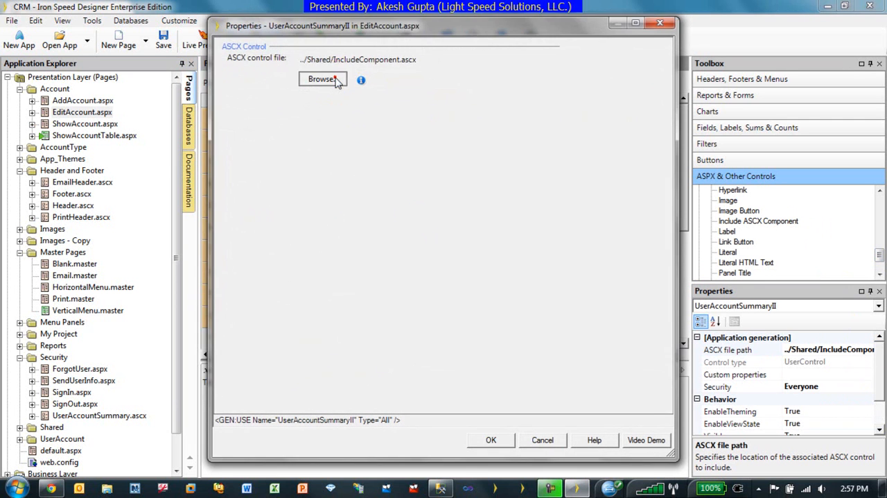
Point UserAccountSummaryII to Security\UserAccountSummary.ascx and confirm.
{"action": "left_click", "coordinate": [322, 79]}
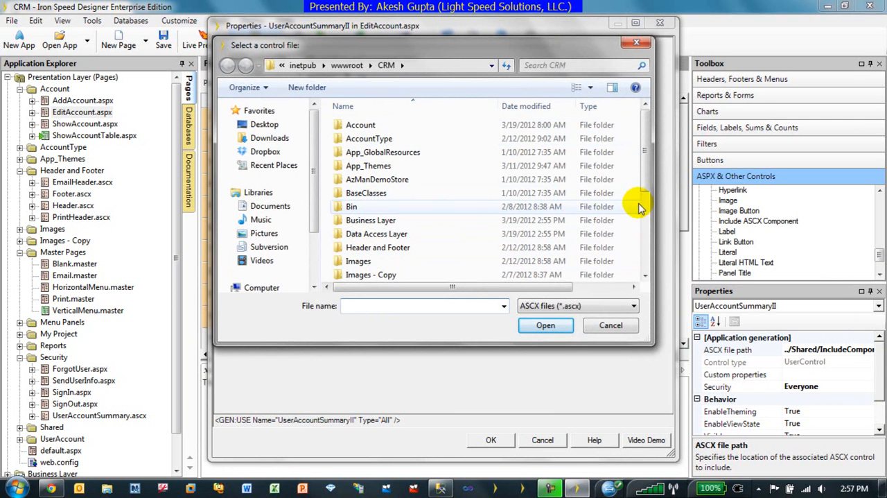
{"action": "double_click", "coordinate": [371, 219]}
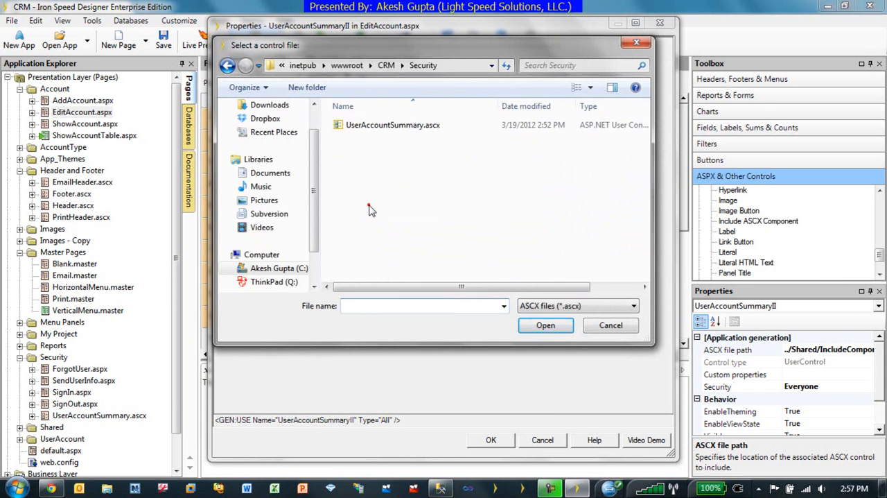
{"action": "left_click", "coordinate": [547, 324]}
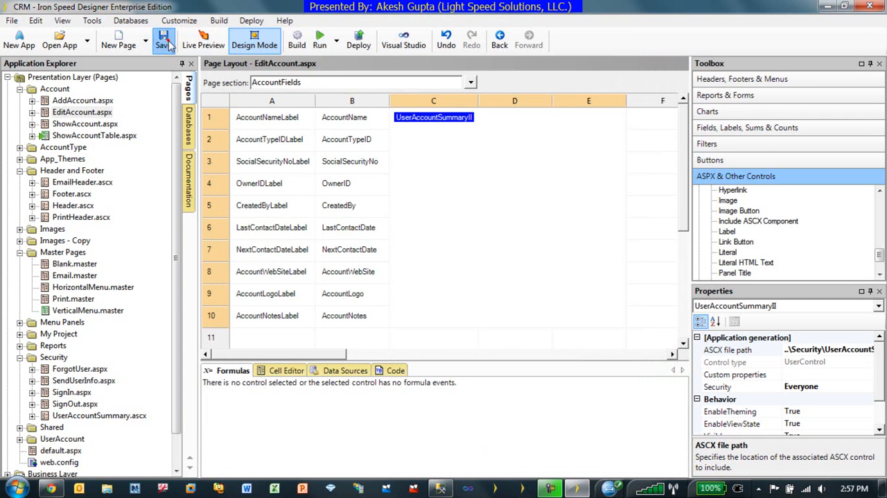
Save and build the application, then dismiss the generation report.
{"action": "left_click", "coordinate": [164, 39]}
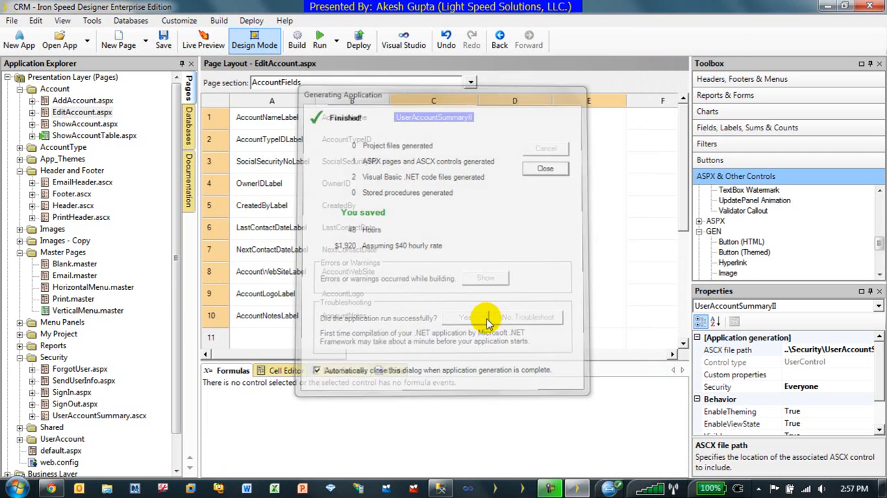
{"action": "left_click", "coordinate": [545, 168]}
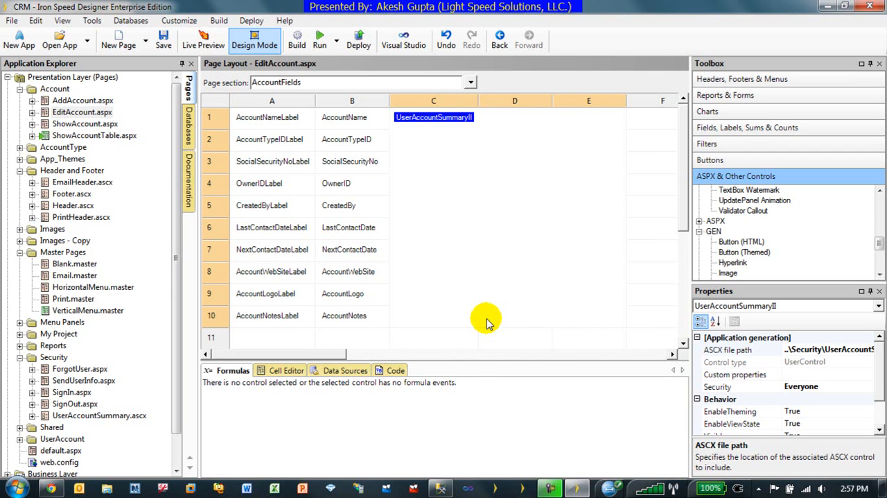
{"action": "mouse_move", "coordinate": [52, 488]}
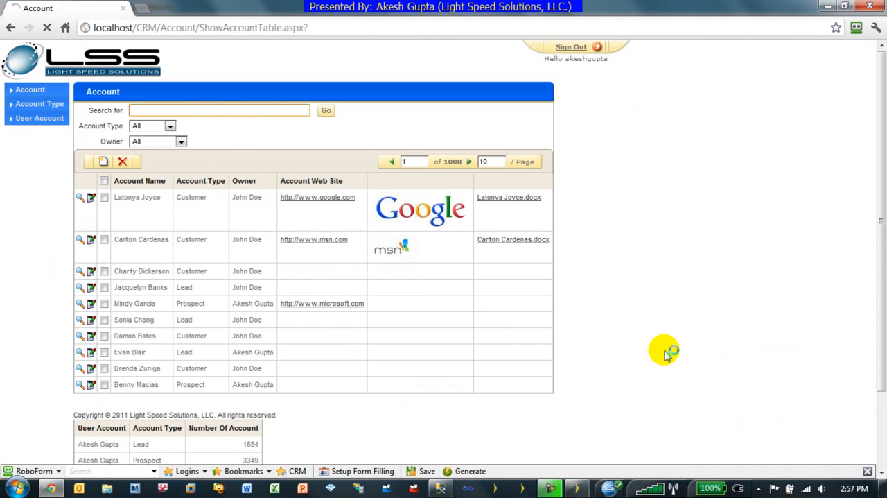
{"action": "mouse_move", "coordinate": [645, 318]}
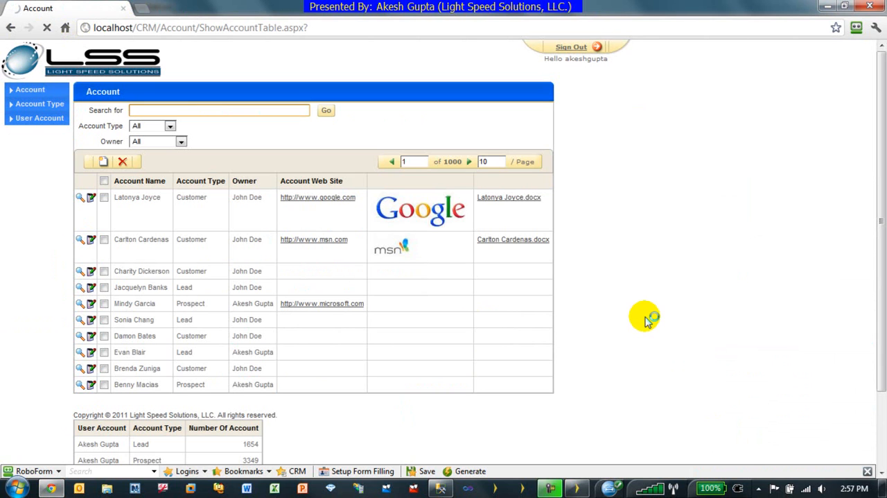
Reload the CRM, sign in as akeshgupta past the RoboForm prompts, and open the first account for editing.
{"action": "left_click", "coordinate": [571, 47]}
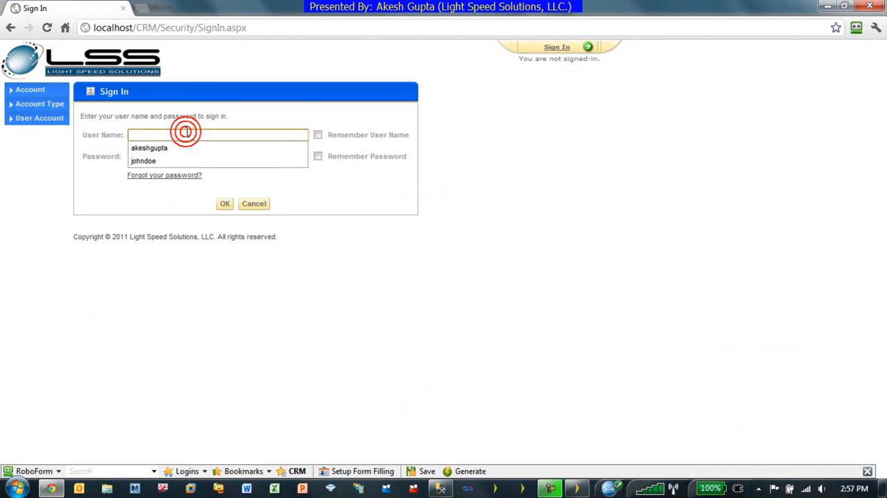
{"action": "left_click", "coordinate": [150, 147]}
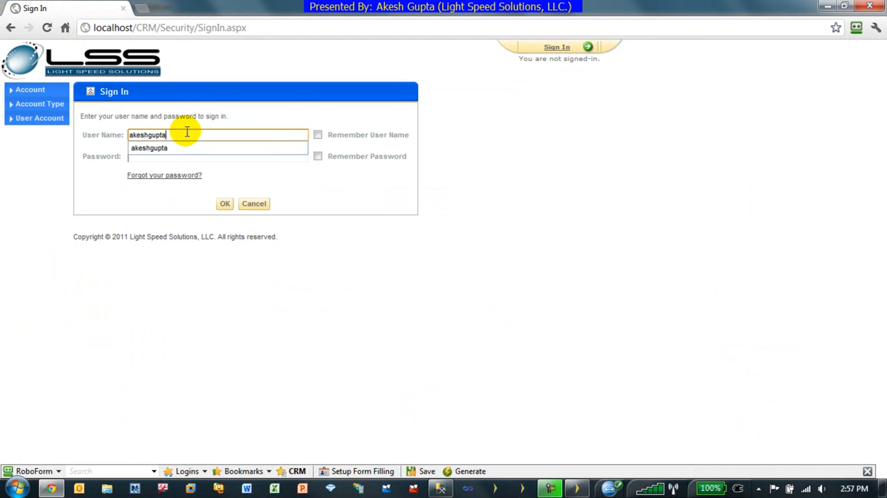
{"action": "left_click", "coordinate": [224, 202]}
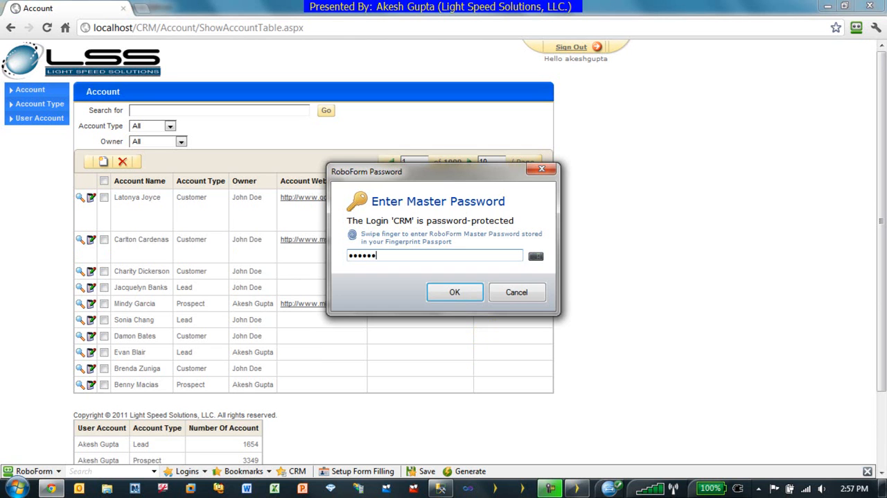
{"action": "left_click", "coordinate": [455, 291]}
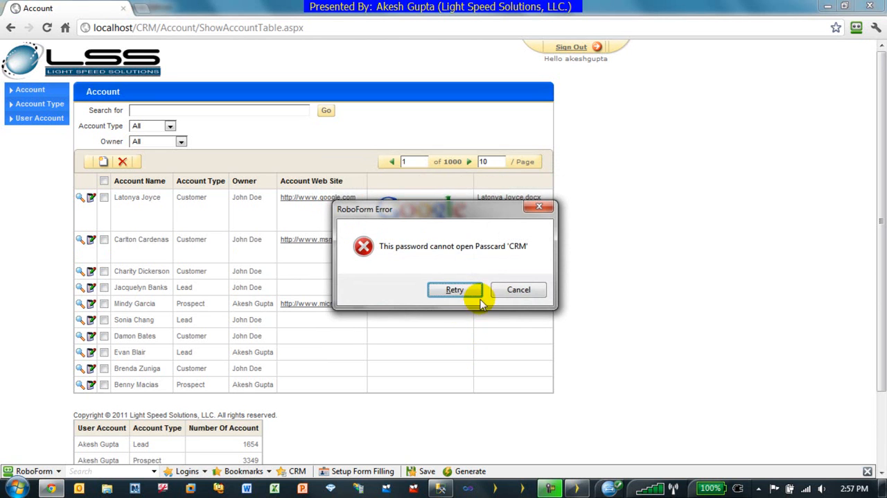
{"action": "left_click", "coordinate": [518, 288]}
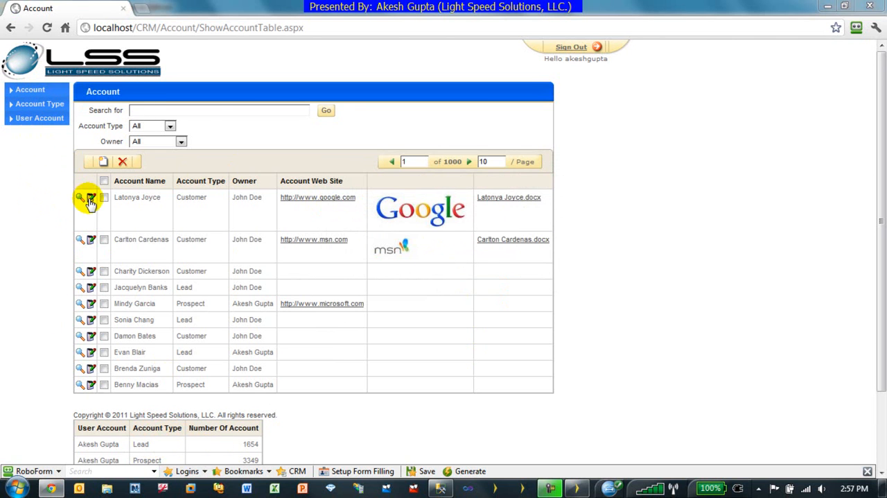
{"action": "left_click", "coordinate": [91, 201]}
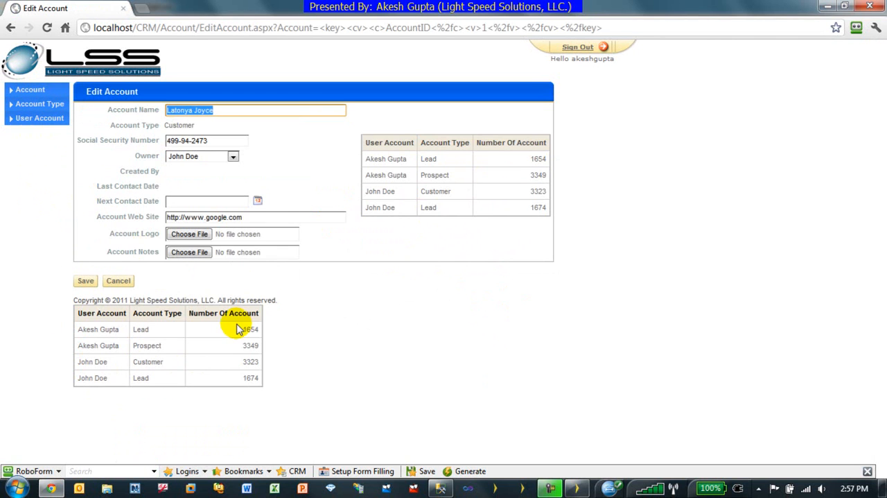
{"action": "mouse_move", "coordinate": [210, 361]}
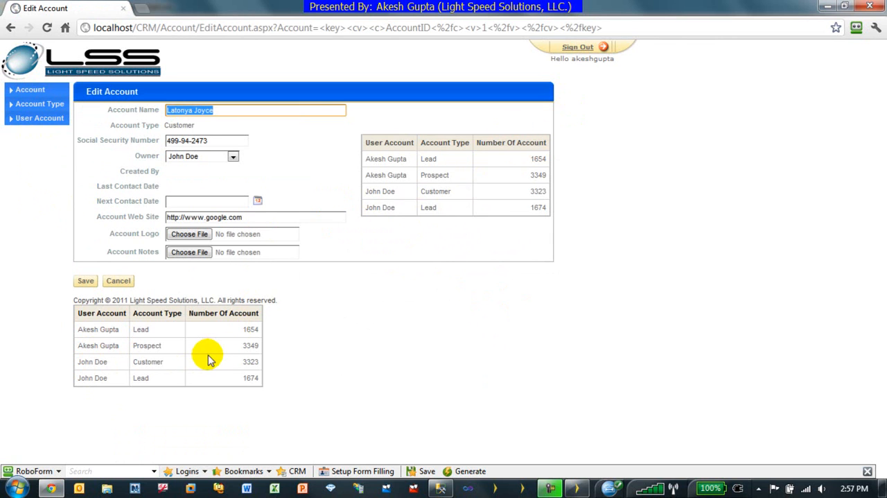
{"action": "mouse_move", "coordinate": [205, 363]}
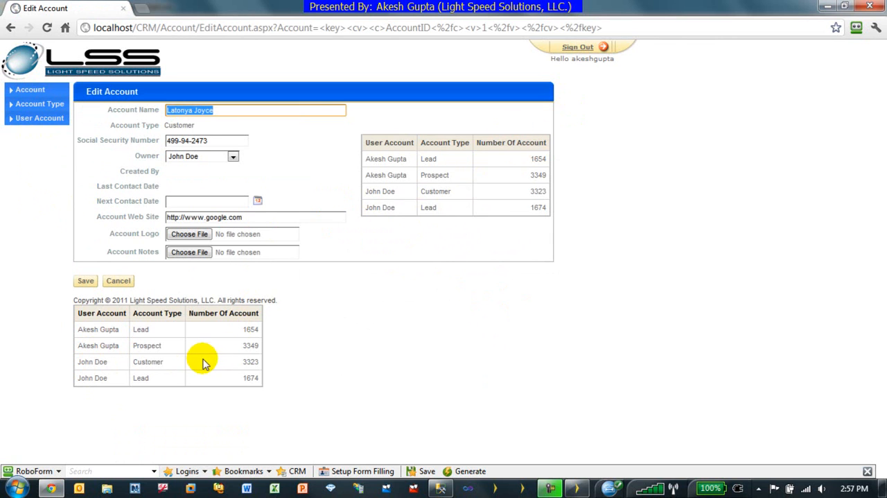
{"action": "mouse_move", "coordinate": [86, 330]}
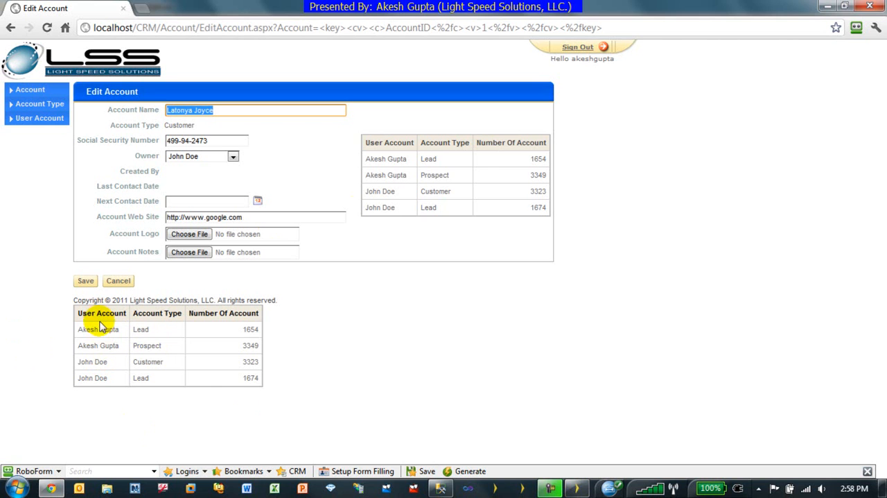
{"action": "mouse_move", "coordinate": [103, 391]}
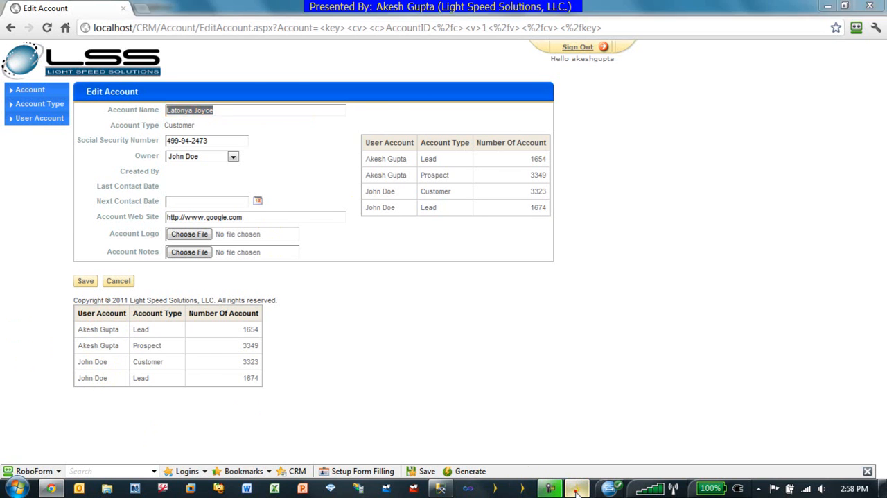
{"action": "left_click", "coordinate": [549, 488]}
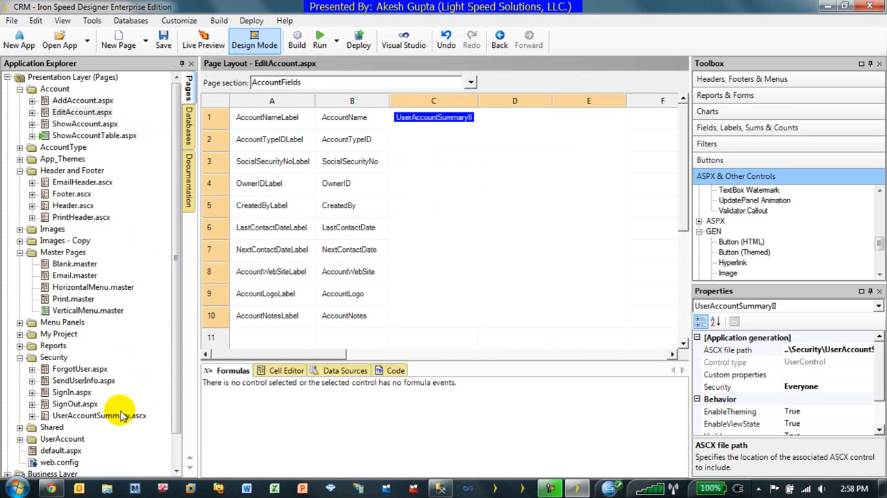
In the summary table's query ORDER BY, sort by UserAccountID then NumberOfAccount, both Descending, and finish.
{"action": "double_click", "coordinate": [100, 414]}
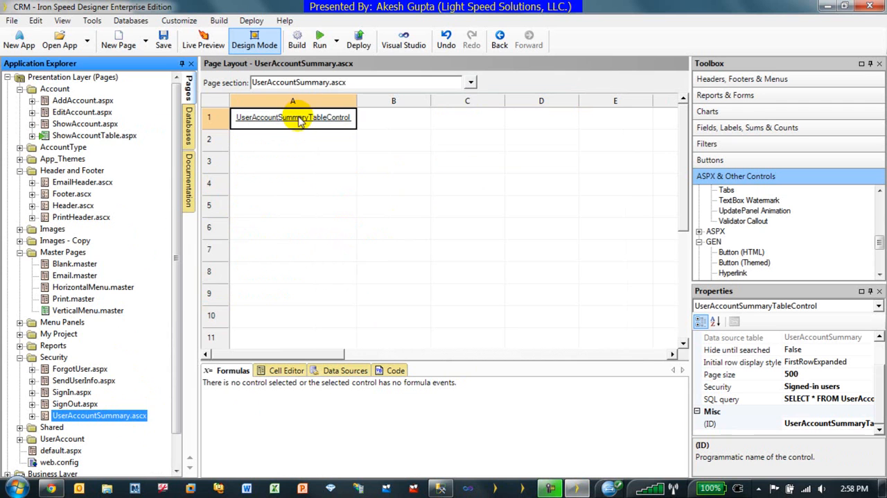
{"action": "right_click", "coordinate": [292, 116]}
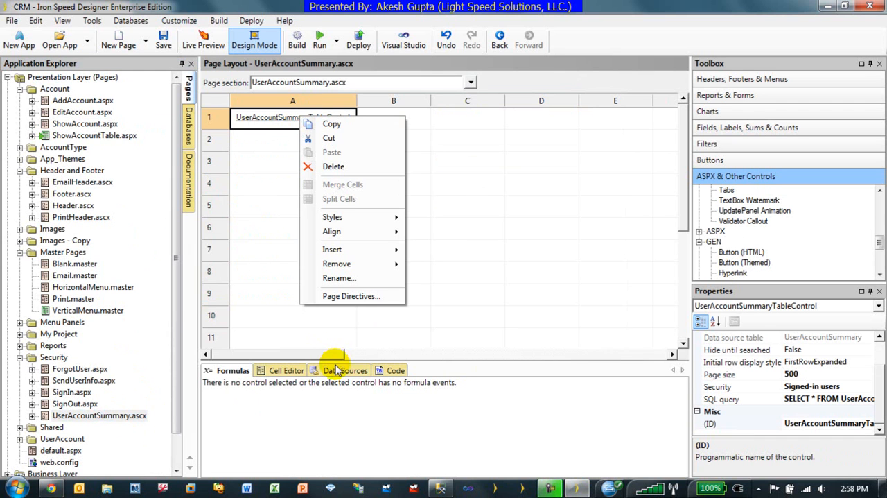
{"action": "left_click", "coordinate": [344, 369]}
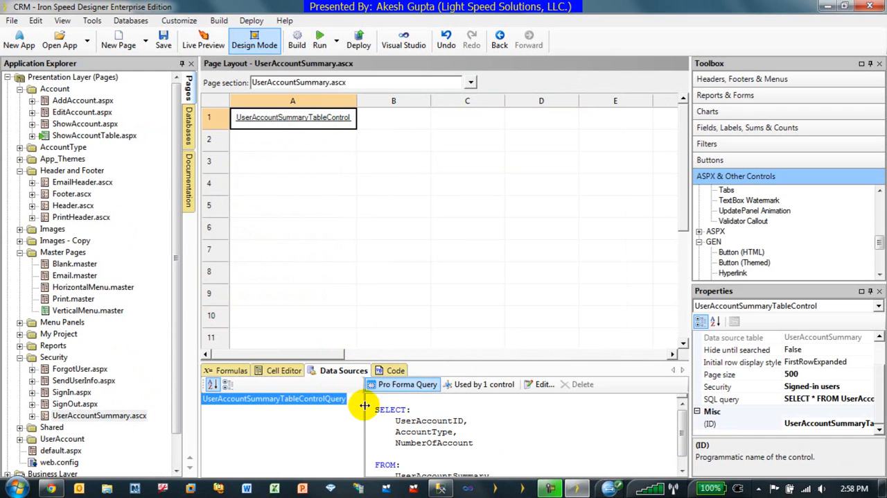
{"action": "left_click", "coordinate": [544, 384]}
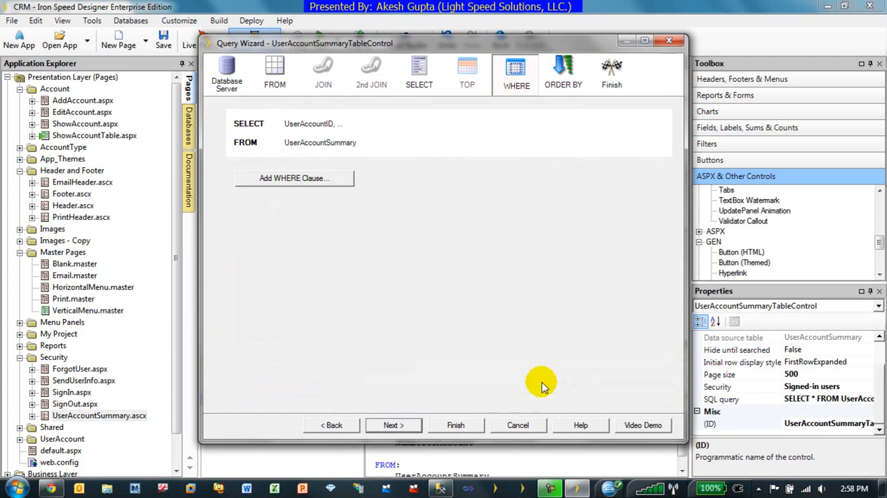
{"action": "left_click", "coordinate": [563, 74]}
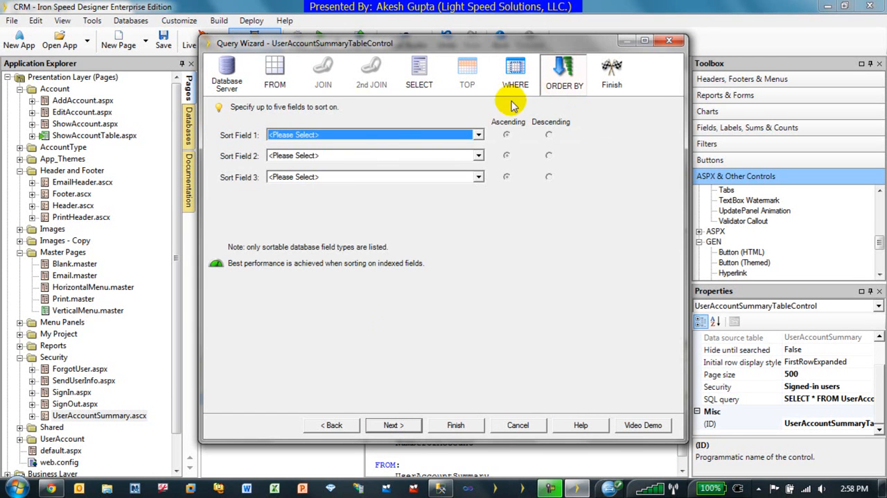
{"action": "left_click", "coordinate": [477, 135]}
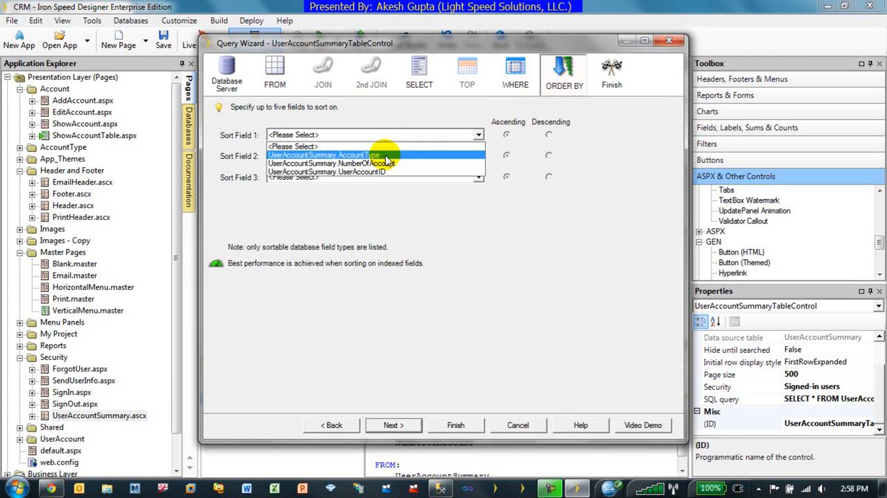
{"action": "left_click", "coordinate": [326, 172]}
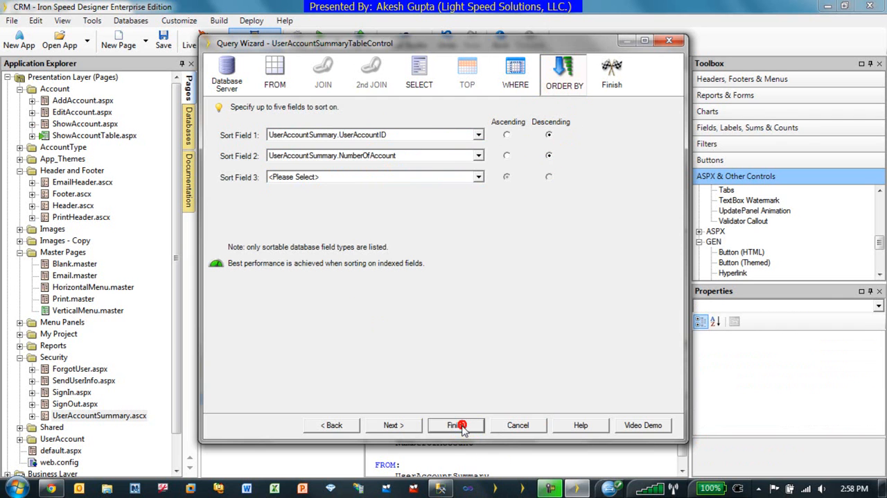
{"action": "left_click", "coordinate": [455, 424]}
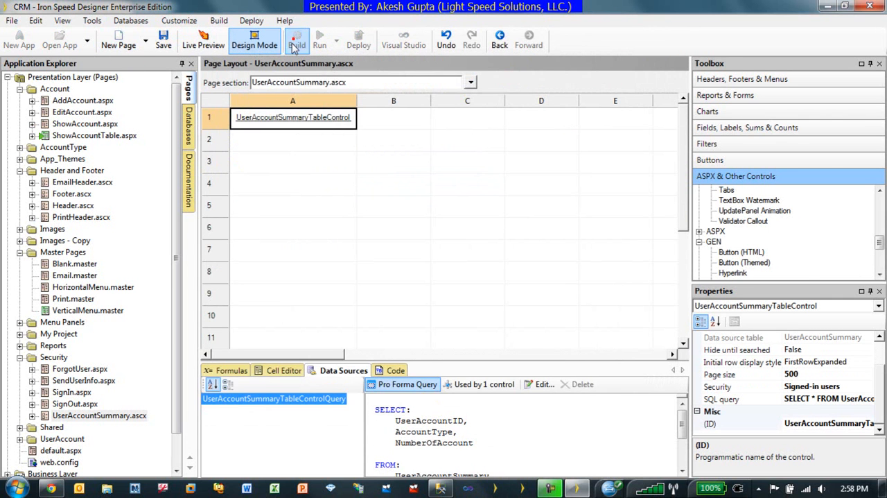
Rebuild the application and sign back in as akesh to see the re-sorted summary tables.
{"action": "left_click", "coordinate": [318, 39]}
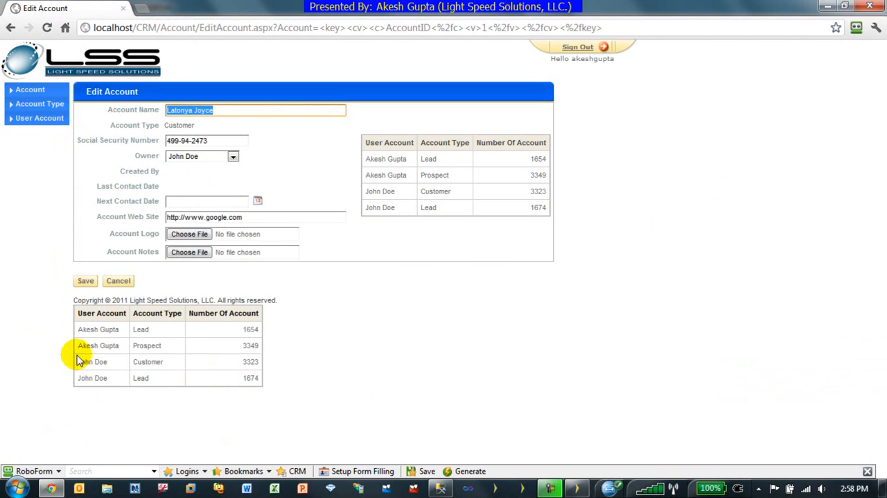
{"action": "mouse_move", "coordinate": [100, 391]}
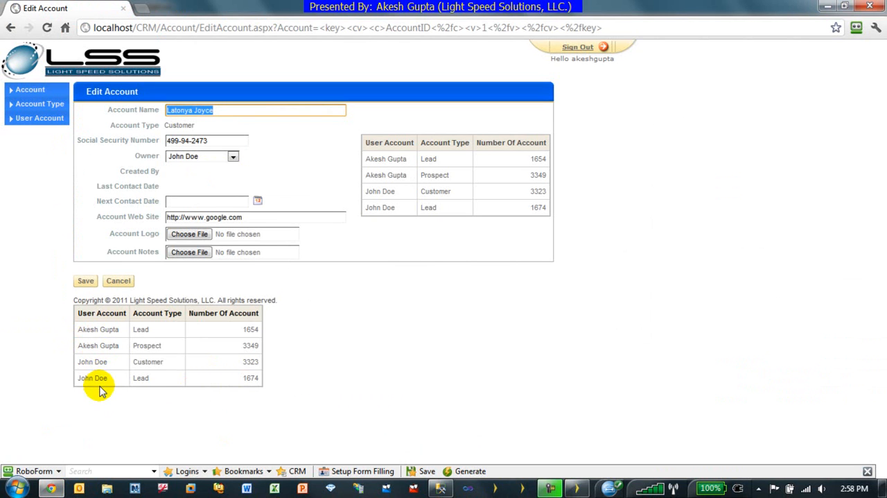
{"action": "mouse_move", "coordinate": [267, 366]}
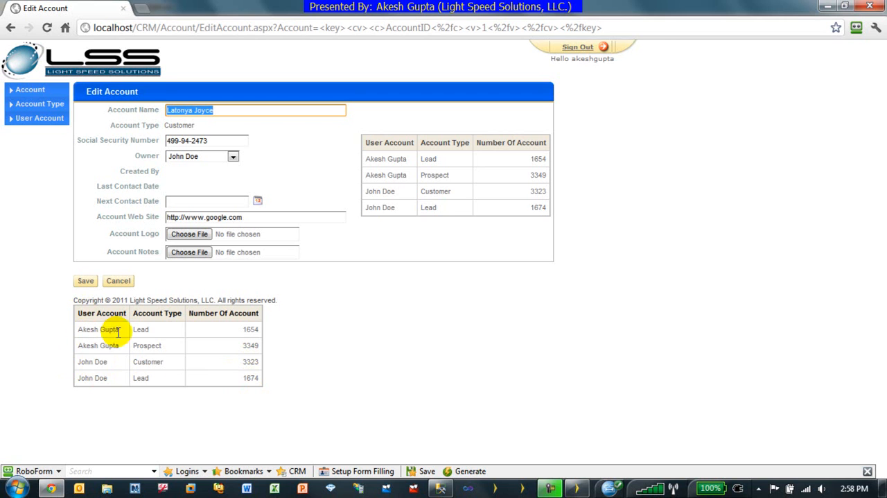
{"action": "mouse_move", "coordinate": [238, 366]}
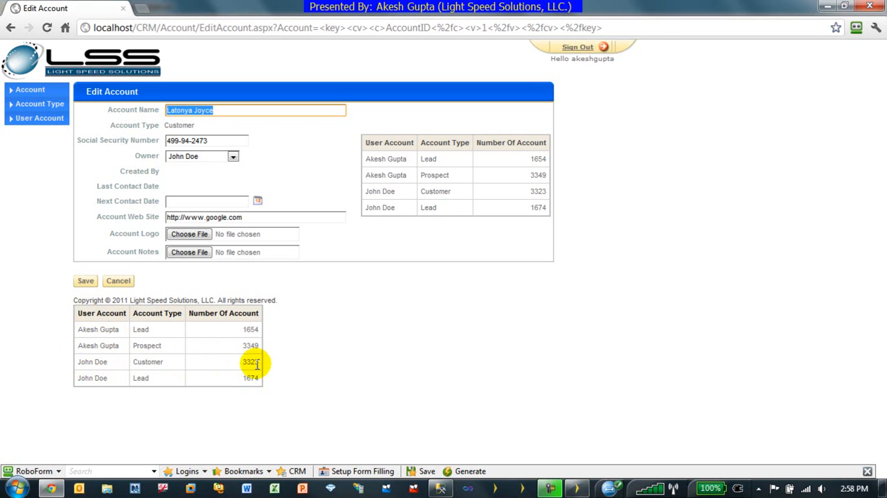
{"action": "mouse_move", "coordinate": [89, 336]}
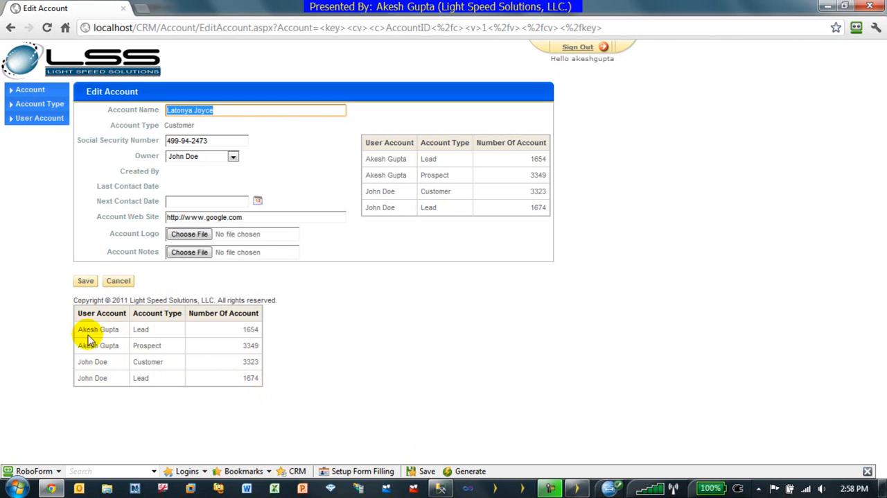
{"action": "mouse_move", "coordinate": [488, 488]}
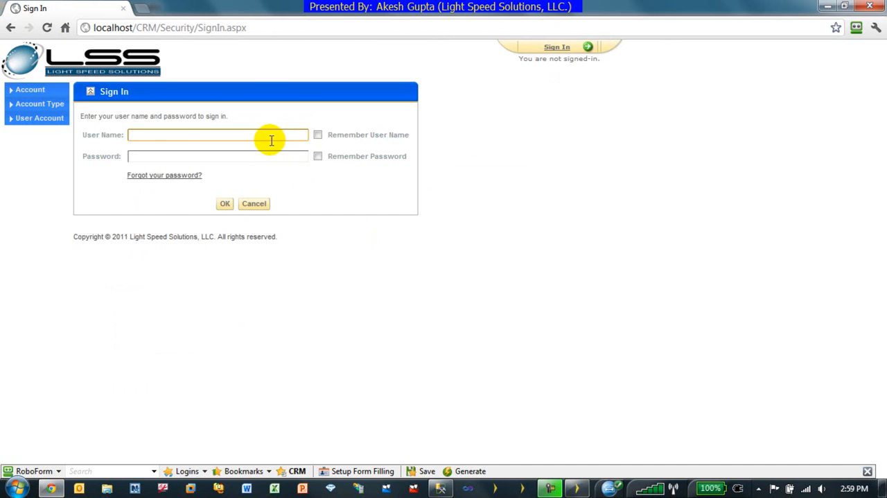
{"action": "type", "text": "akeshgupta"}
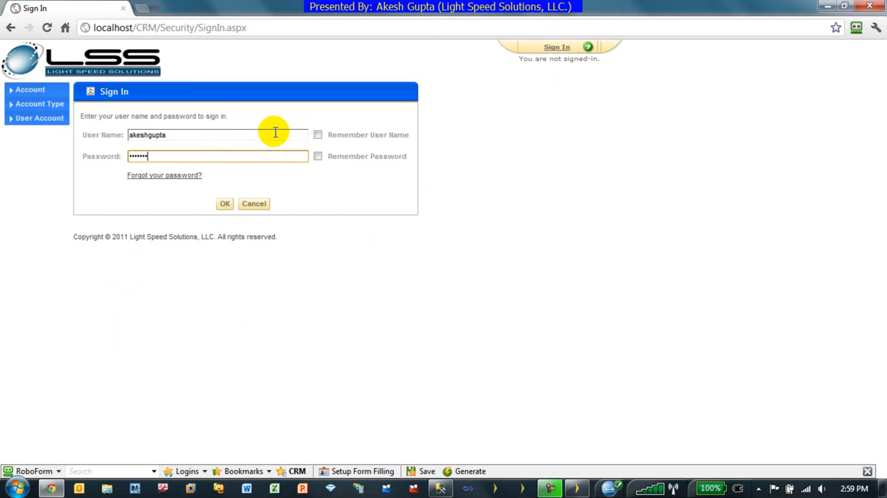
{"action": "left_click", "coordinate": [224, 202]}
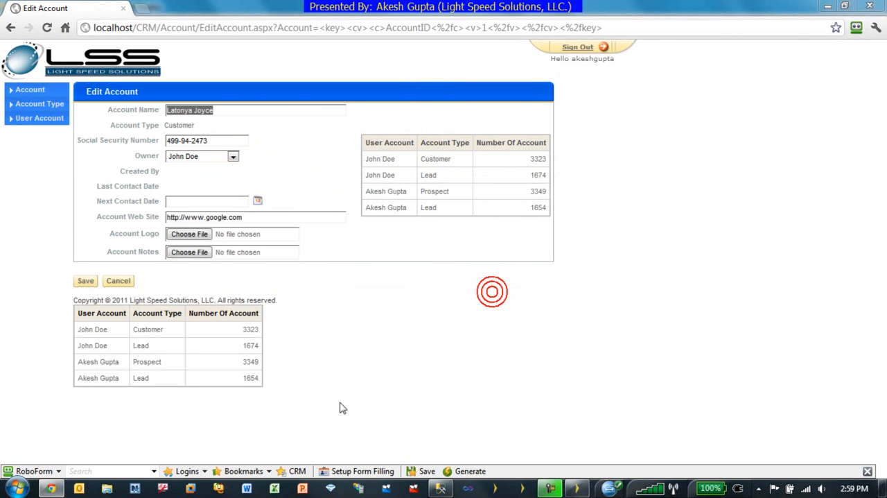
{"action": "mouse_move", "coordinate": [78, 358]}
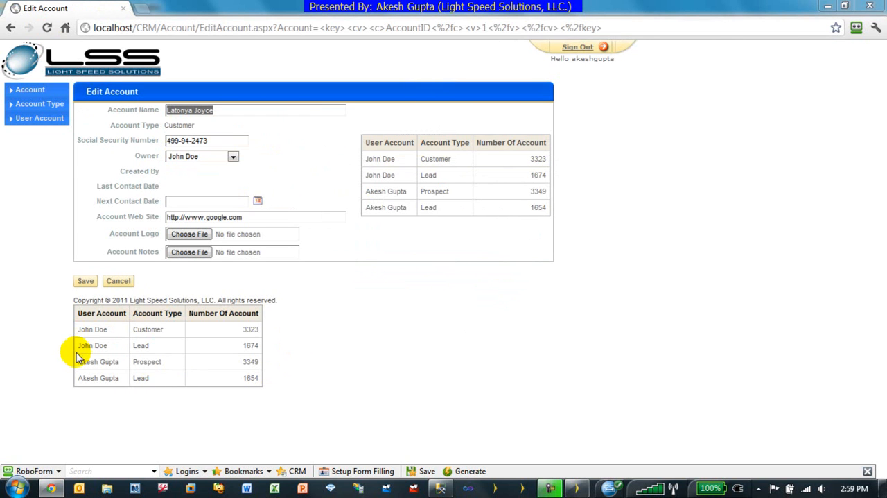
{"action": "mouse_move", "coordinate": [136, 383]}
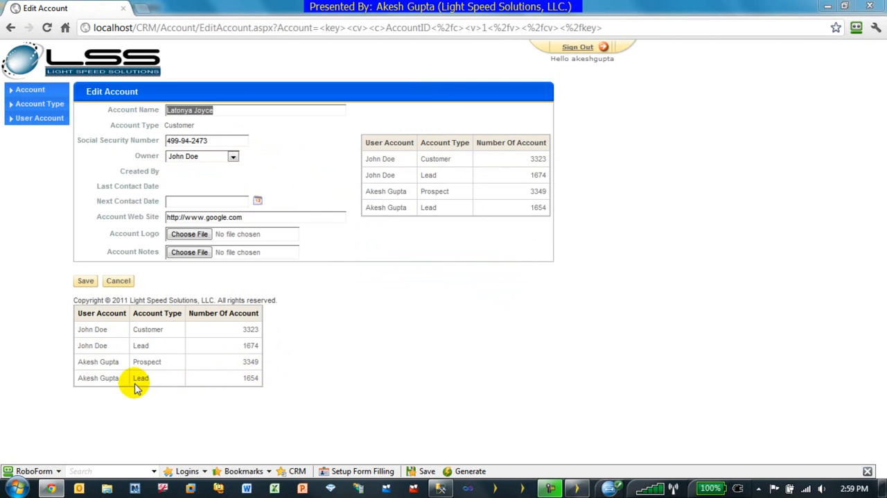
{"action": "mouse_move", "coordinate": [208, 339]}
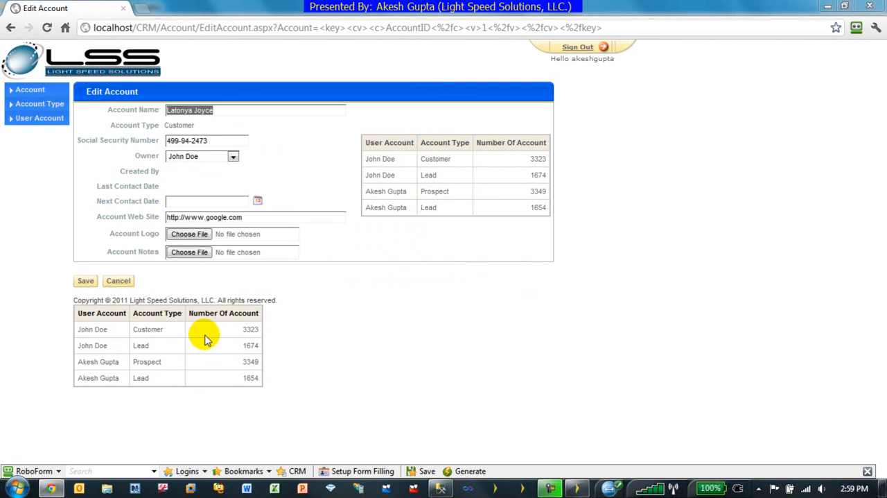
{"action": "mouse_move", "coordinate": [444, 463]}
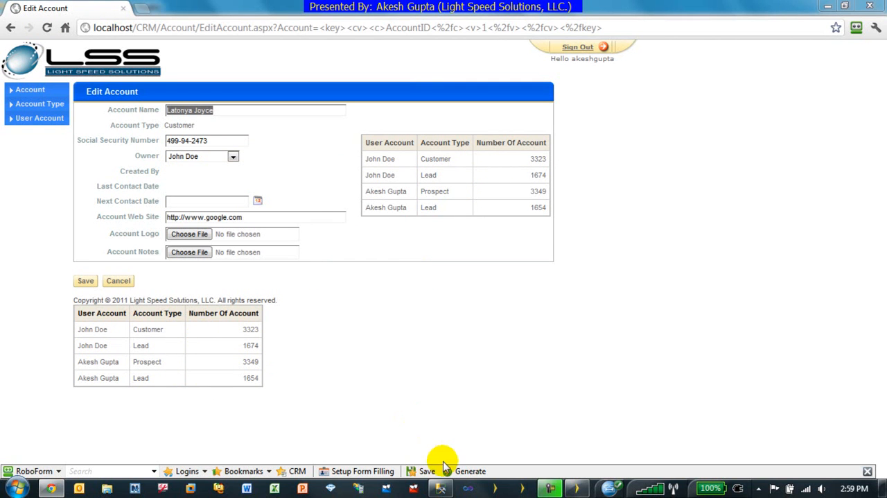